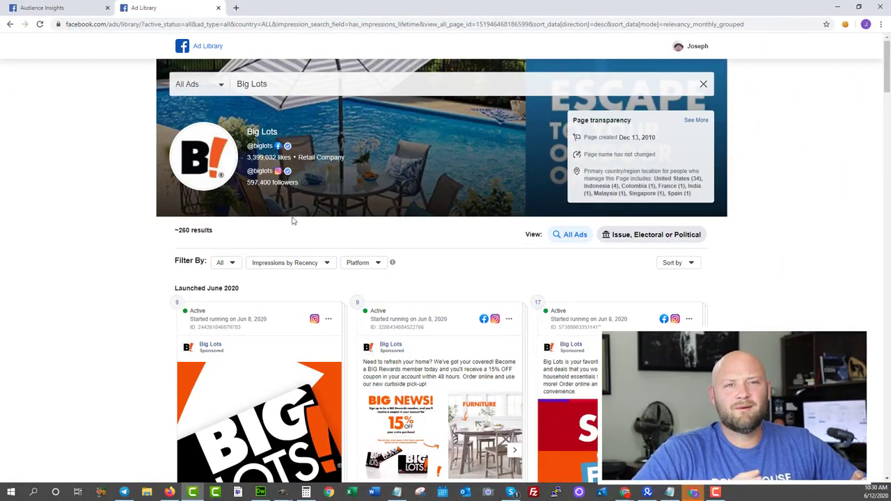
Browse down through Big Lots' active ads, then move to the Audience Insights page.
scroll("down", 3)
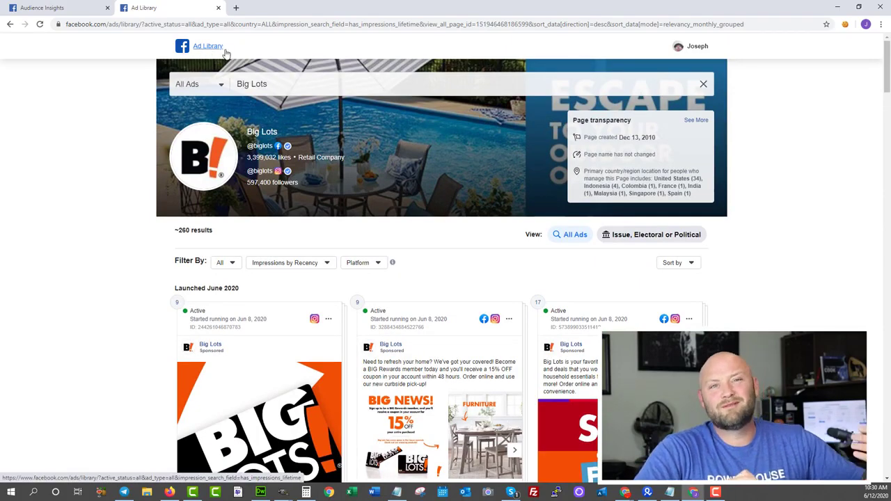
scroll("down", 3)
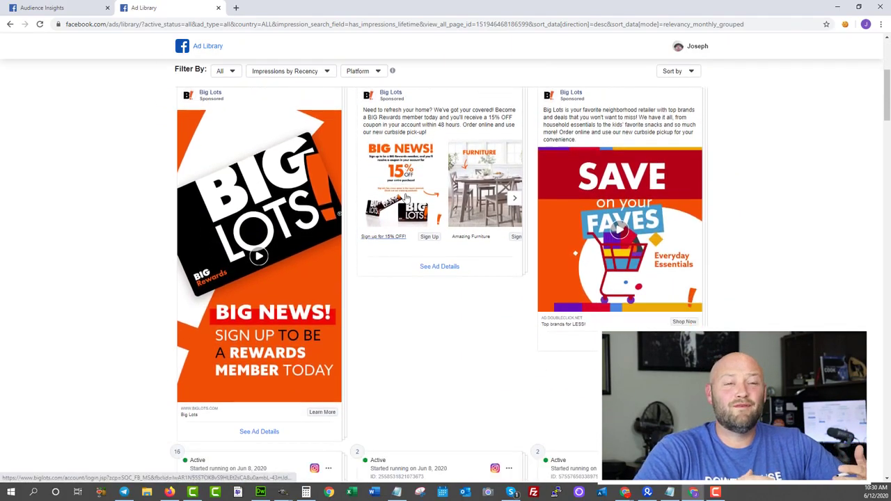
scroll("down", 3)
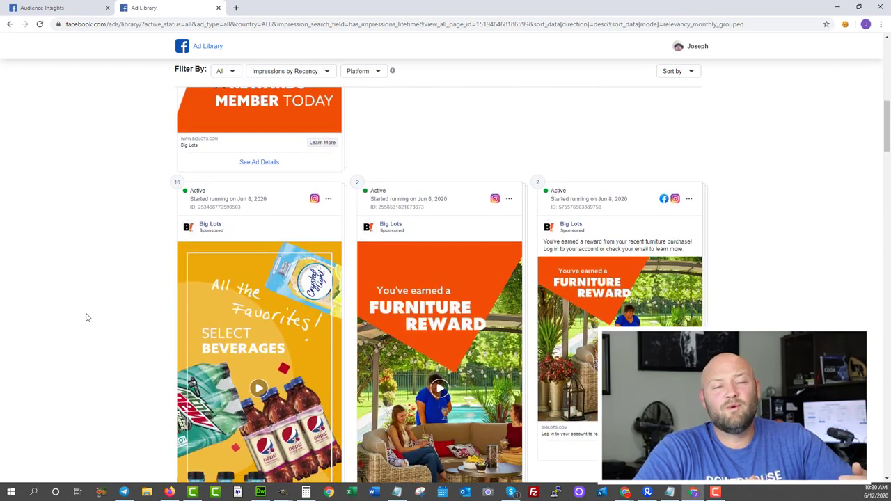
left_click(41, 8)
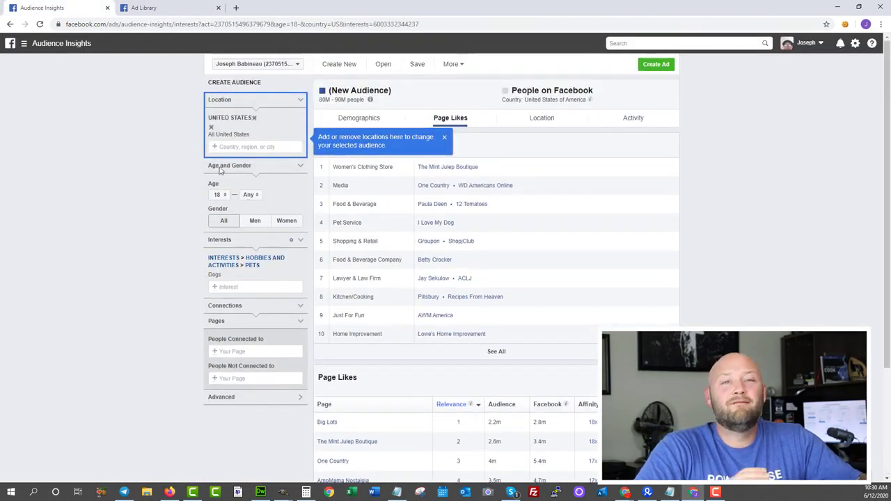
mouse_move(248, 217)
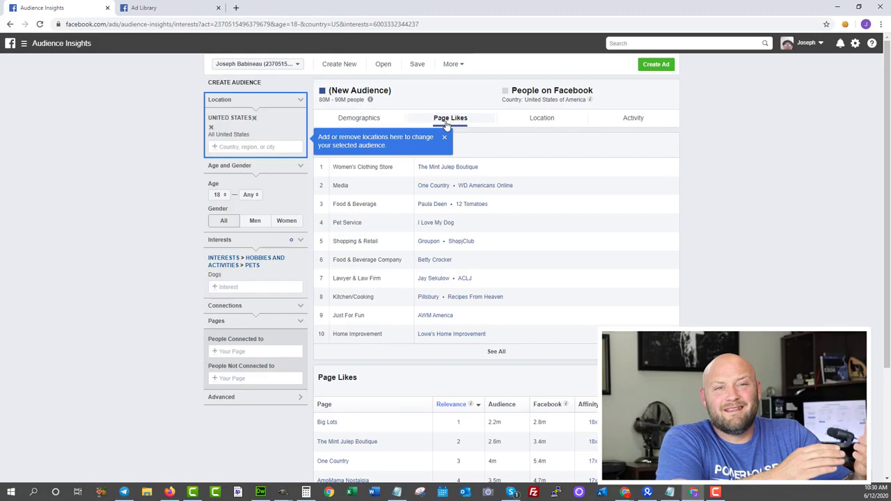
Review the Page Likes ranking showing Big Lots on top, then return to the Ad Library.
scroll("down", 3)
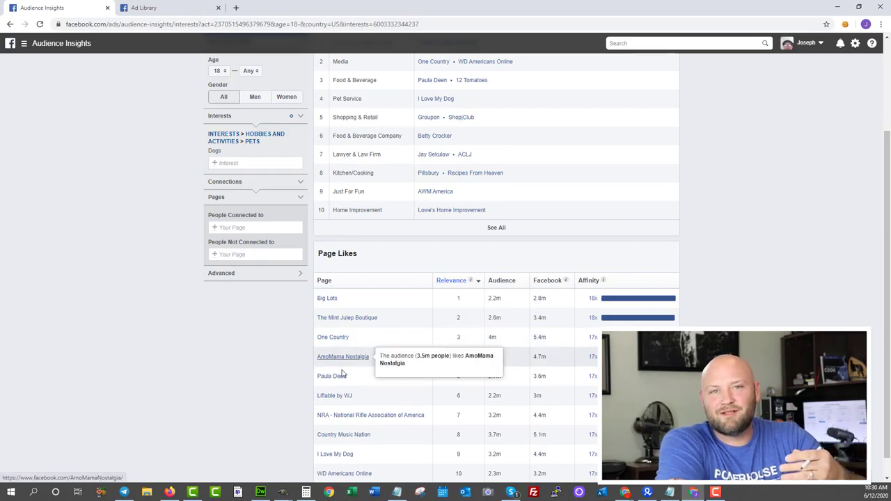
left_click(167, 9)
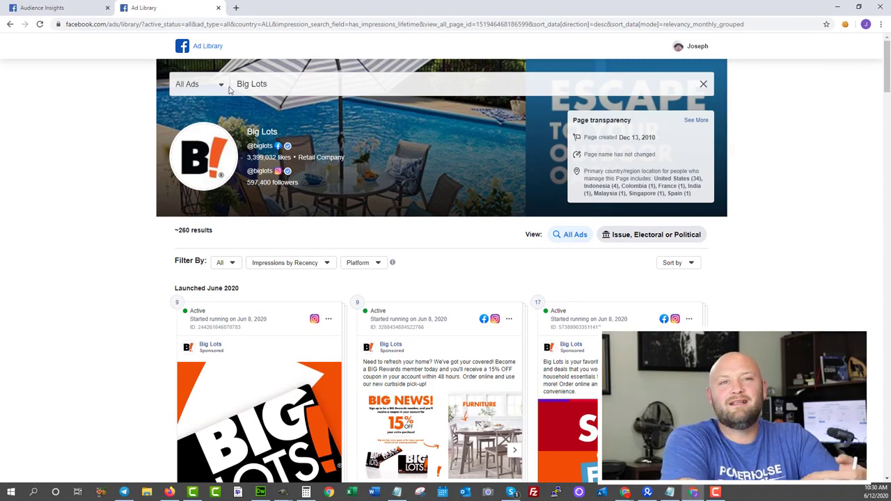
scroll("down", 3)
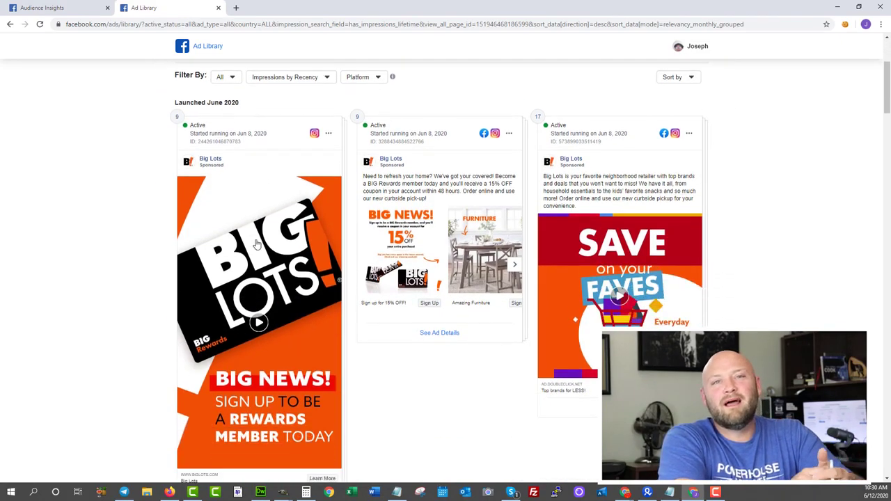
scroll("down", 3)
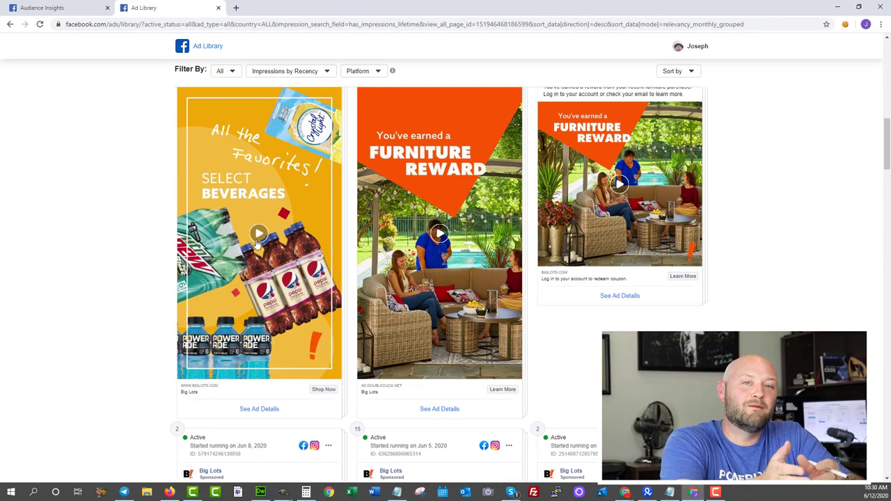
scroll("down", 3)
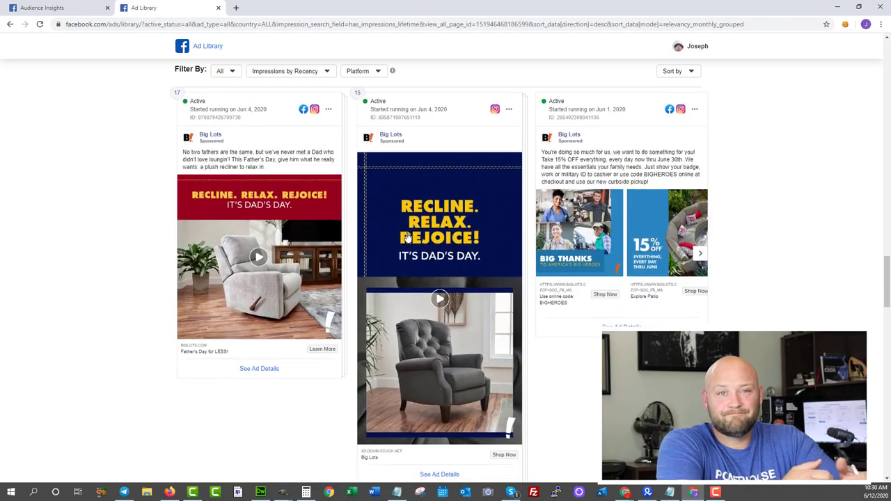
scroll("down", 3)
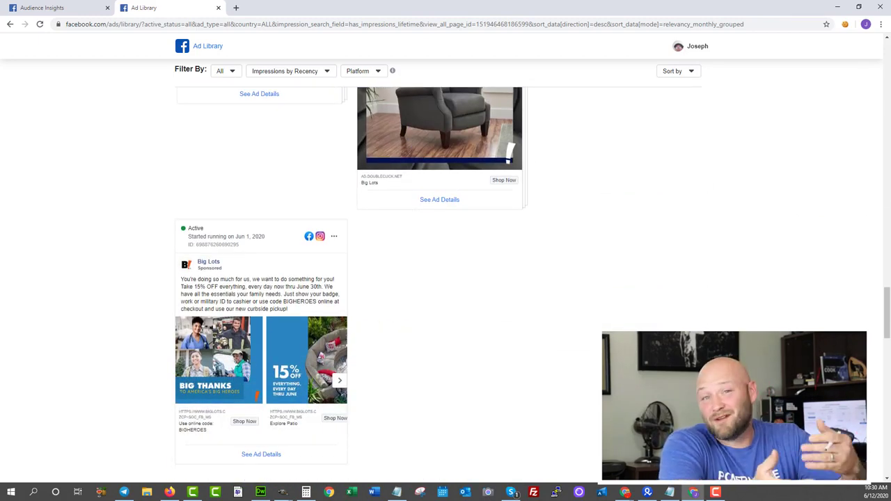
scroll("down", 3)
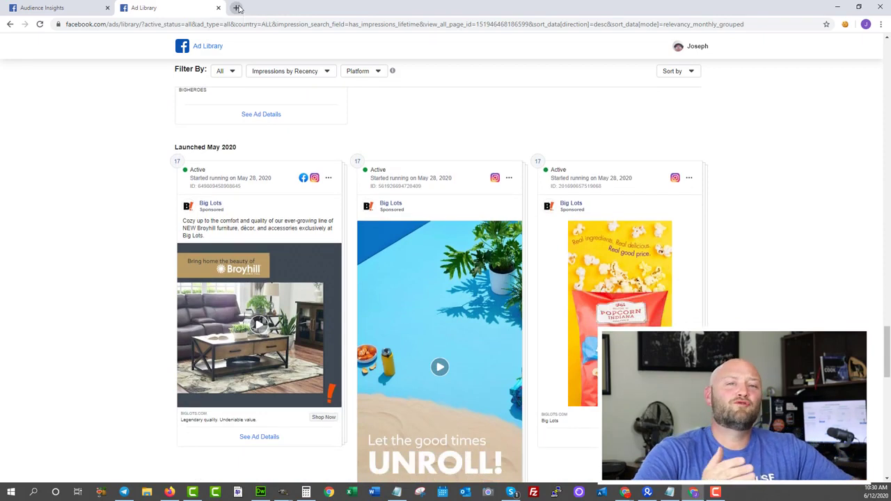
Enter dayjobhacks.com/bemob in a fresh tab's address bar.
left_click(237, 9)
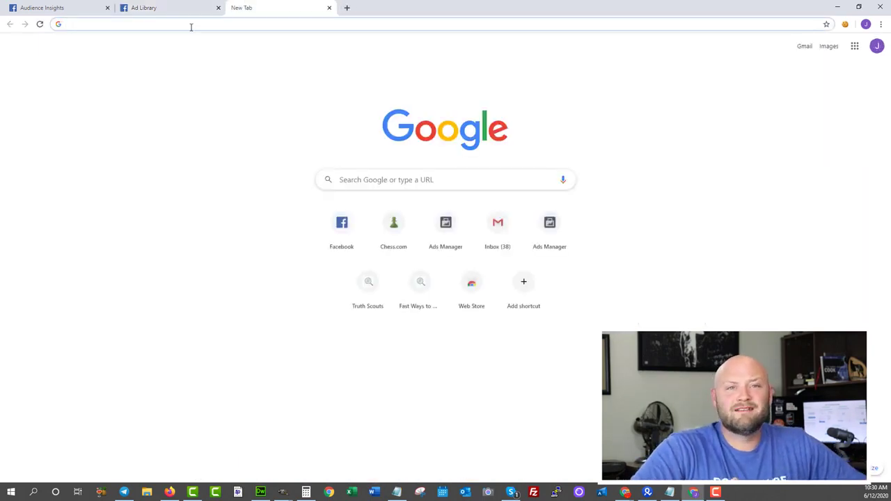
type("d")
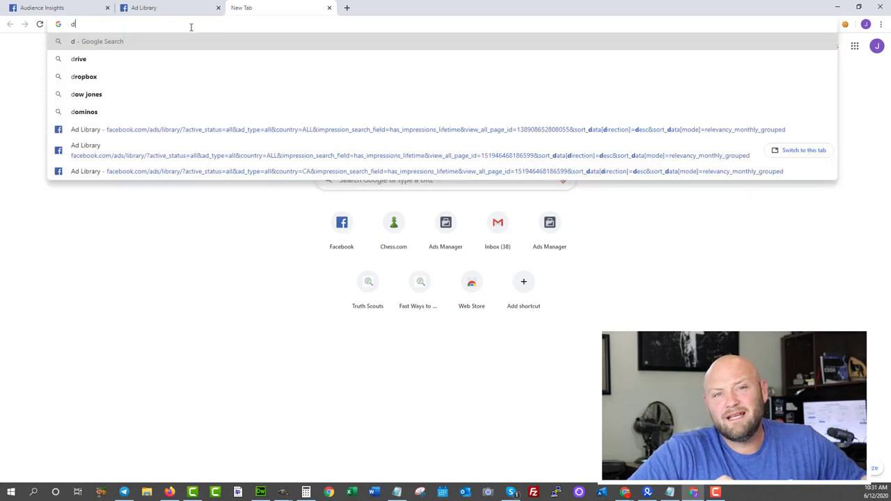
type("ayjobh")
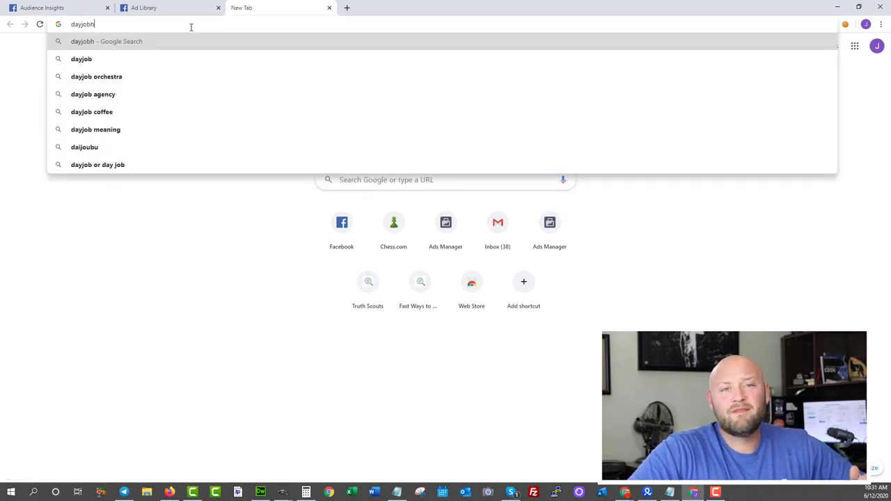
type("hacks")
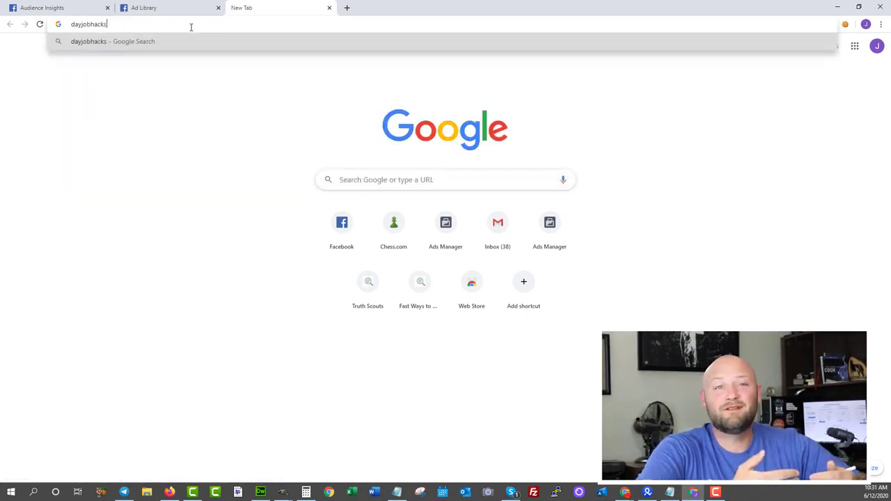
type(".com/")
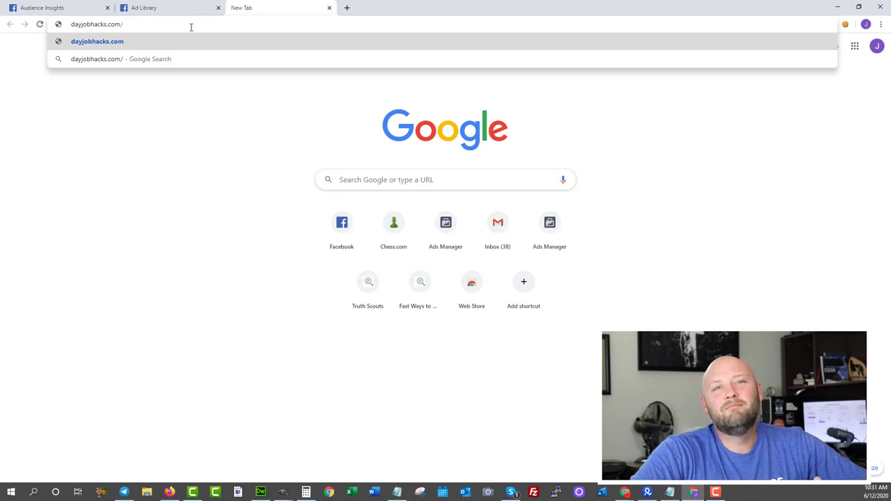
type("/bemob")
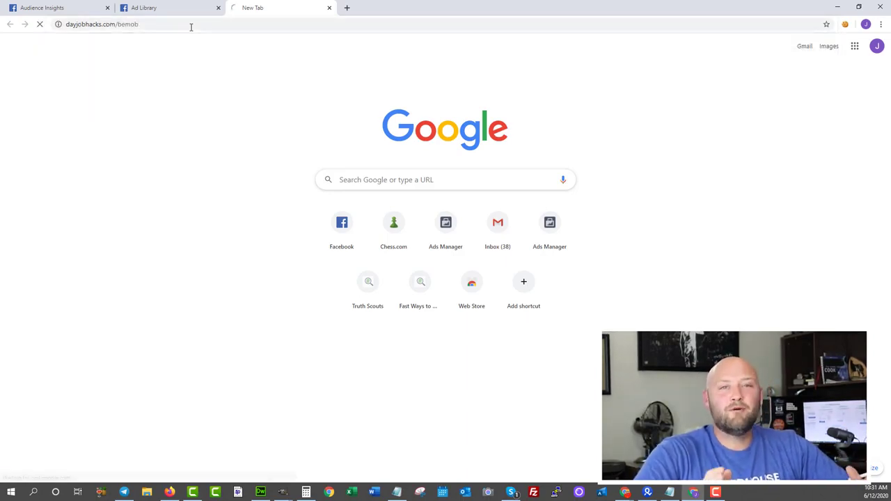
Load the BeMob homepage and browse it down to the footer and back.
key("Return")
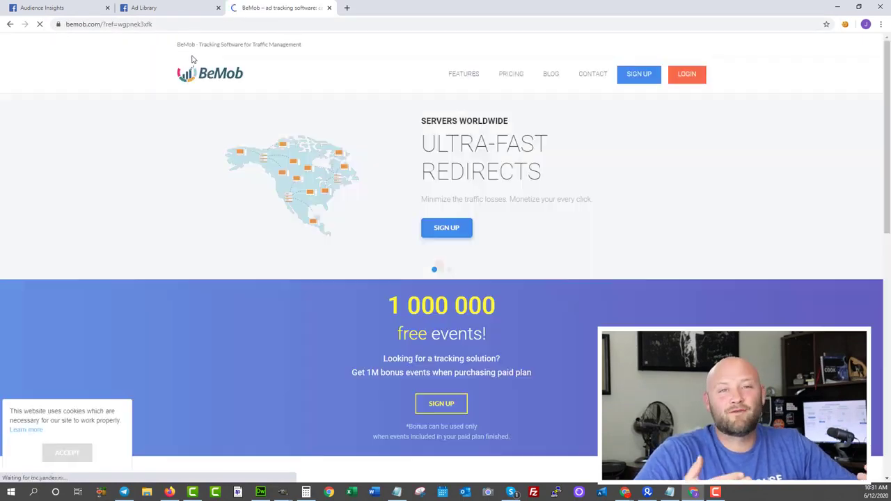
scroll("down", 3)
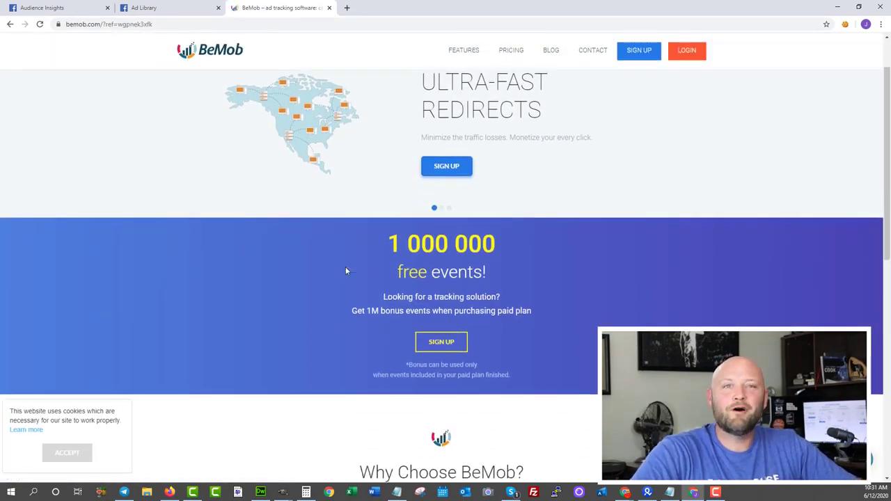
scroll("down", 3)
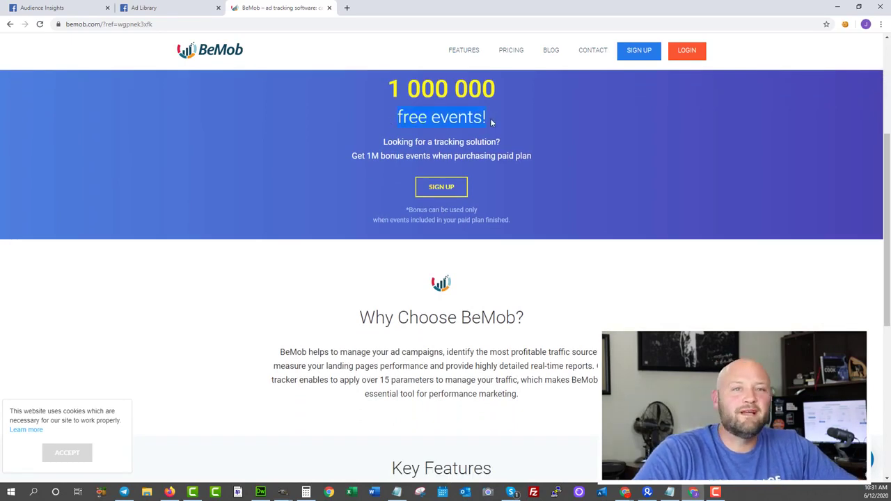
mouse_move(383, 276)
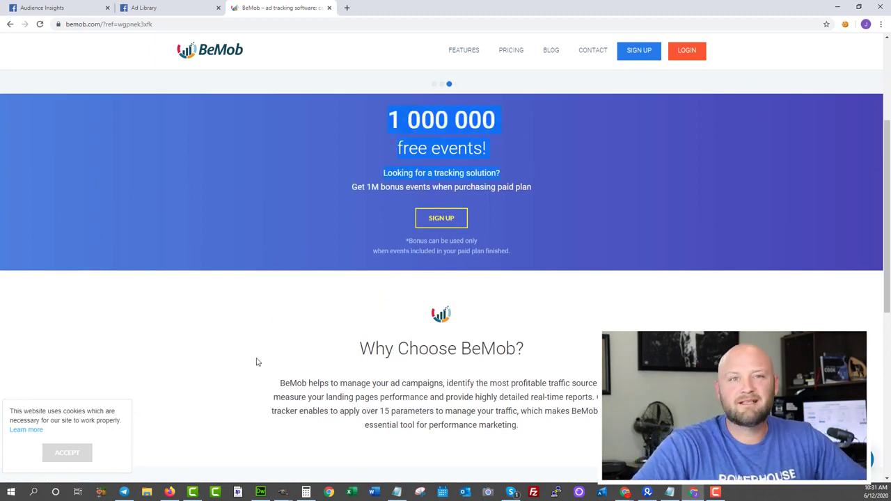
scroll("down", 3)
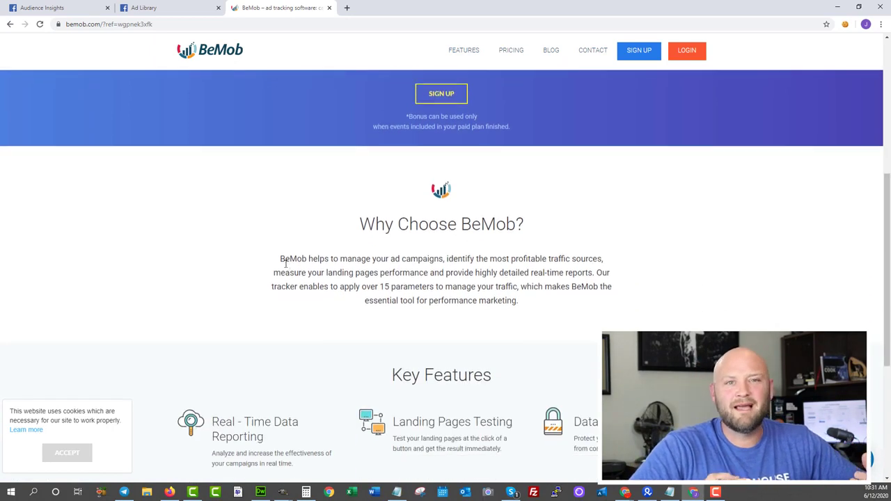
scroll("down", 3)
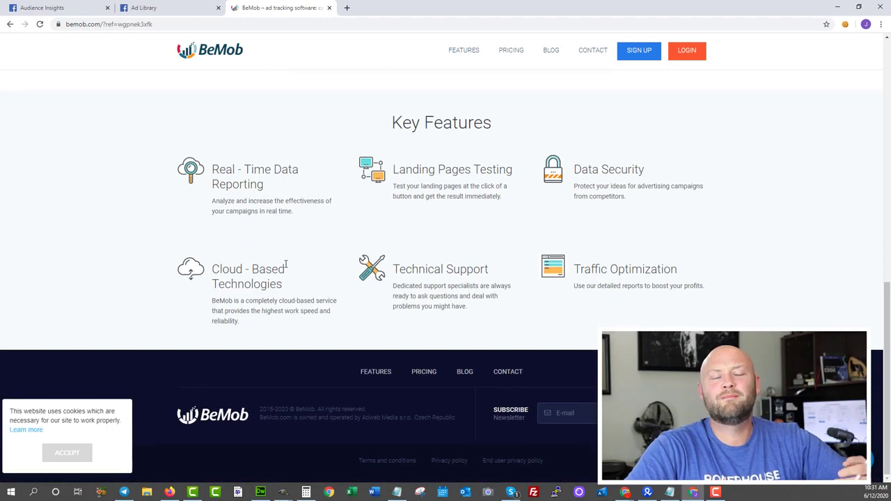
scroll("up", 3)
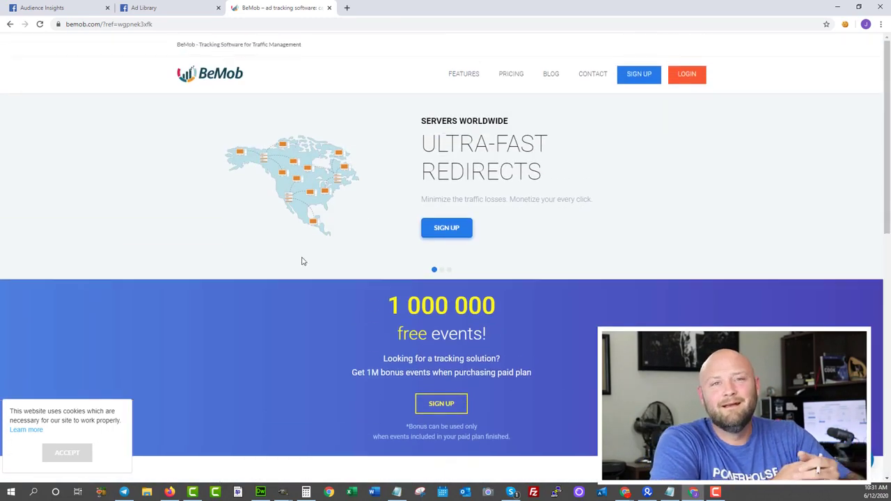
Bring up BeMob's pricing plans and begin entering a github address.
left_click(511, 74)
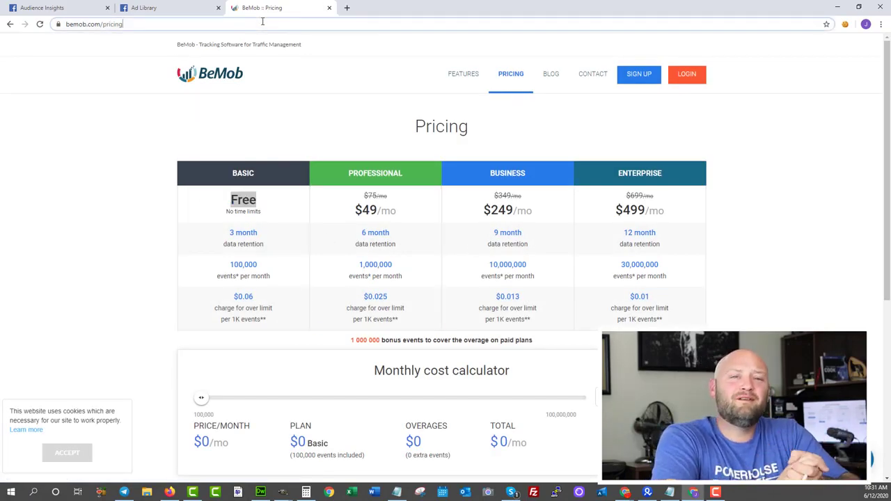
type("github.c")
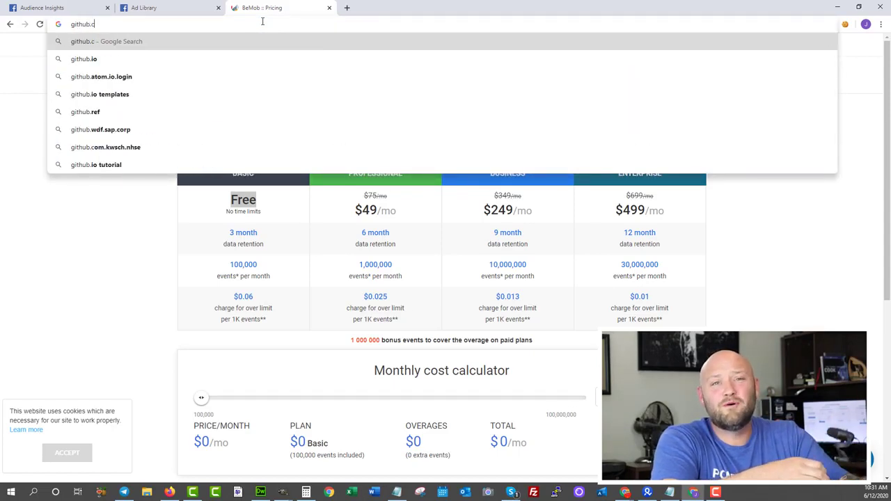
Run a Google search for github listing GitHub's official site first.
key("Return")
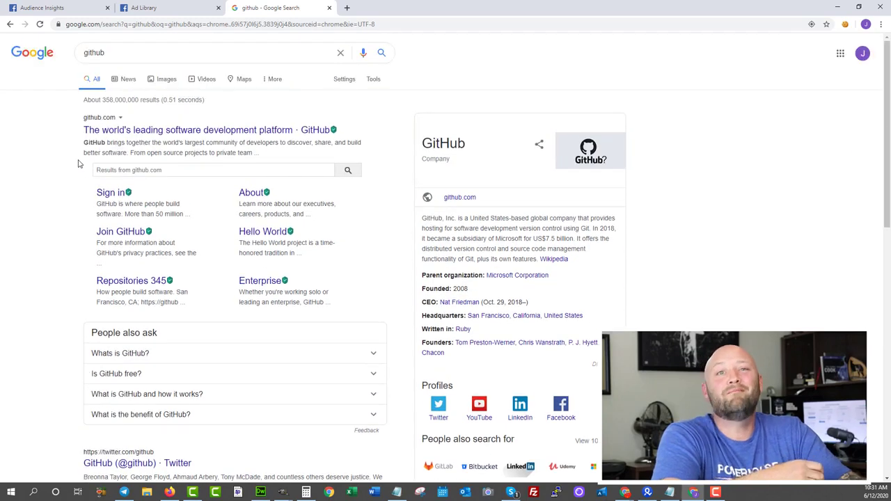
mouse_move(181, 134)
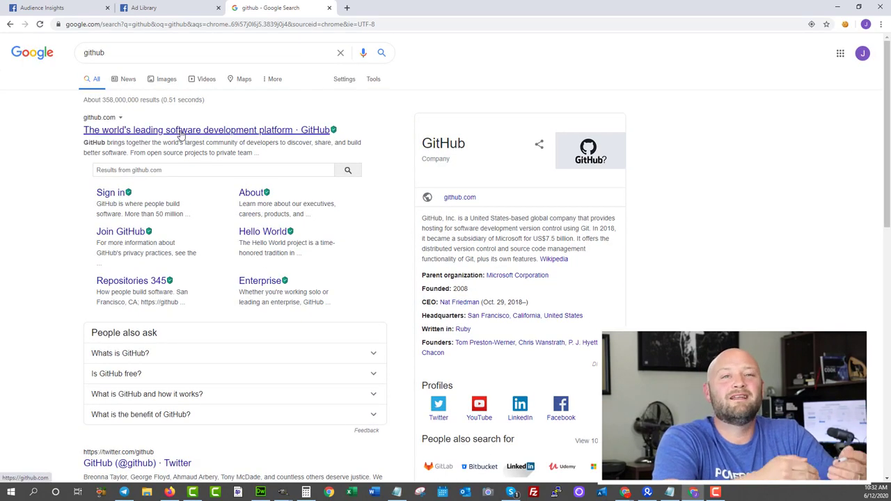
Go to GitHub's official homepage from the results and browse its developer and enterprise sections.
left_click(206, 130)
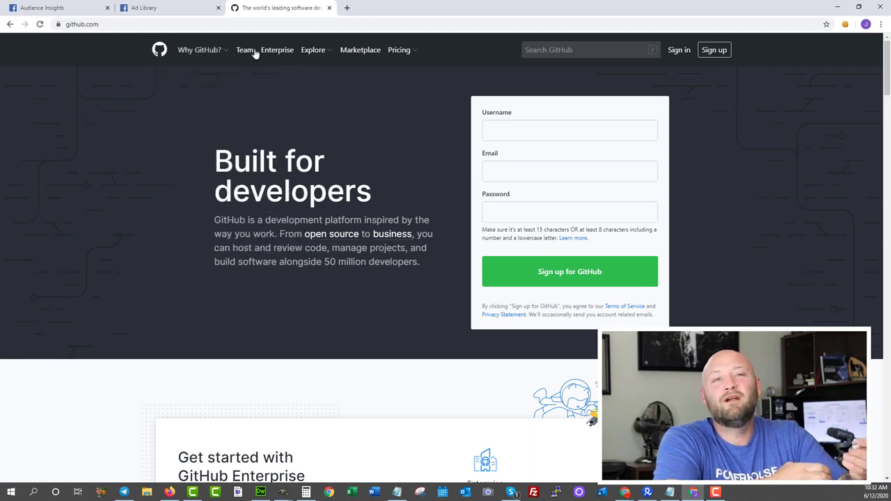
mouse_move(789, 71)
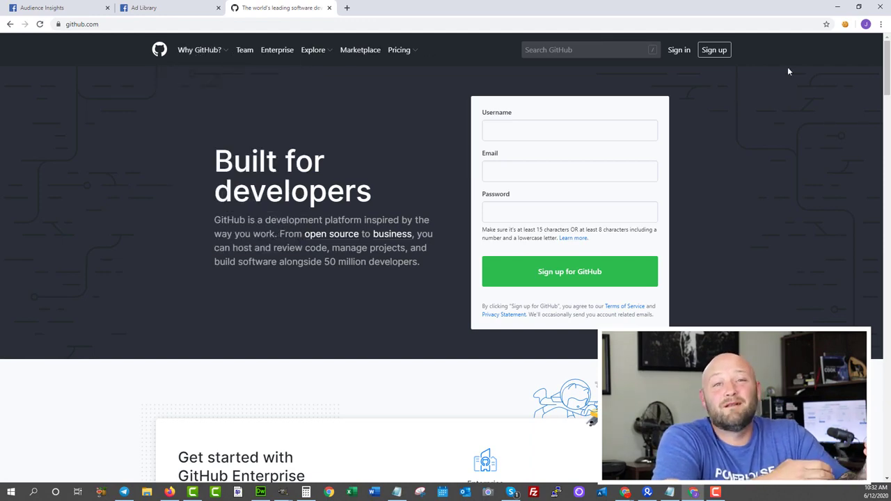
scroll("down", 3)
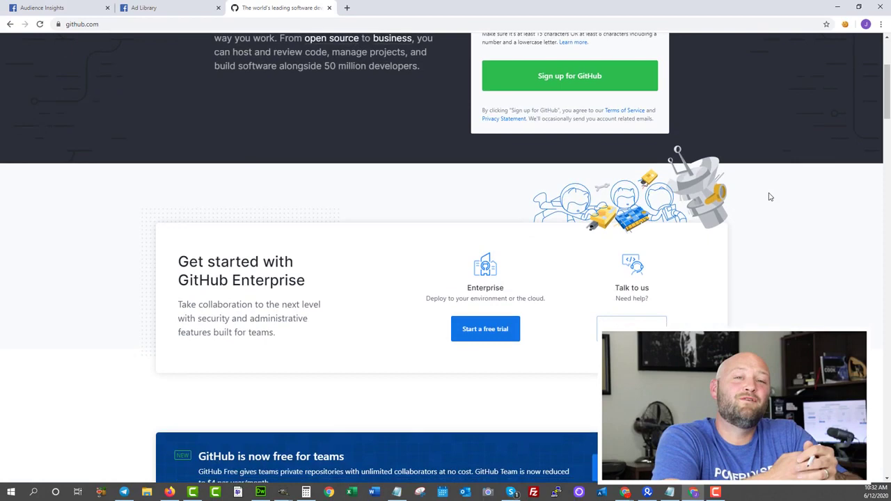
scroll("down", 3)
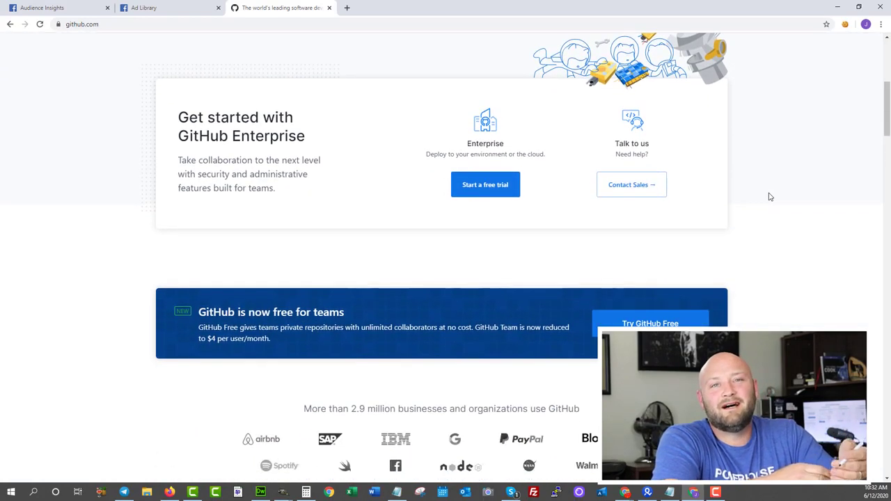
scroll("down", 3)
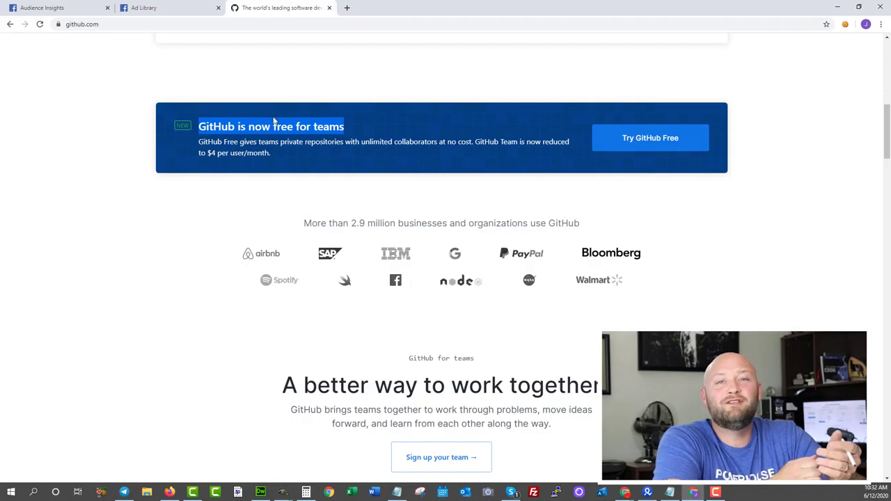
scroll("down", 3)
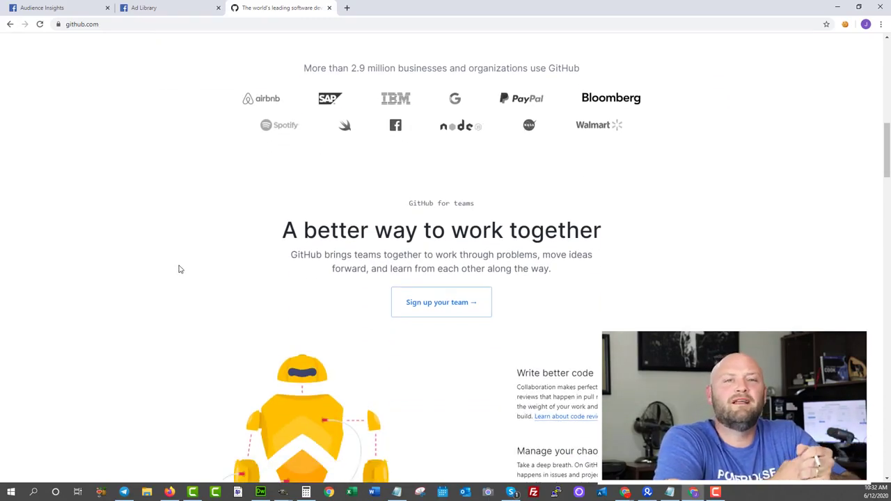
scroll("down", 3)
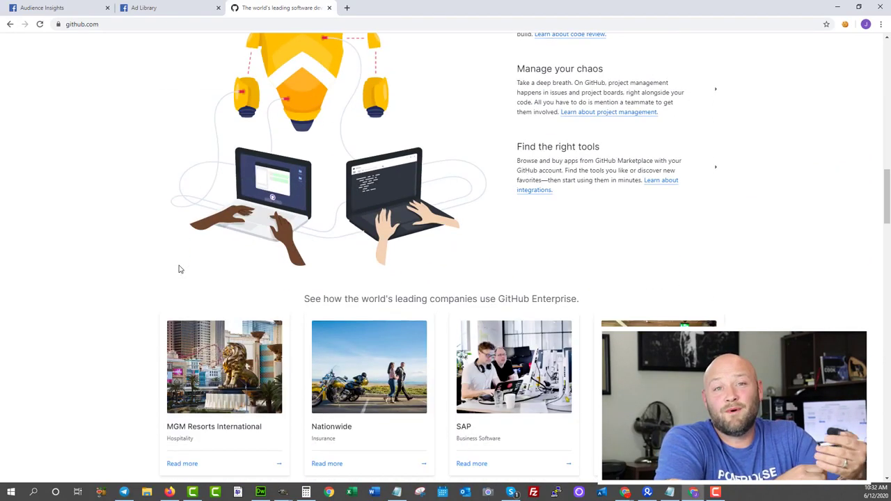
scroll("up", 3)
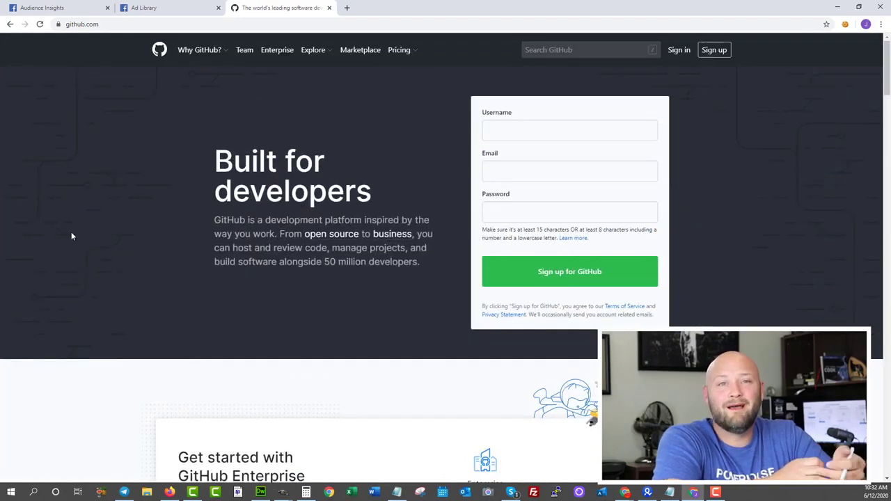
mouse_move(679, 51)
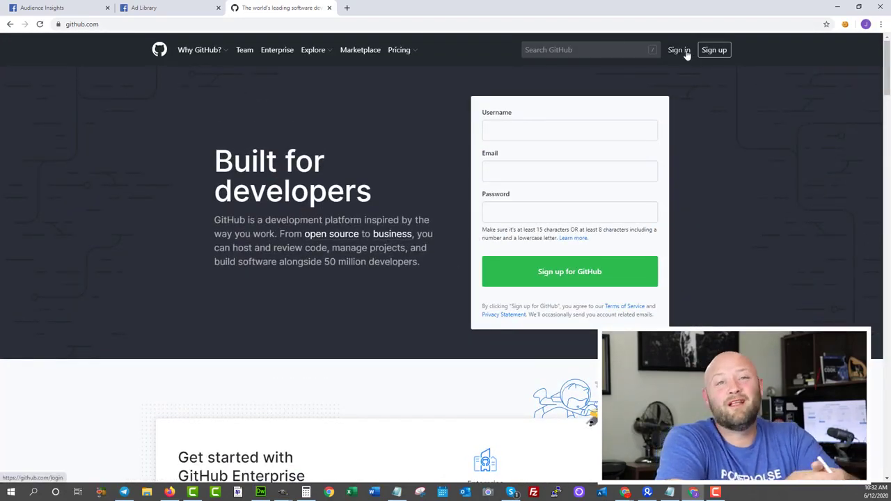
Look over the free-for-teams section and return to the top sign-up area.
scroll("down", 3)
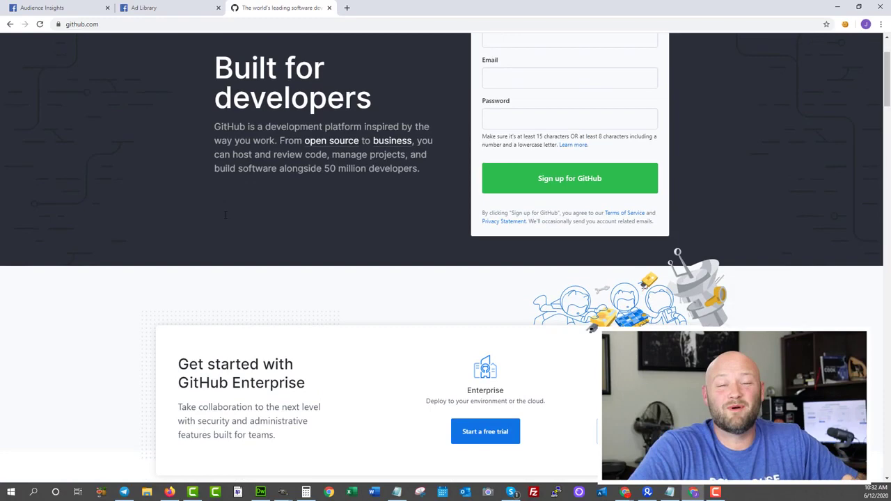
scroll("down", 3)
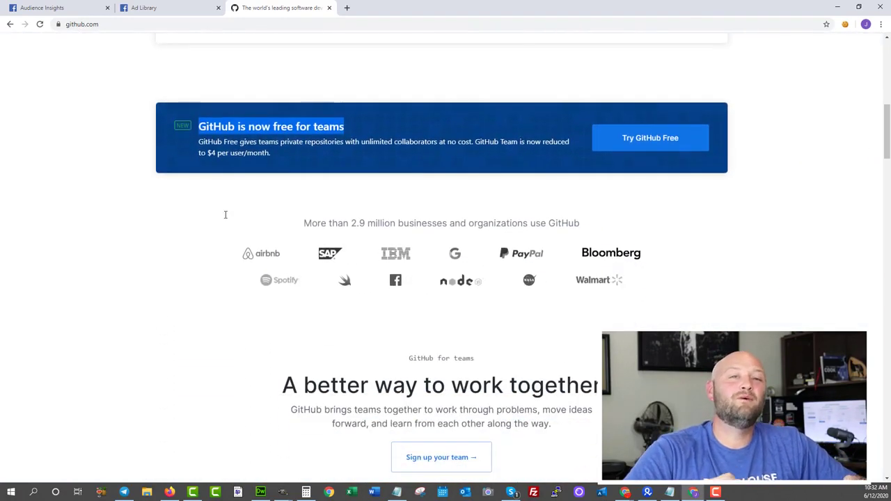
mouse_move(114, 111)
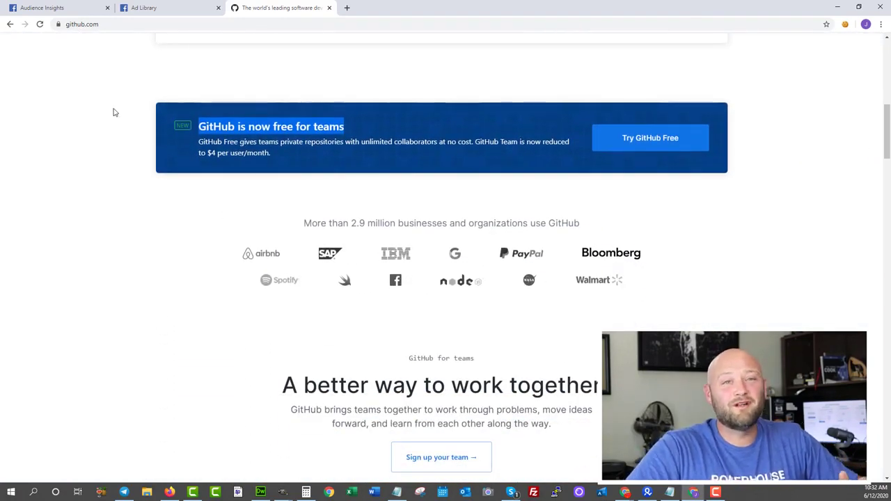
scroll("up", 3)
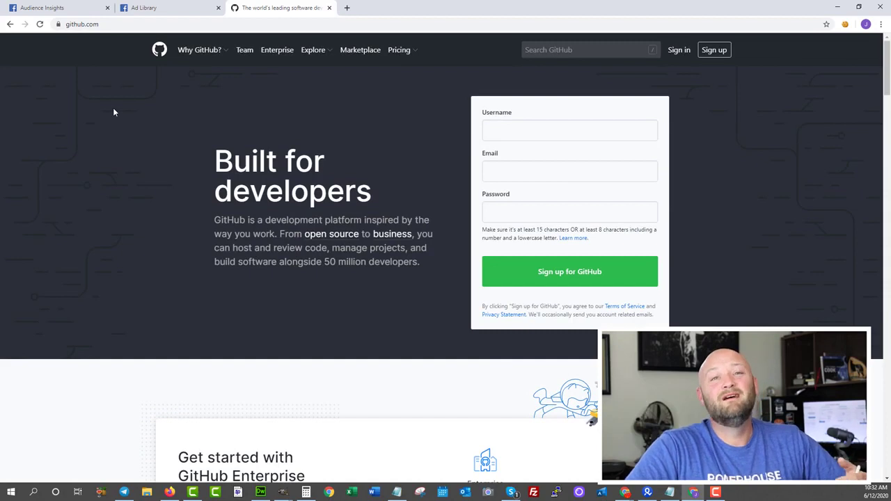
left_click(312, 50)
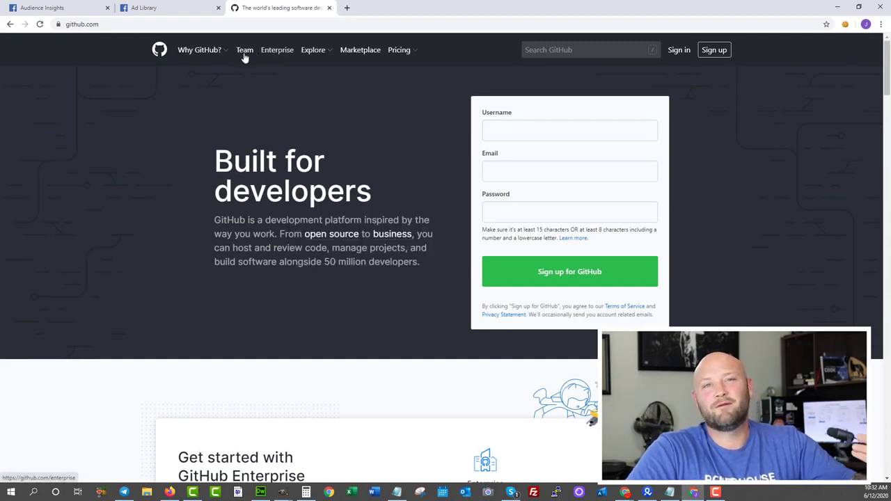
left_click(199, 50)
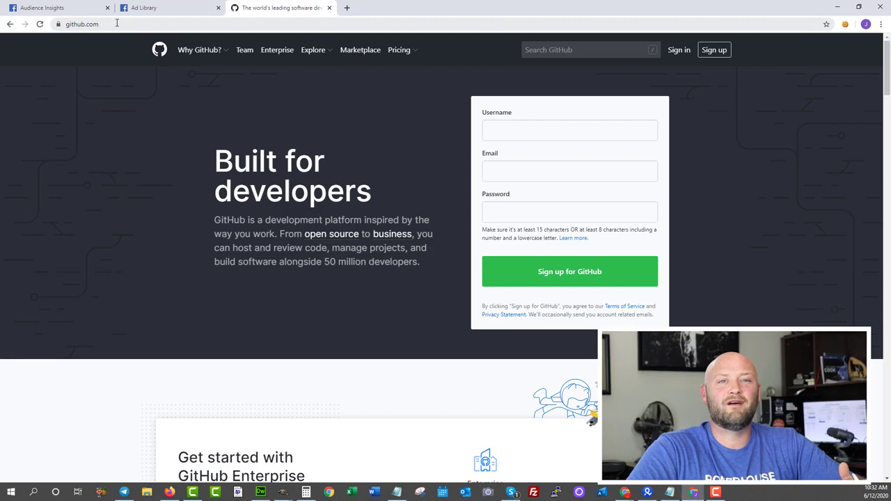
Reach Bluehost's homepage via the dayjobhacks.com/bluehost redirect and browse down to 24/7 expert support.
type("dayjobhacks")
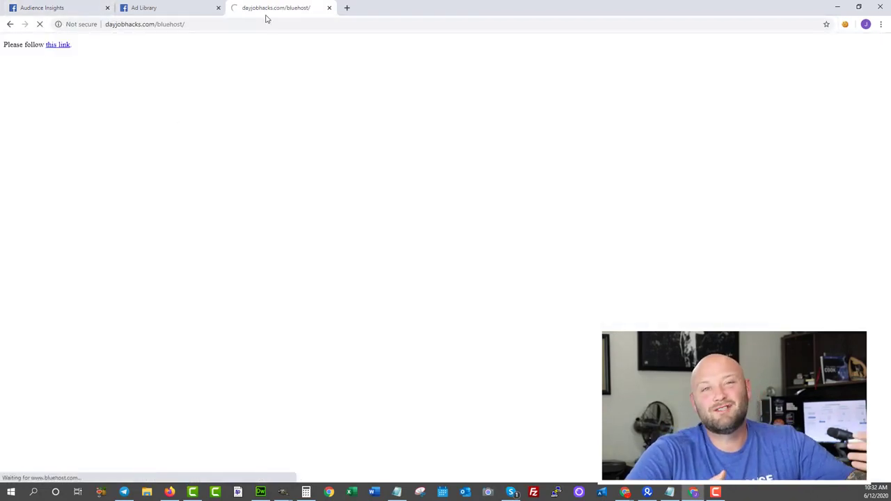
left_click(58, 45)
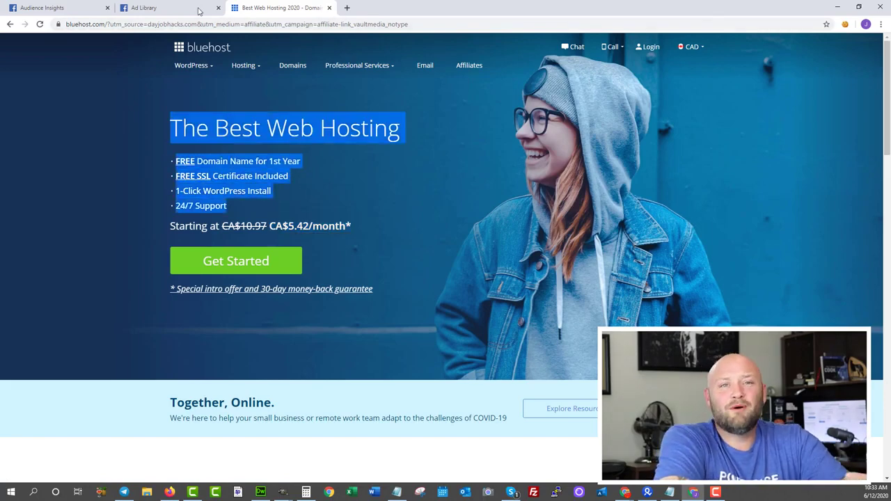
mouse_move(109, 162)
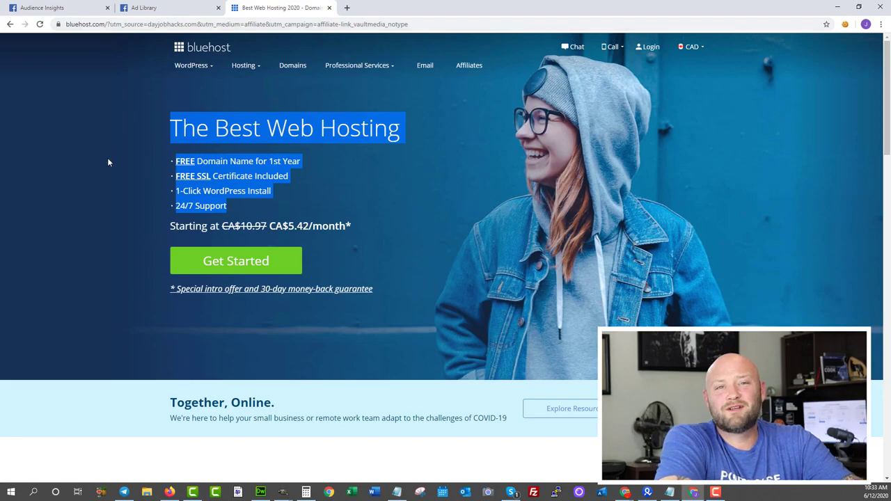
left_click(191, 66)
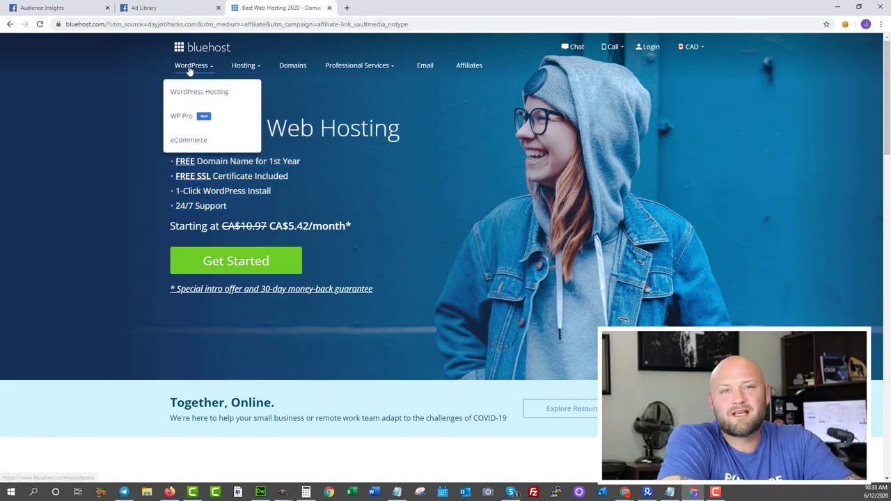
mouse_move(206, 92)
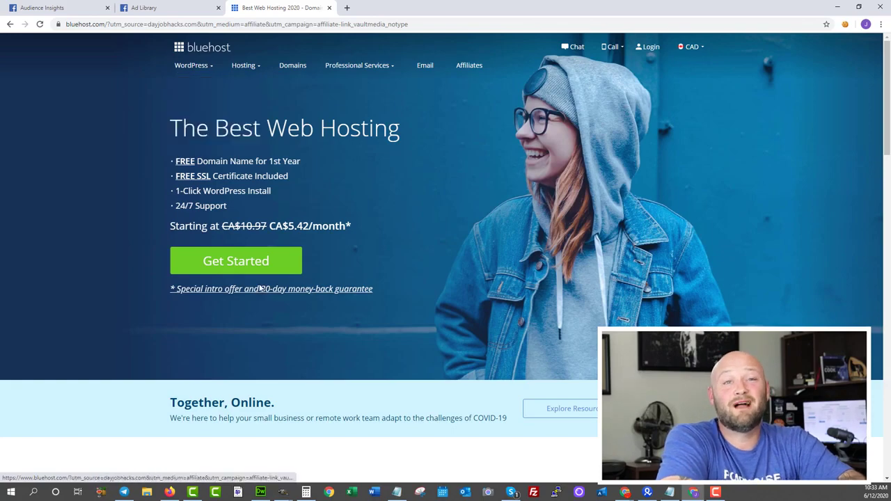
scroll("down", 3)
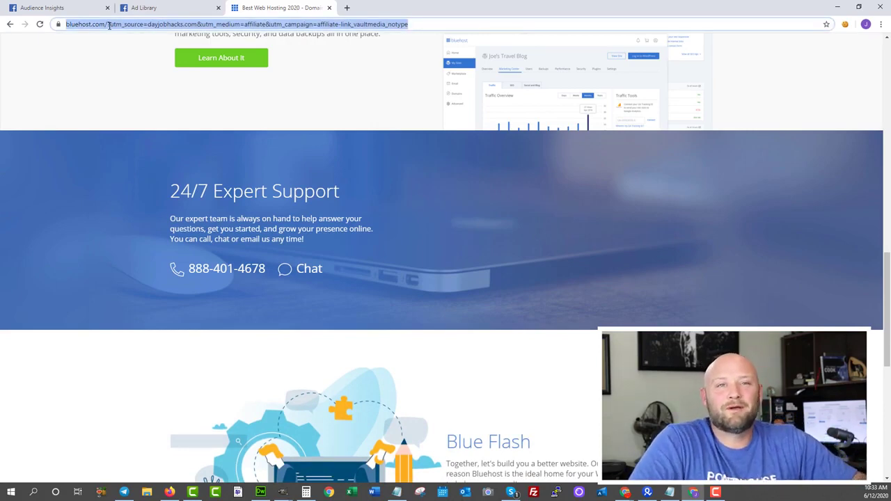
type("gimp")
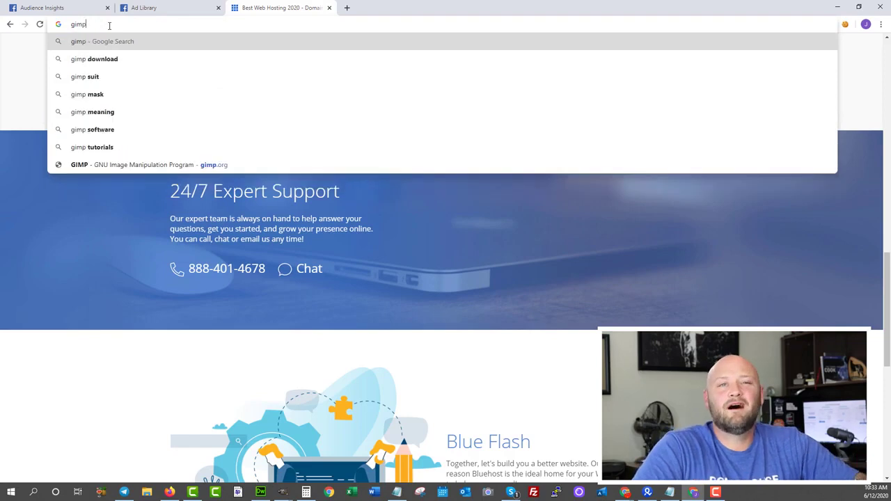
left_click(131, 164)
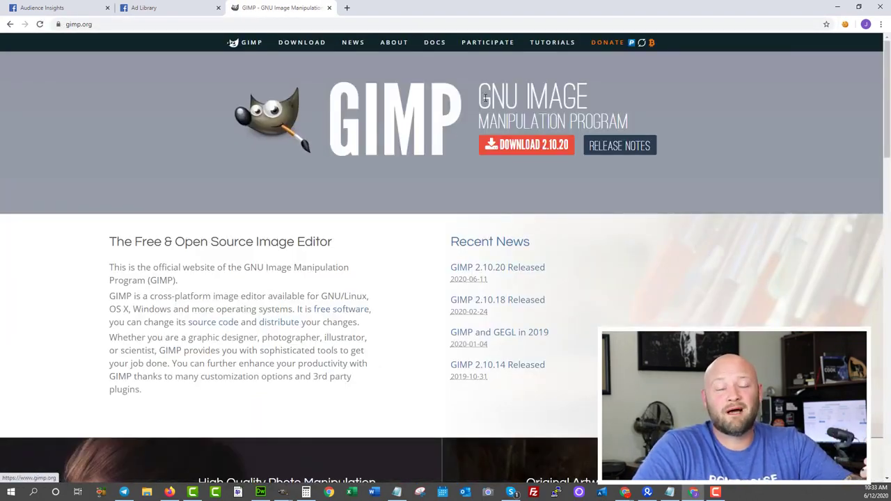
scroll("down", 3)
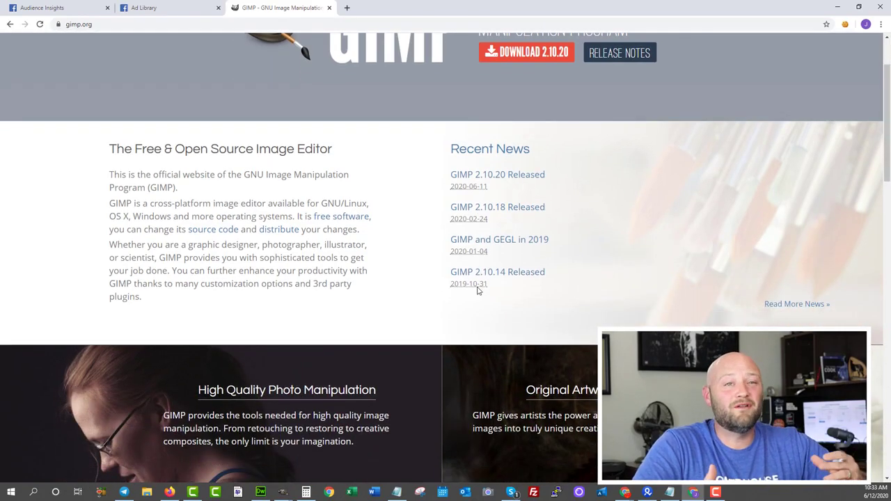
scroll("down", 3)
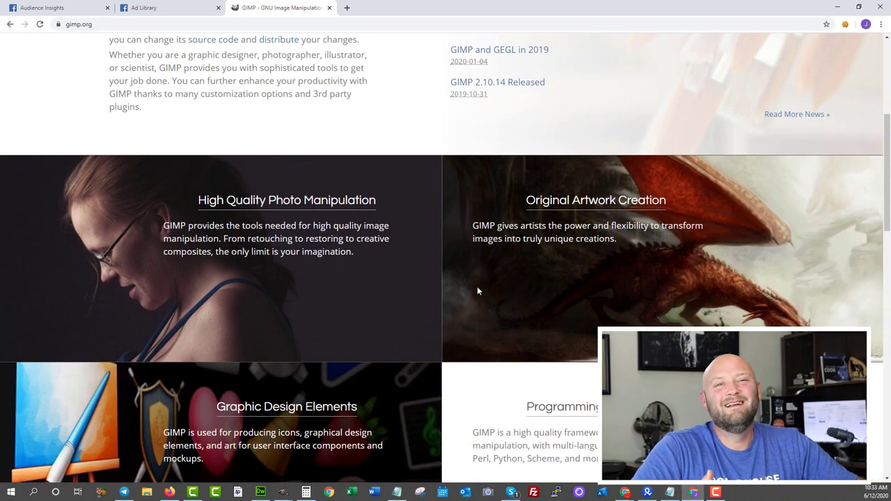
scroll("down", 3)
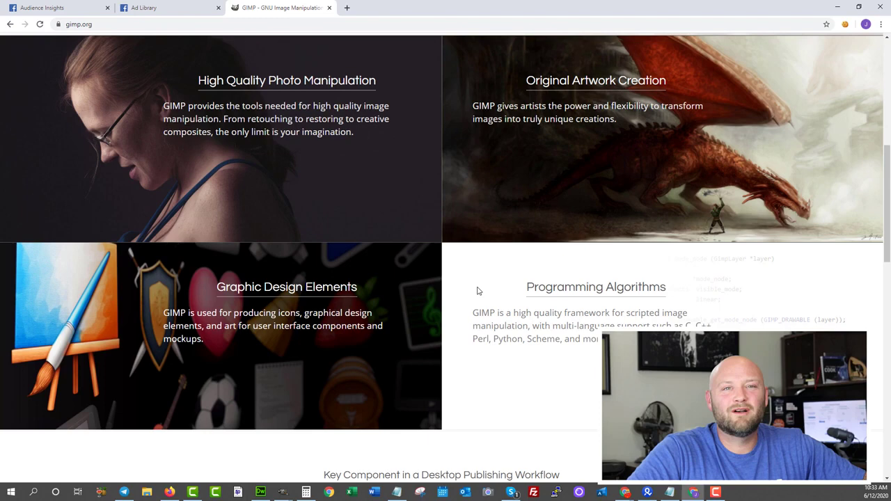
scroll("down", 3)
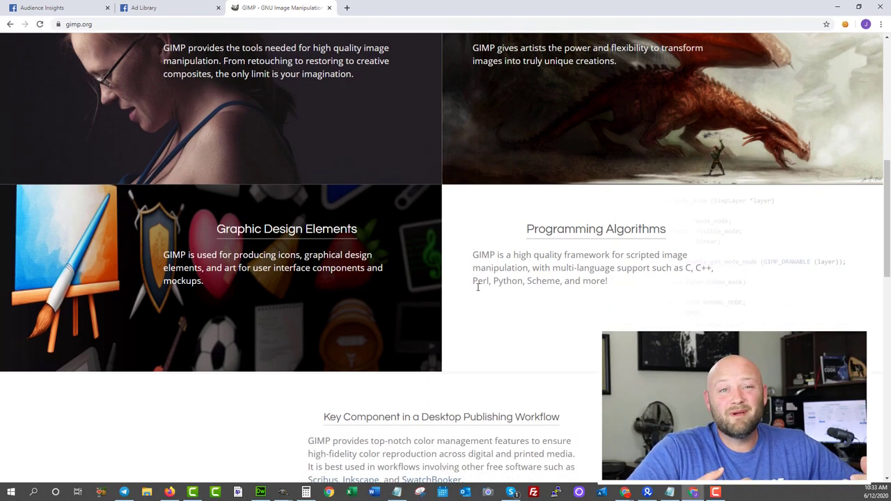
scroll("down", 3)
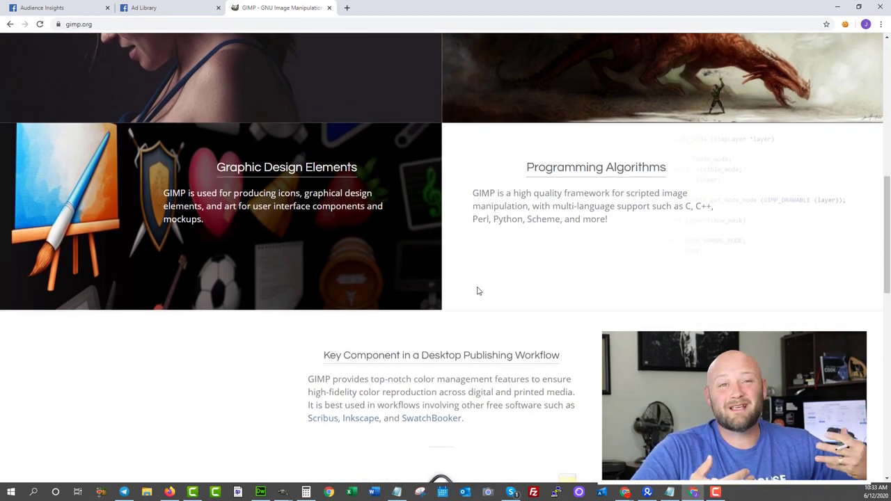
scroll("down", 3)
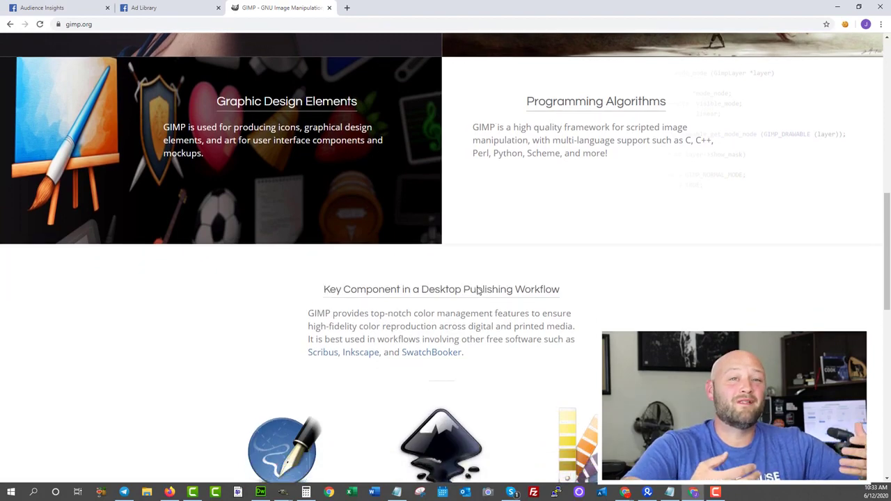
scroll("down", 3)
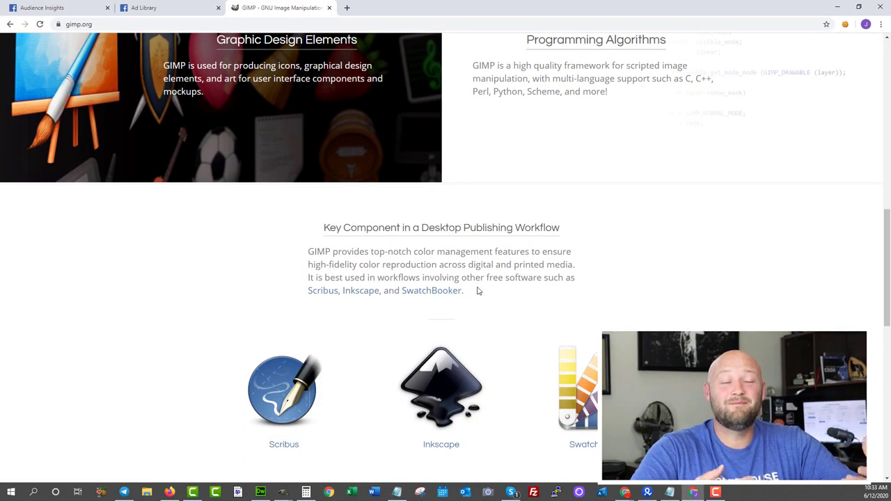
scroll("down", 3)
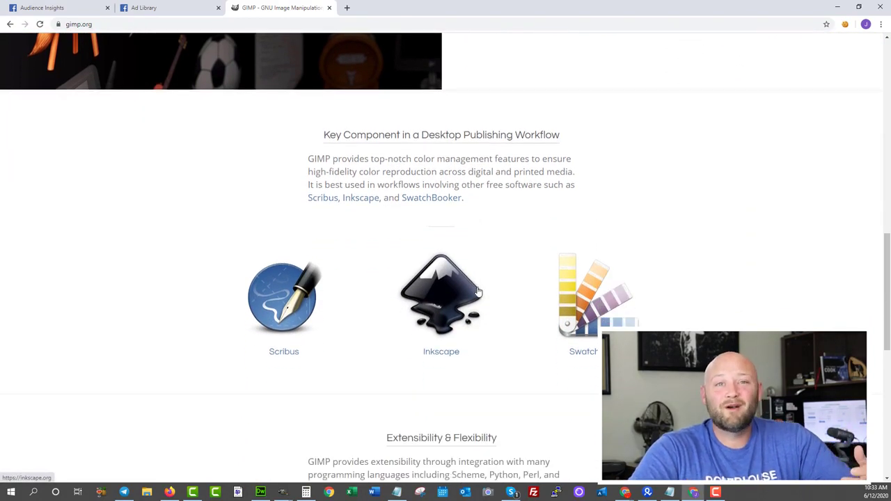
scroll("down", 3)
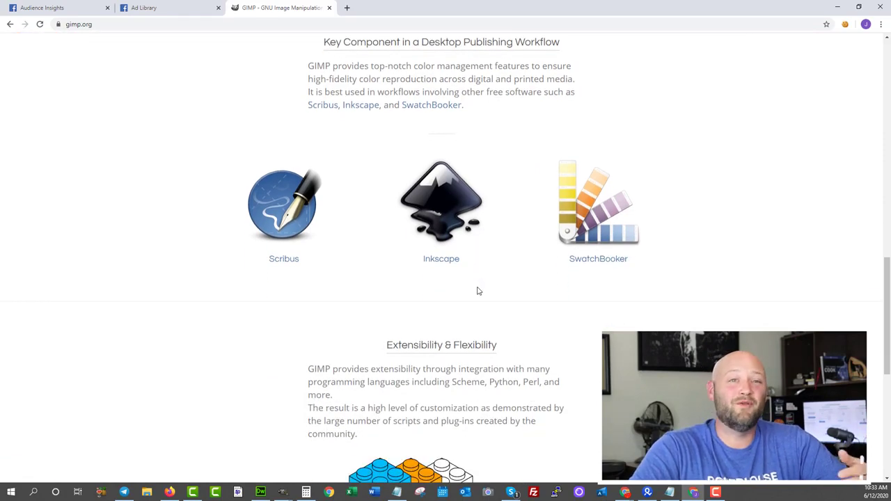
scroll("down", 3)
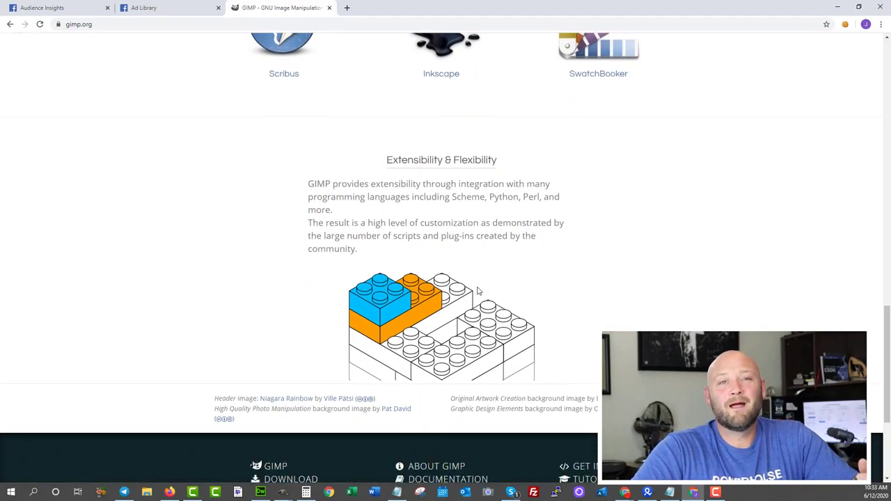
scroll("down", 3)
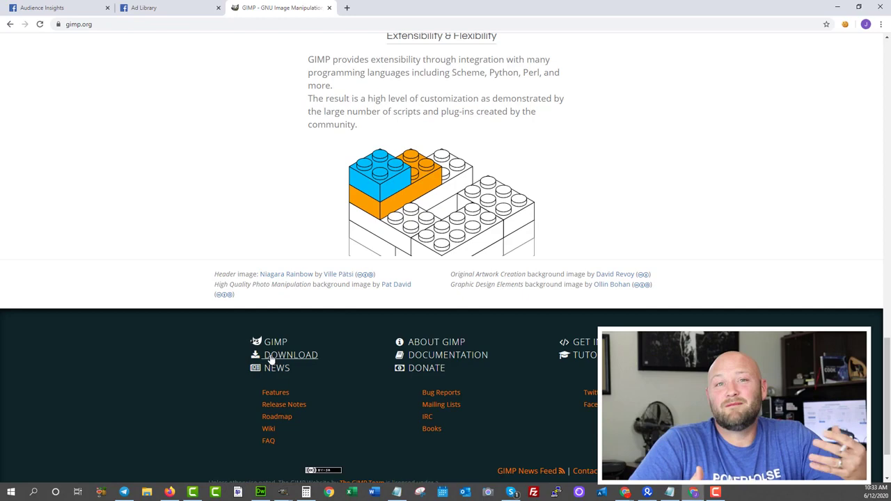
Visit GIMP's Downloads page and look through its download options.
left_click(291, 355)
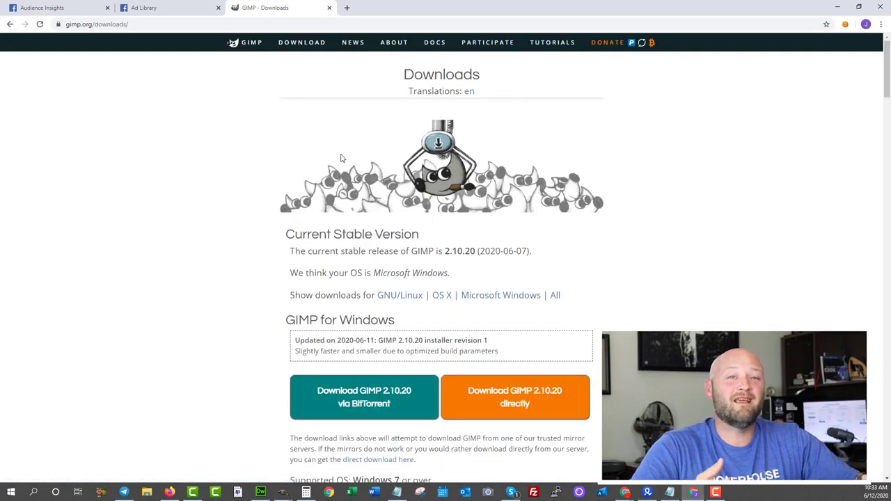
double_click(442, 75)
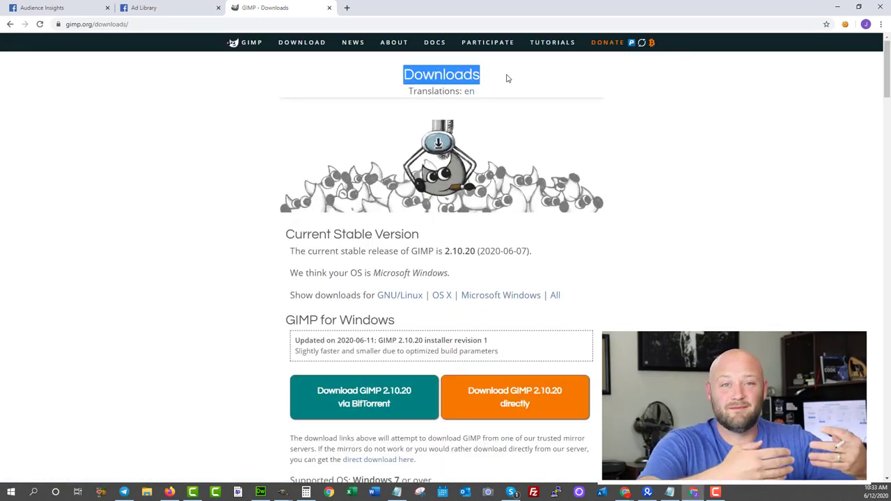
scroll("down", 3)
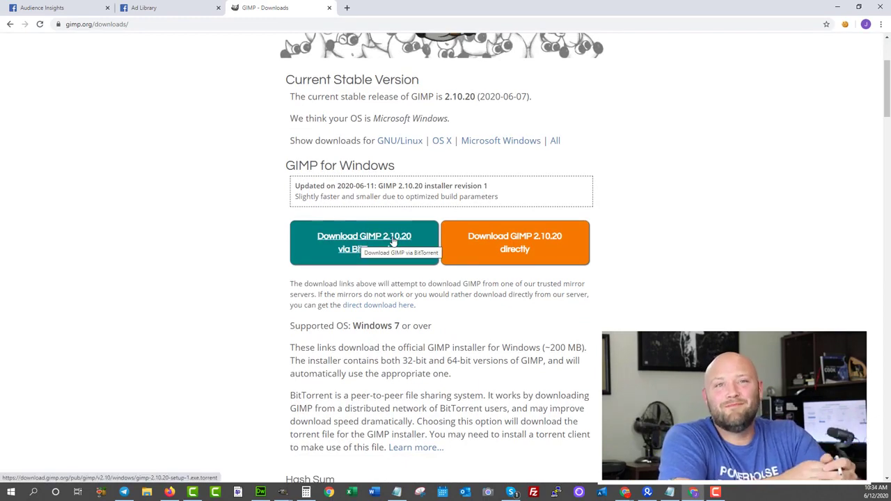
mouse_move(313, 251)
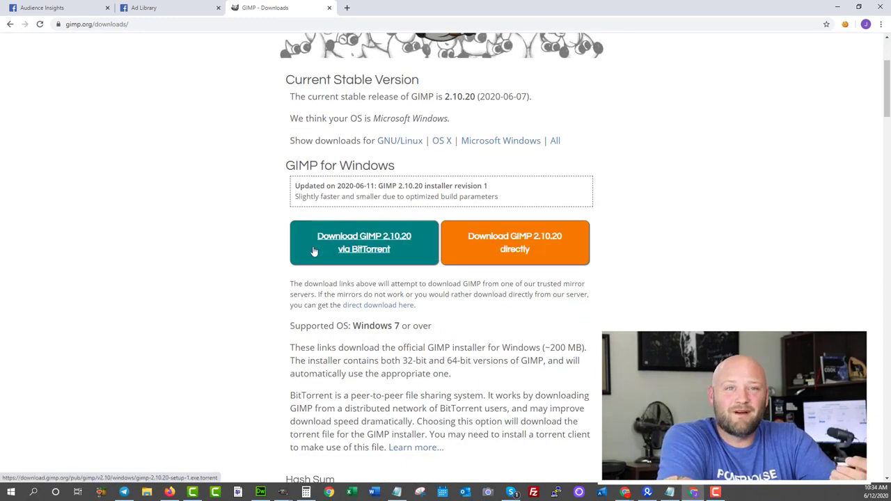
scroll("up", 3)
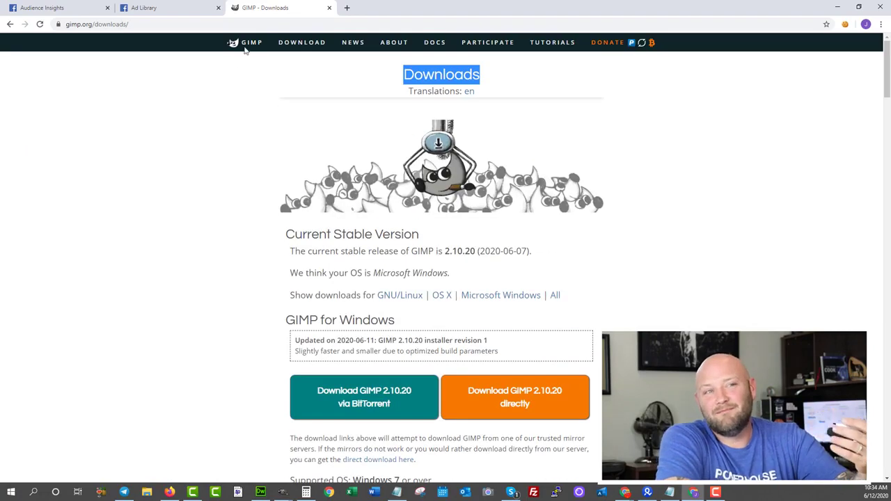
mouse_move(394, 42)
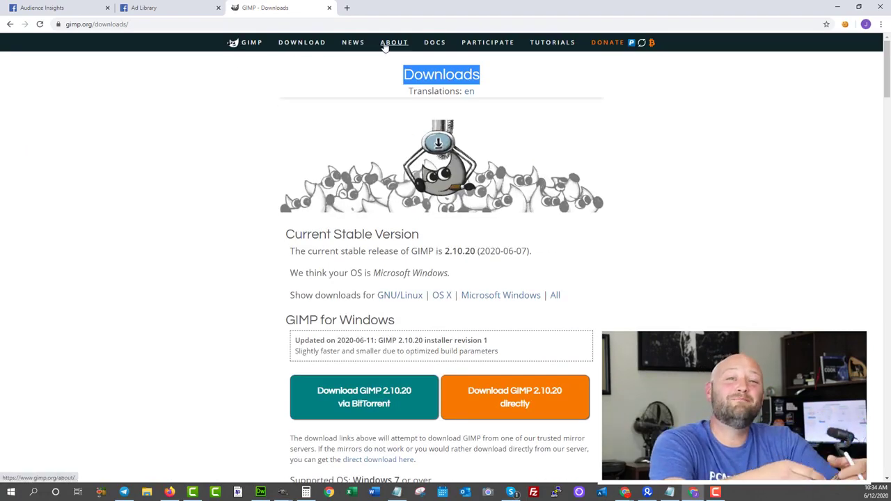
Browse the About GIMP page, then the Tutorials page listing beginner and photo editing guides.
left_click(394, 41)
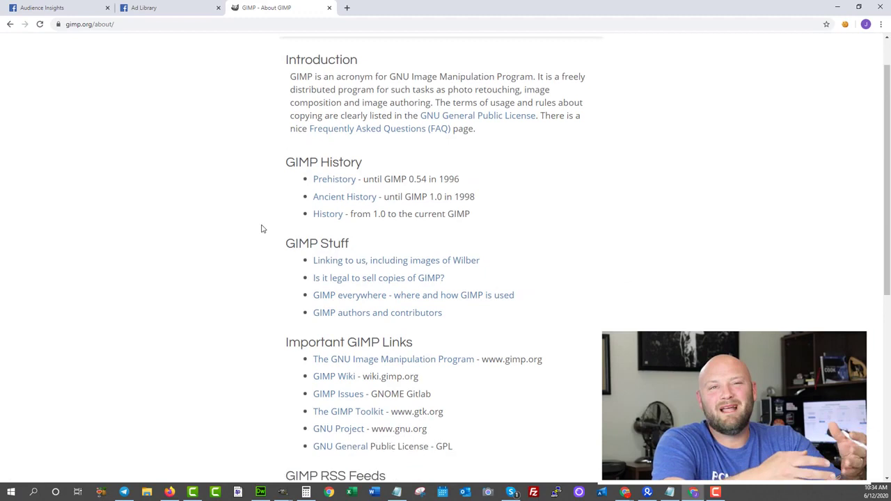
scroll("down", 3)
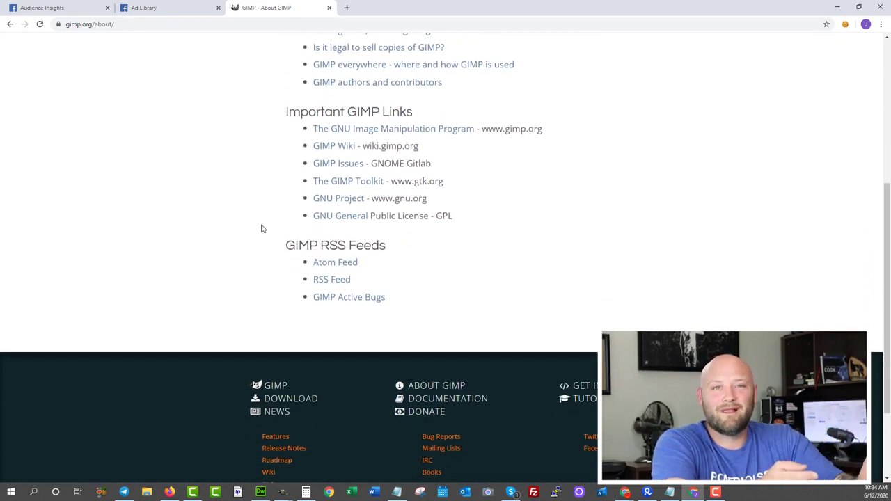
scroll("up", 3)
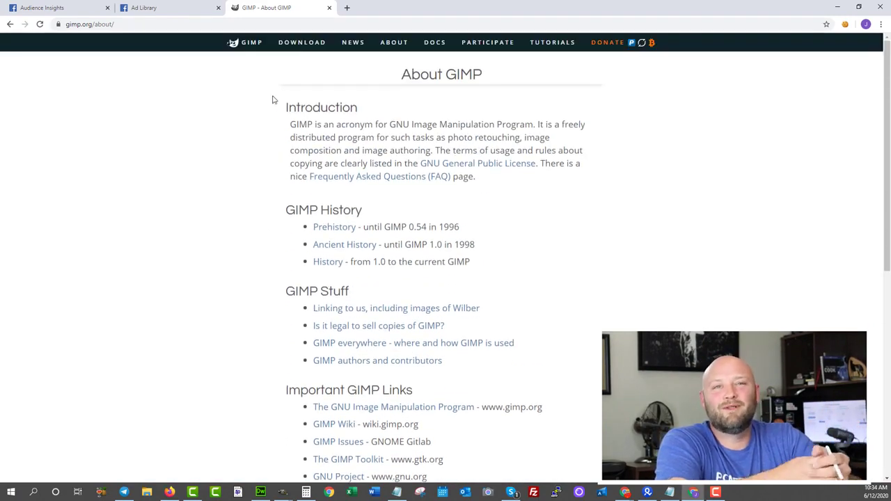
left_click(551, 41)
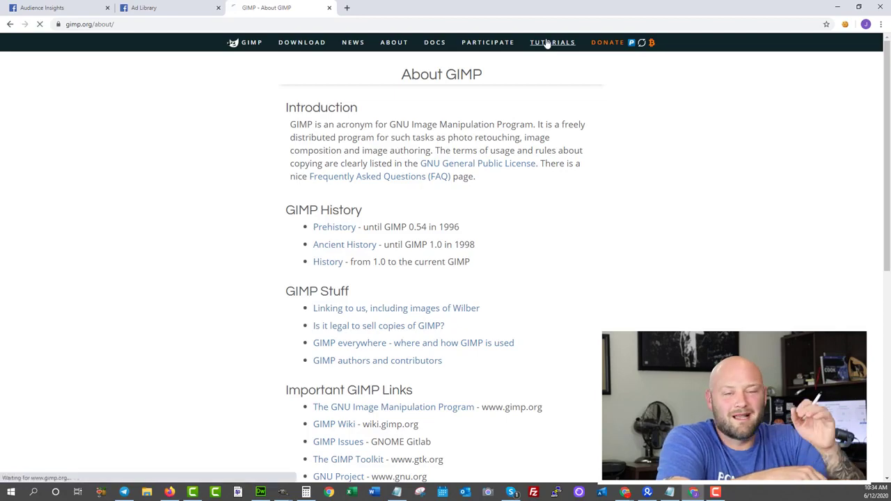
left_click(553, 42)
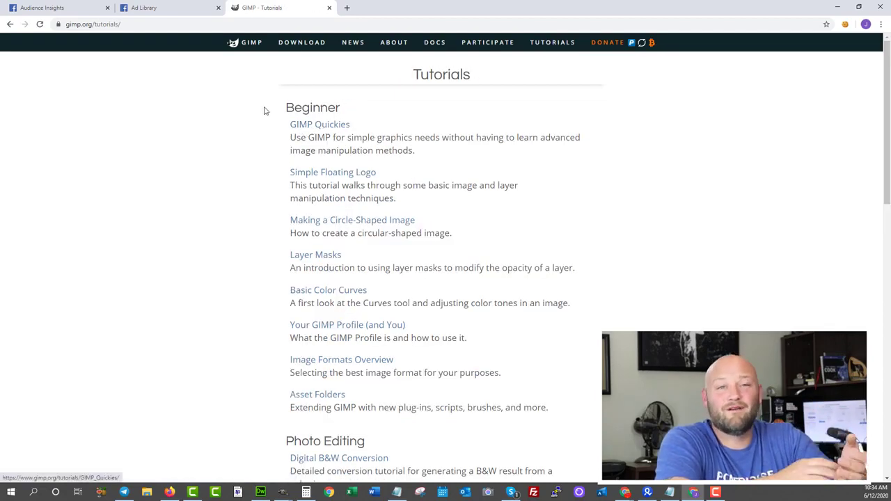
scroll("down", 3)
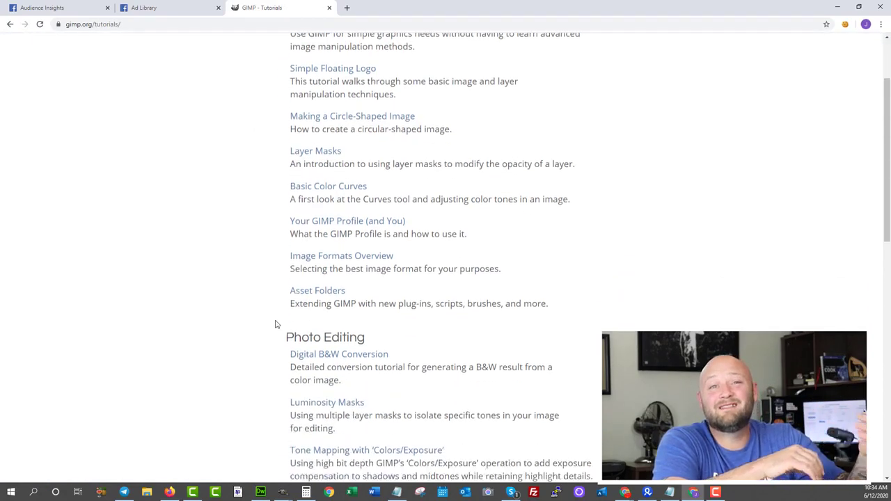
scroll("down", 3)
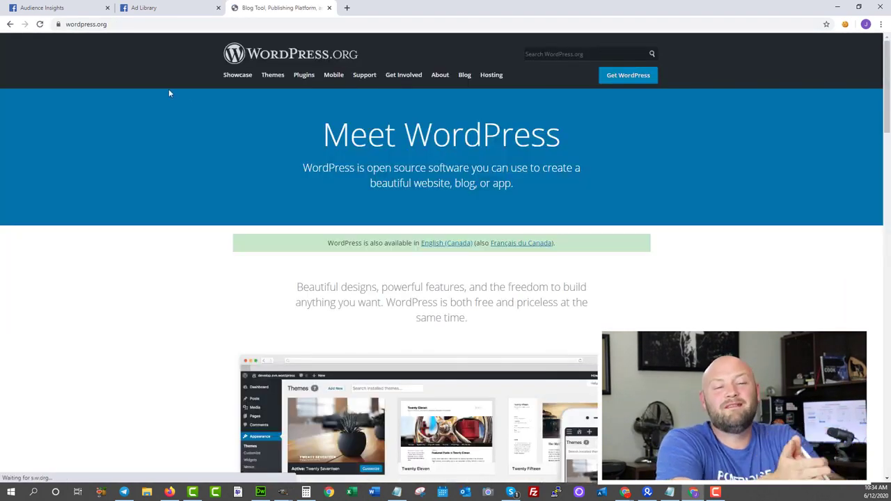
Look over the WordPress.org homepage and go to its Get WordPress download page.
scroll("down", 3)
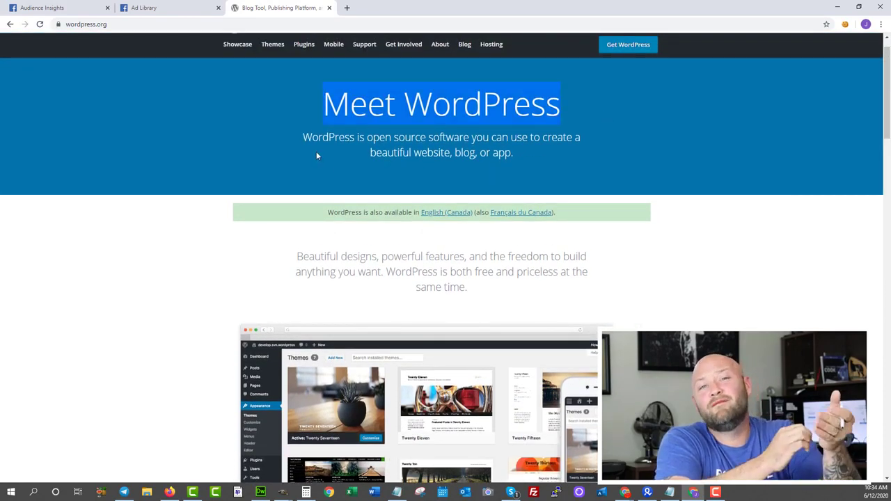
scroll("up", 3)
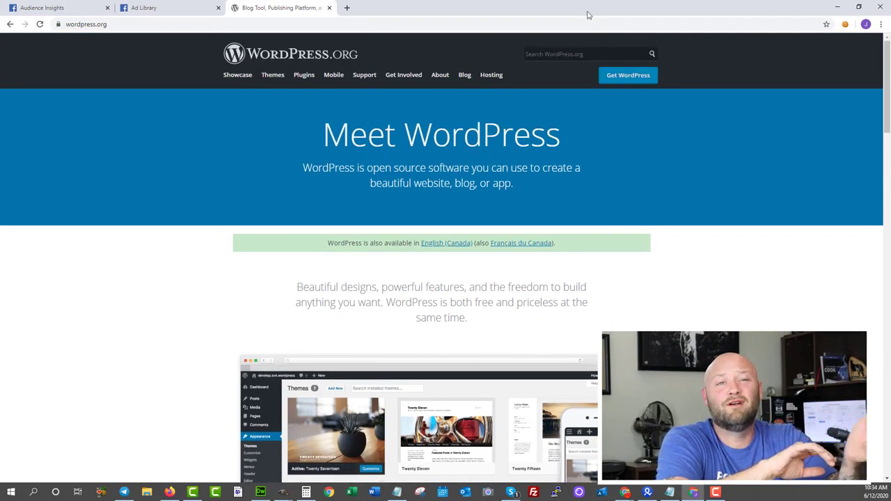
left_click(627, 76)
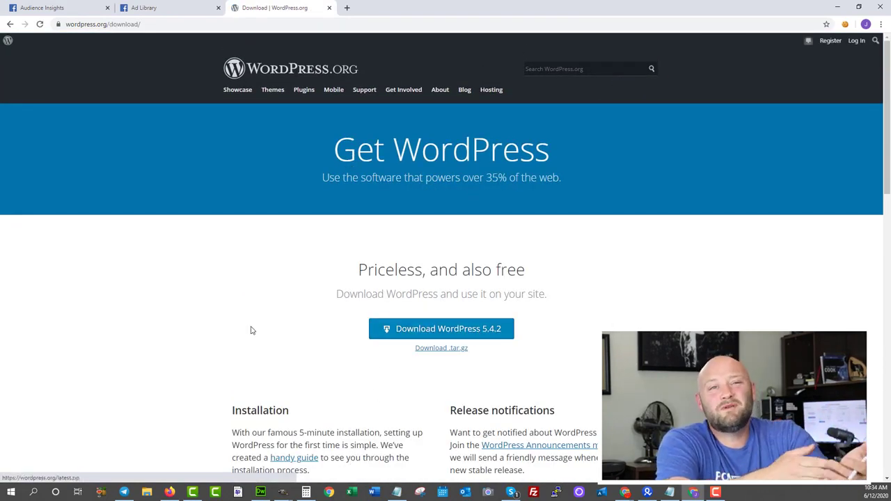
Browse the download page through installation to the Bluehost and DreamHost hosting section, then back to top.
scroll("down", 3)
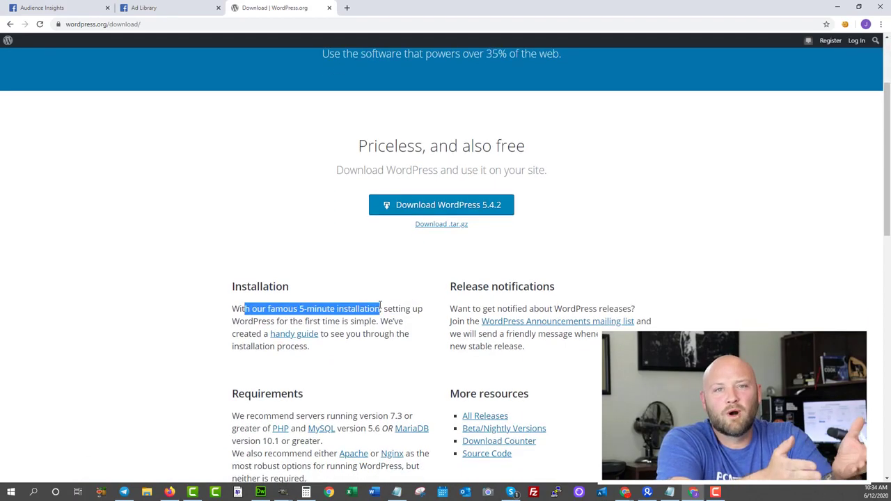
scroll("down", 3)
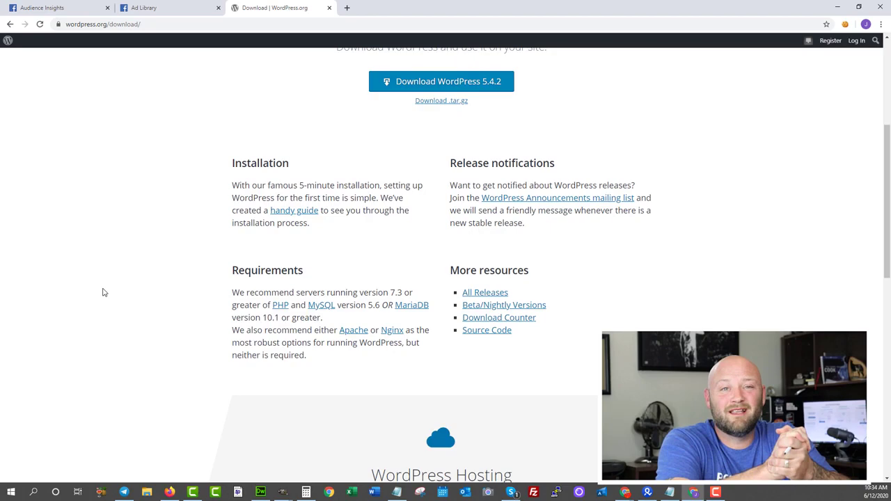
scroll("down", 3)
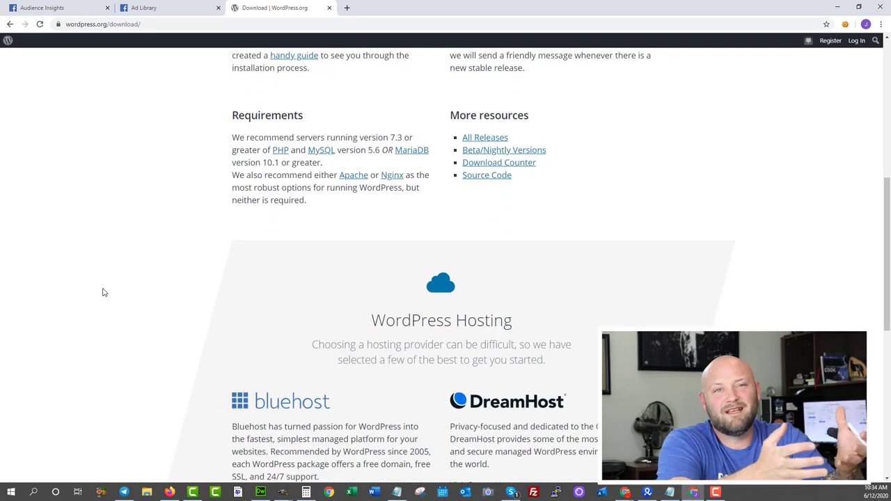
scroll("down", 3)
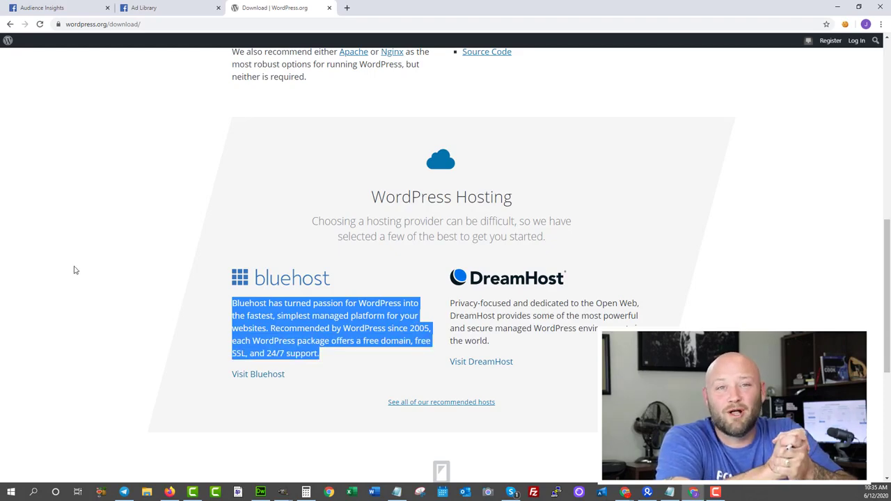
scroll("up", 3)
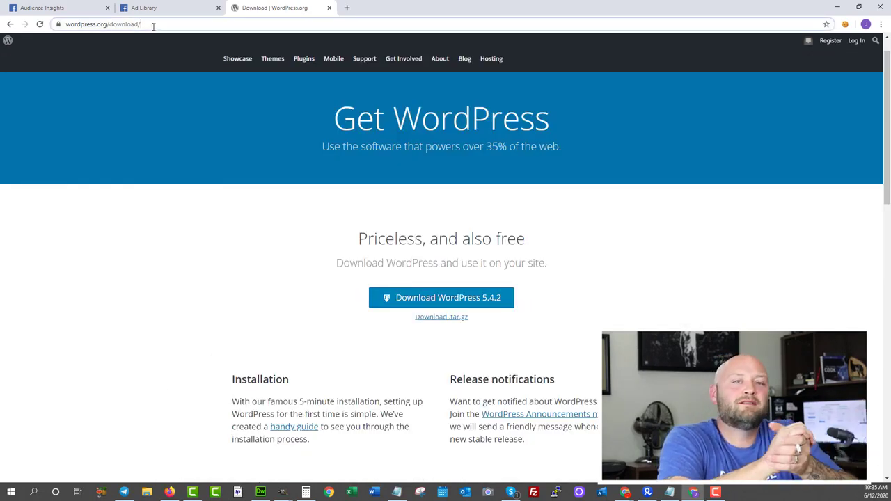
Enter the Lightshot site address in the address bar.
left_click(103, 23)
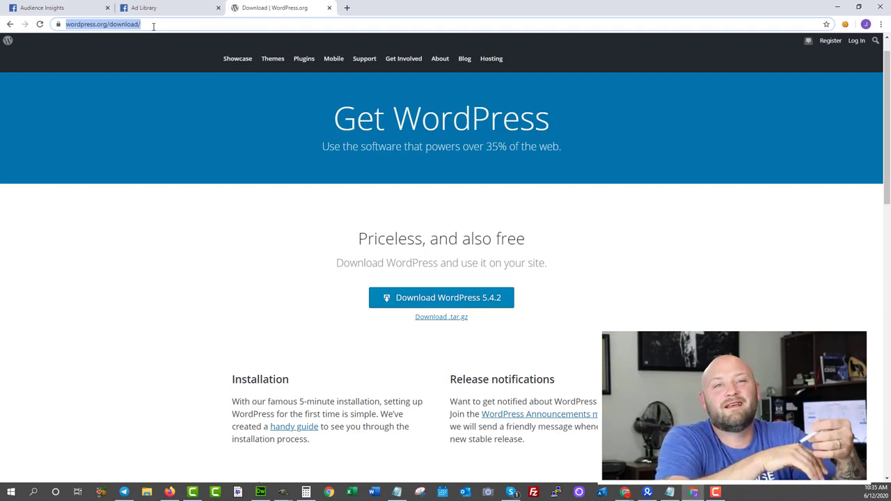
type("lightsh")
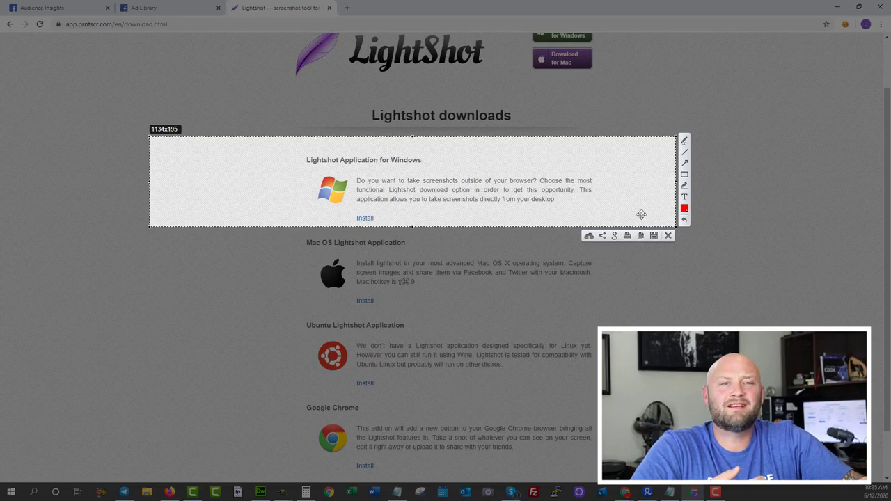
mouse_move(655, 235)
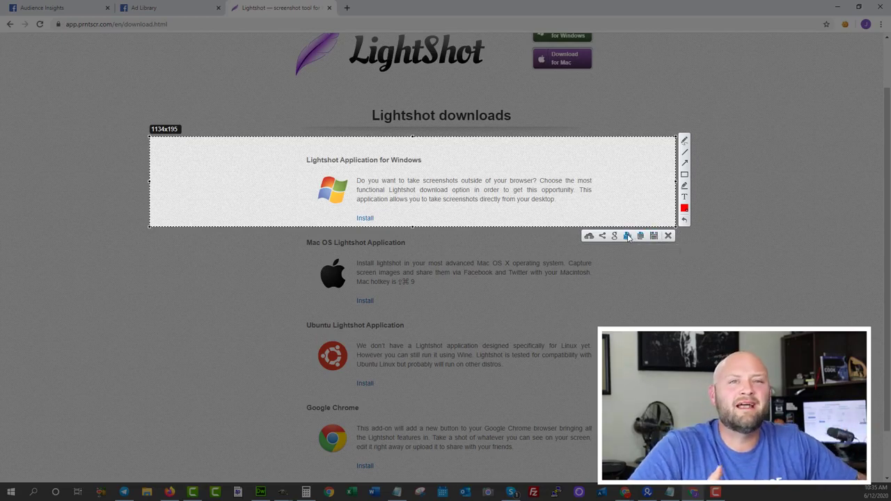
mouse_move(614, 236)
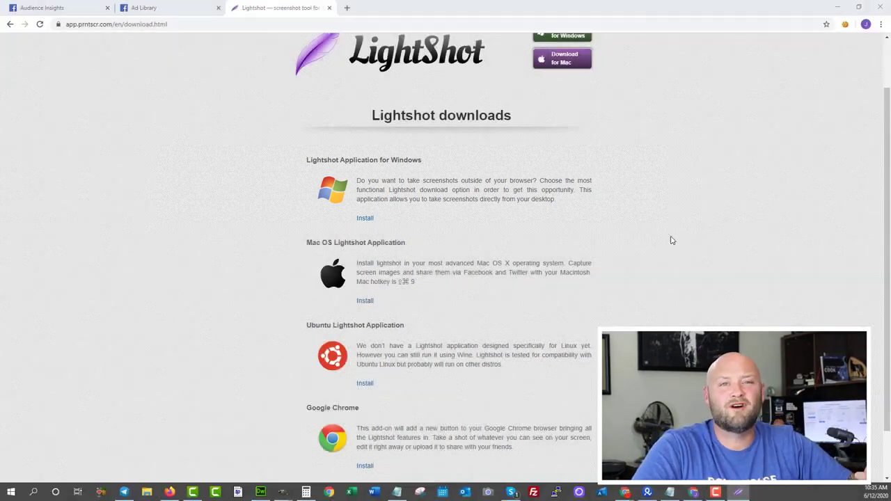
Mark a screen area with the Lightshot selection and look over the downloads page.
scroll("up", 3)
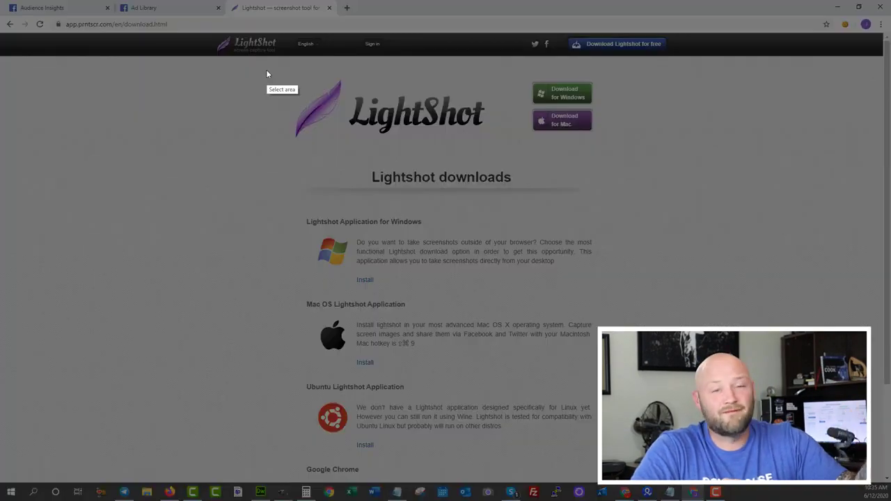
left_click_drag(265, 70, 365, 152)
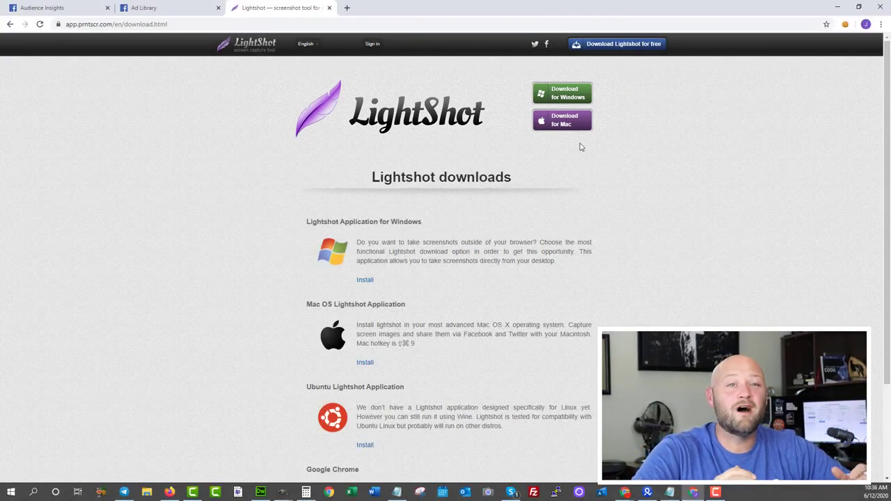
scroll("down", 3)
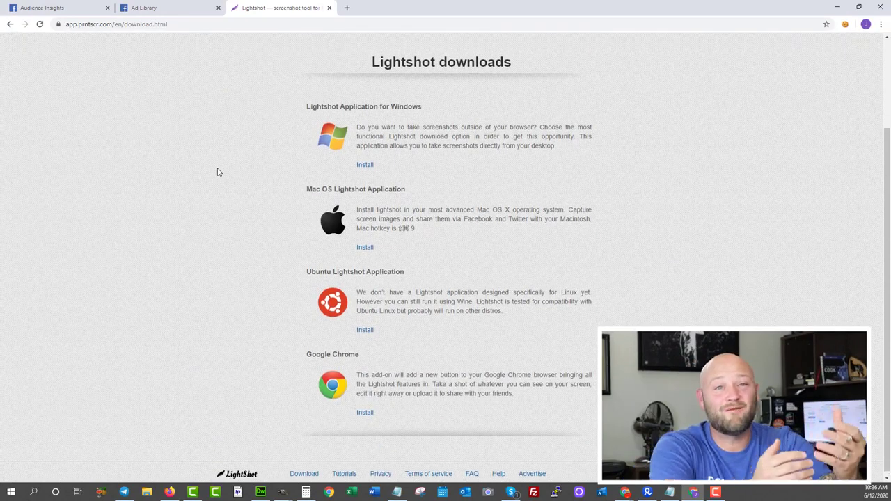
scroll("up", 3)
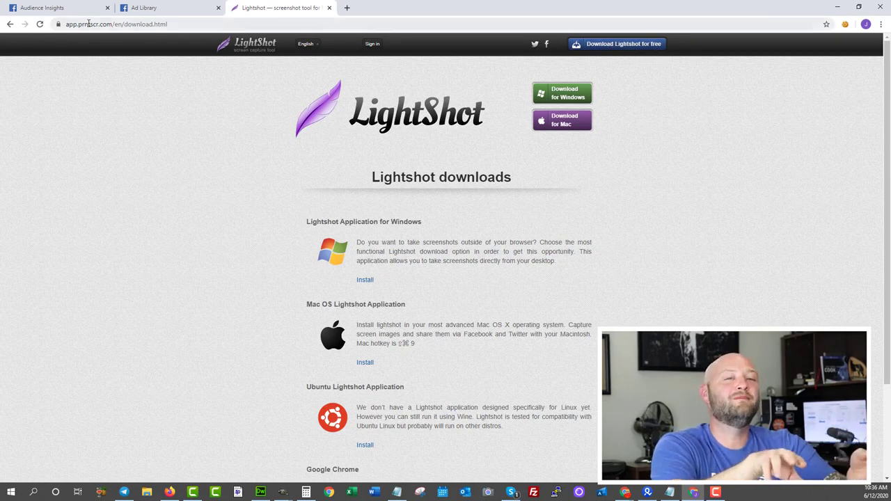
scroll("down", 3)
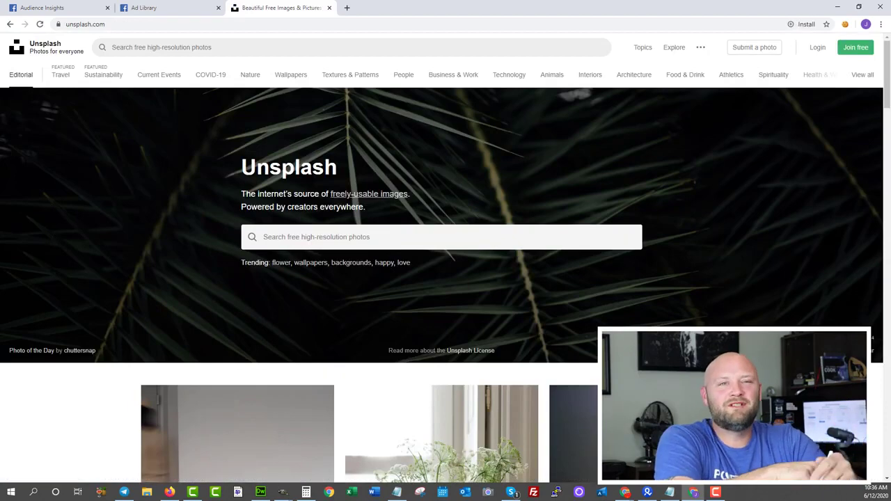
Browse the Unsplash feed and preview the Times Square photo of two women.
scroll("down", 3)
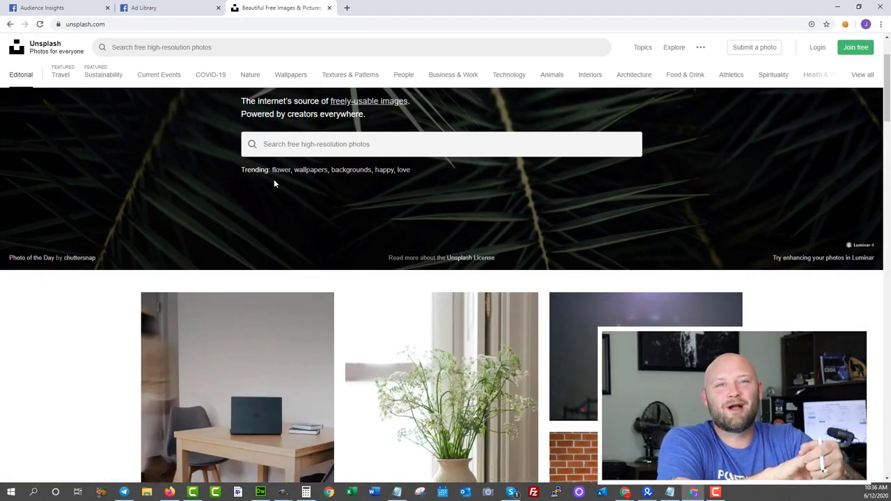
scroll("down", 3)
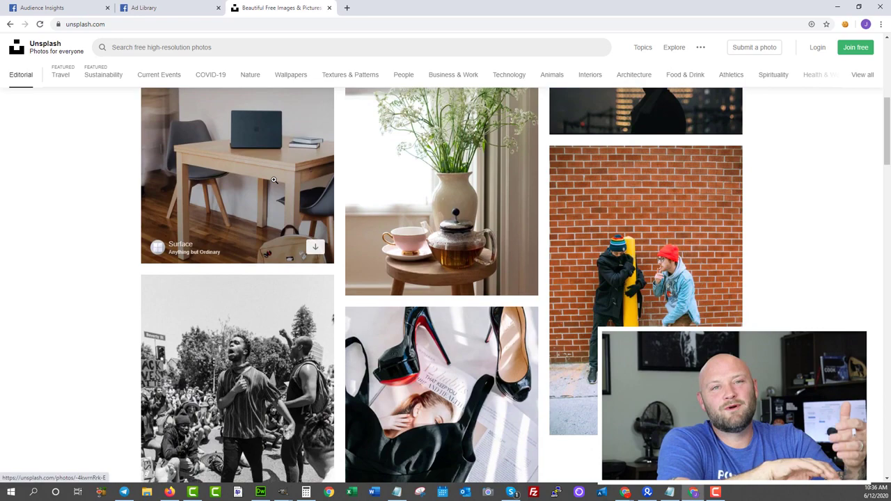
scroll("down", 3)
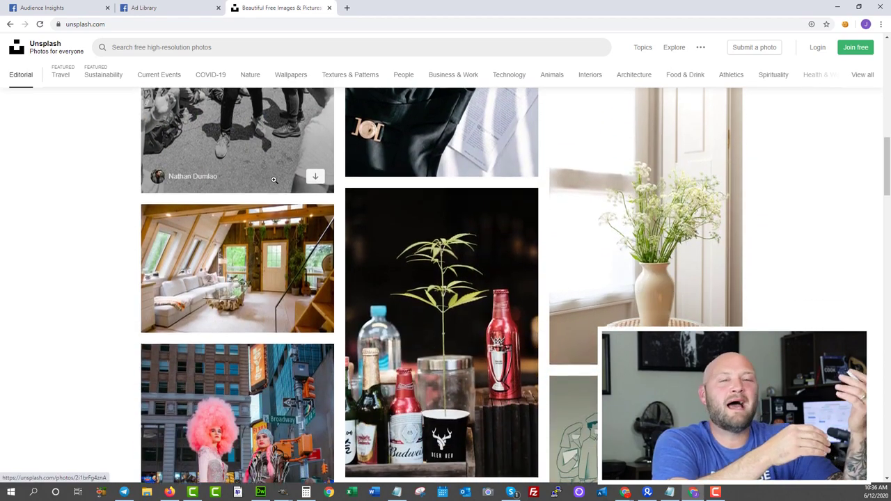
scroll("down", 3)
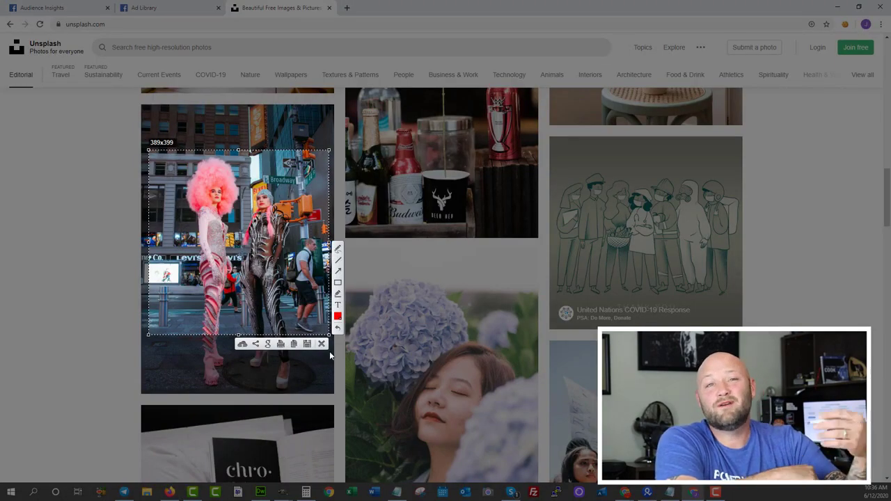
left_click(320, 344)
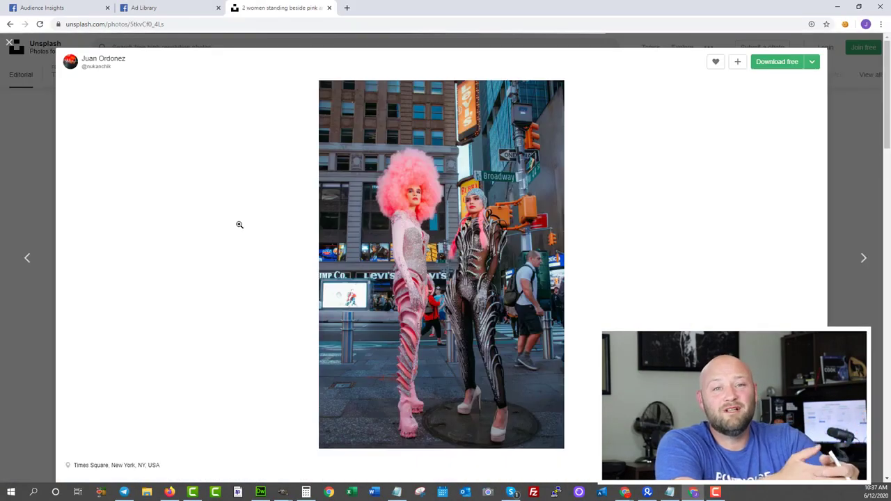
mouse_move(777, 61)
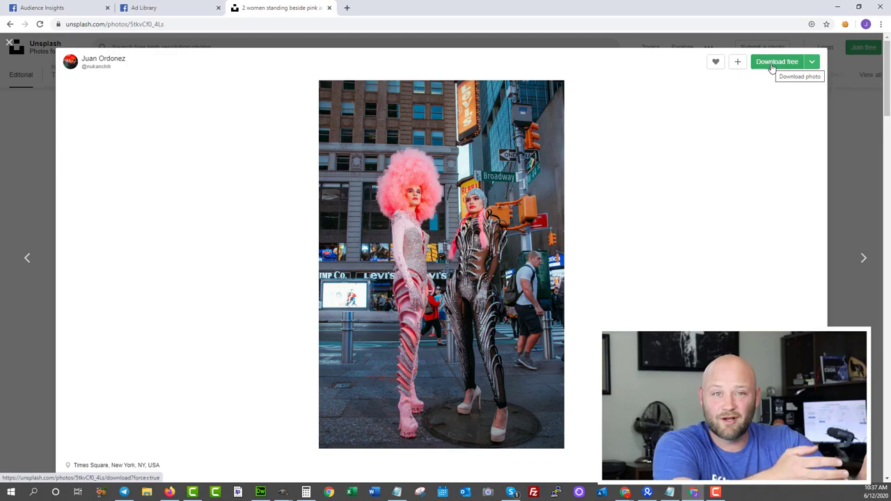
mouse_move(25, 252)
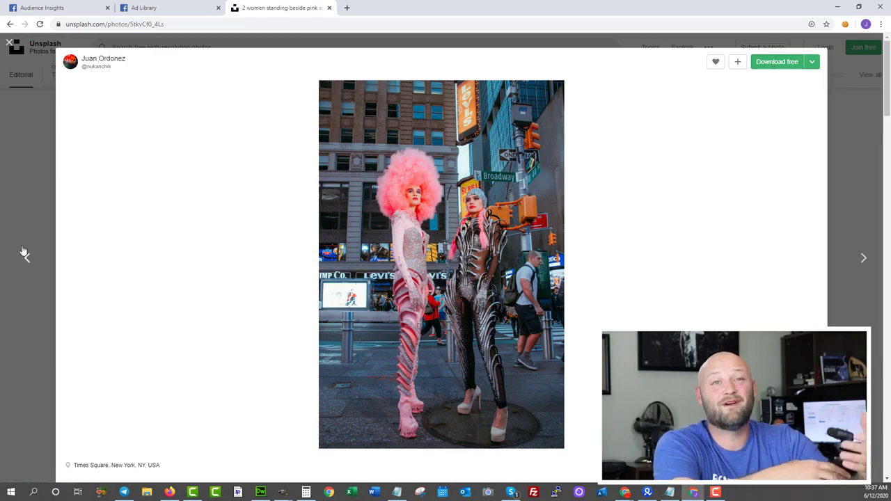
Leave the photo preview, continue down the feed and head to the address bar for another site.
left_click(11, 24)
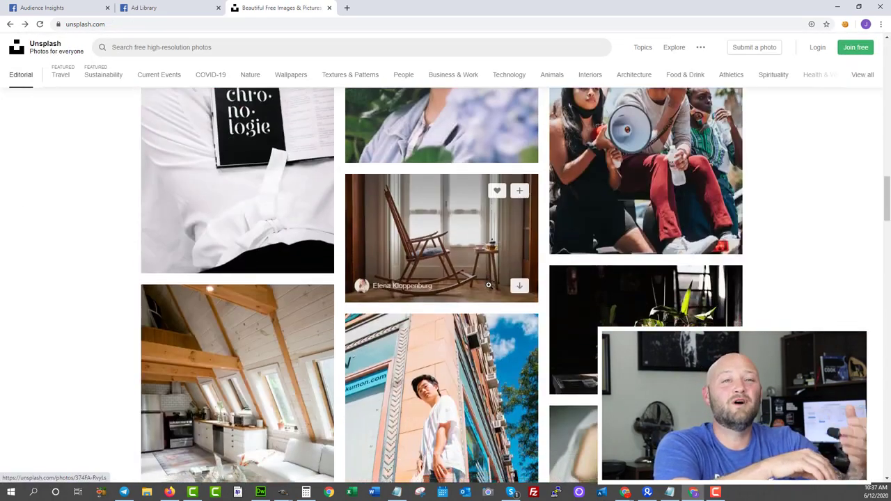
scroll("down", 3)
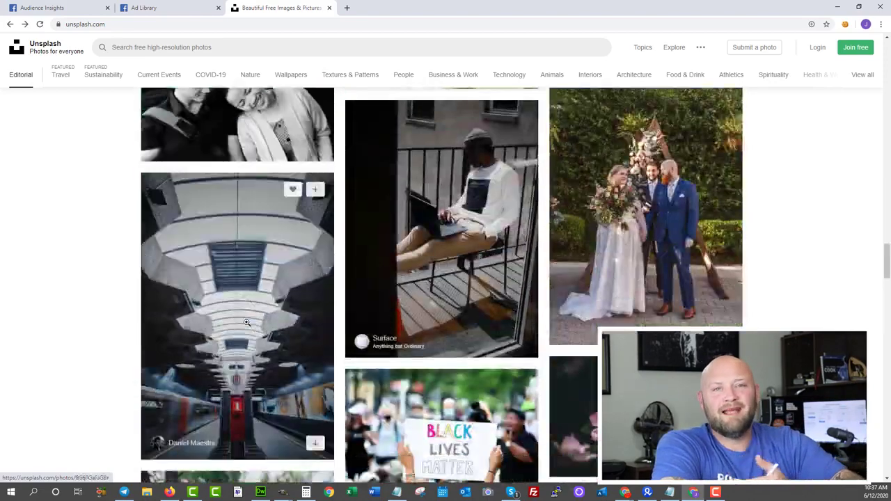
scroll("down", 3)
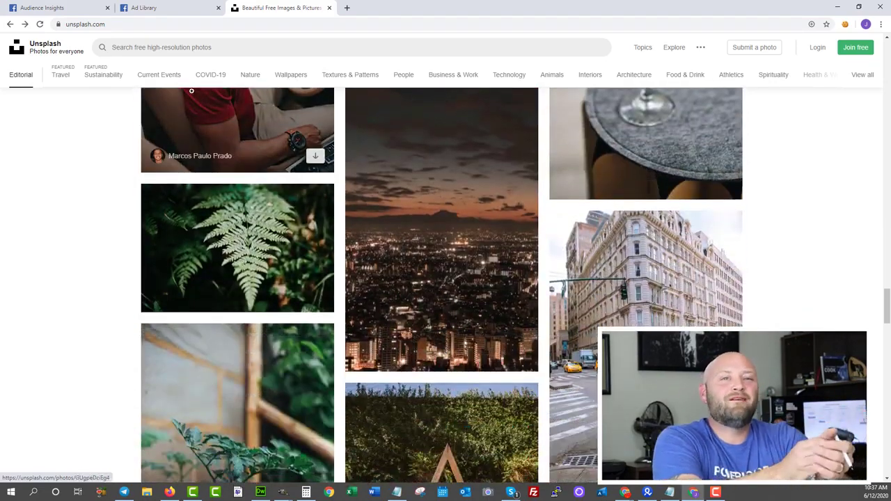
left_click(84, 24)
type("aweber")
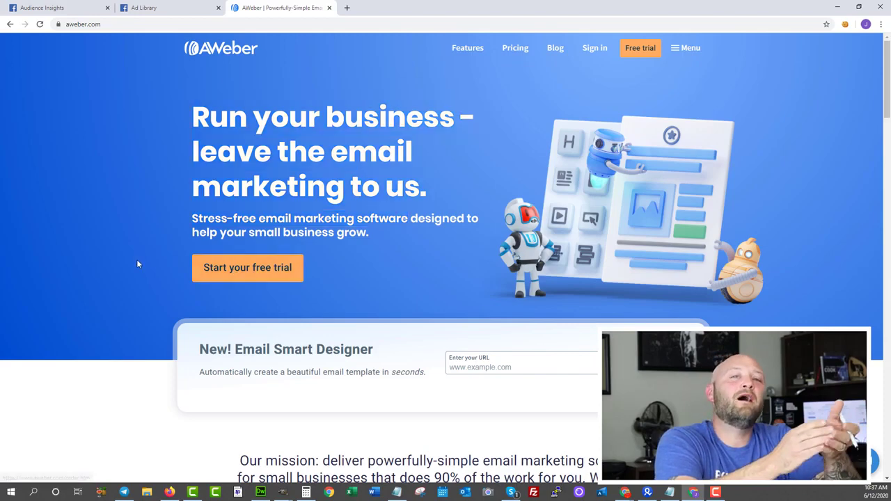
Scroll the AWeber home page through its Create, Deliver and Grow features.
scroll("down", 3)
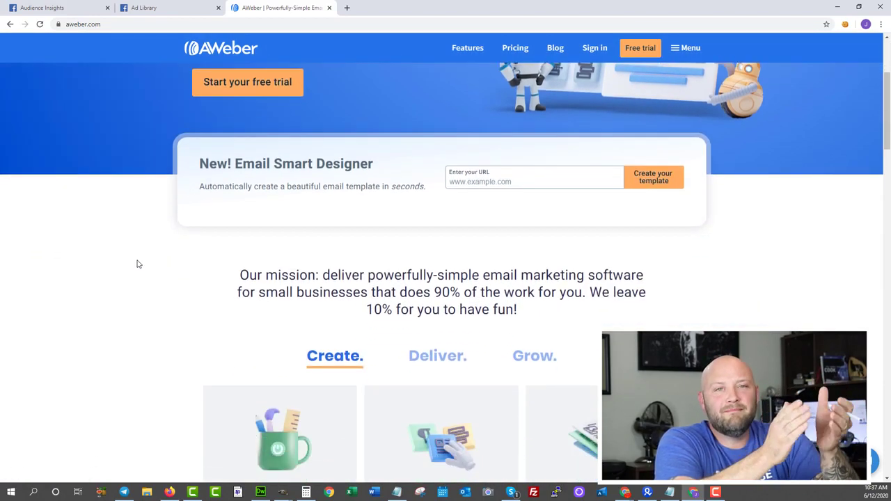
scroll("down", 3)
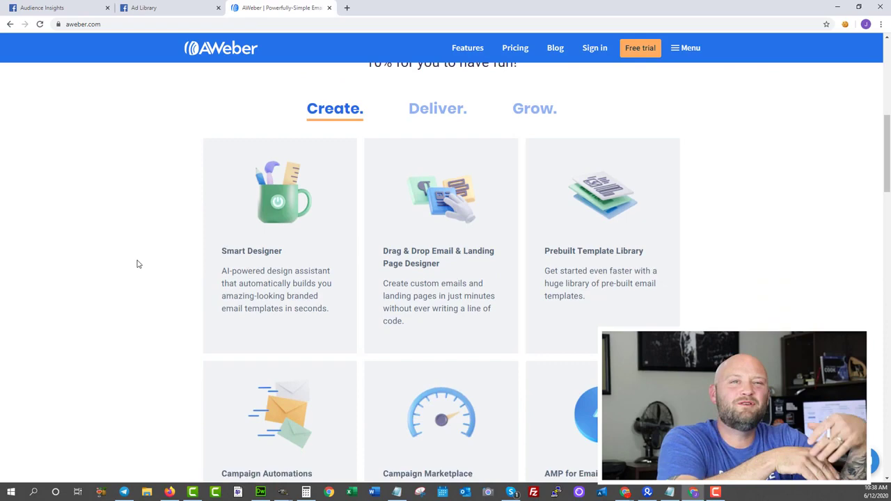
scroll("down", 3)
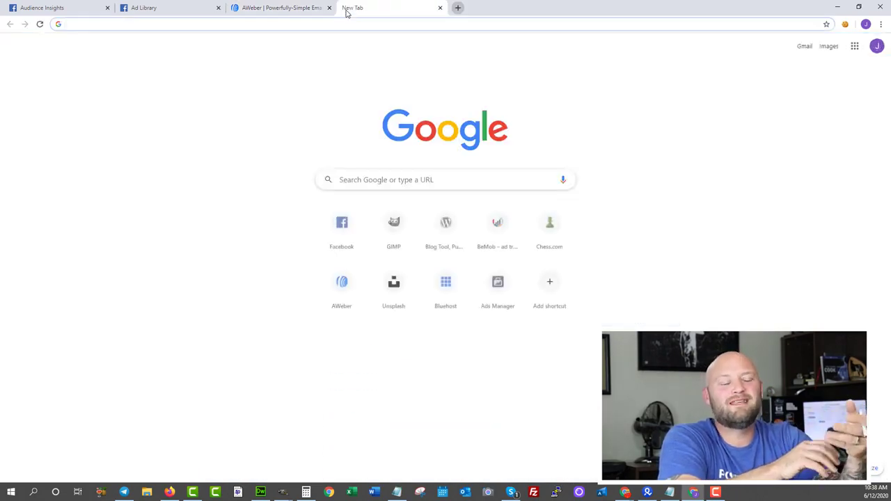
Go to mailchimp, review its Premium, Standard, Essentials and Free plans, then return to the AWeber tab.
type("mailchimp.com")
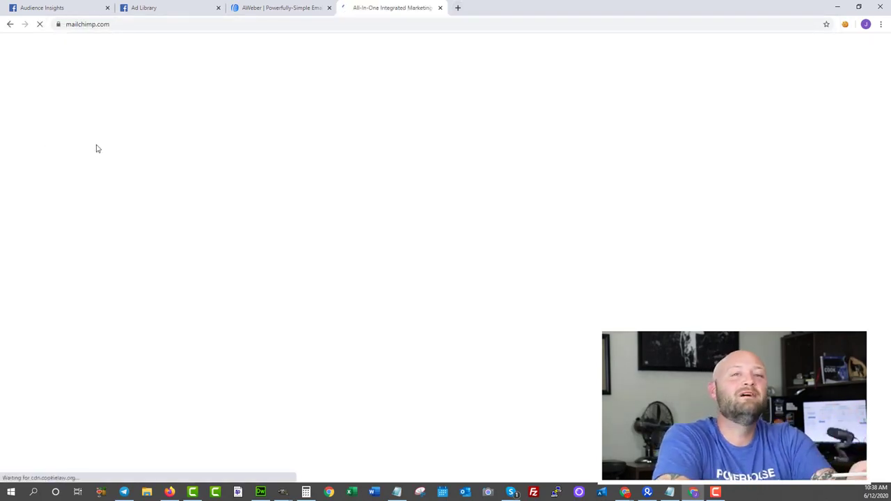
mouse_move(388, 9)
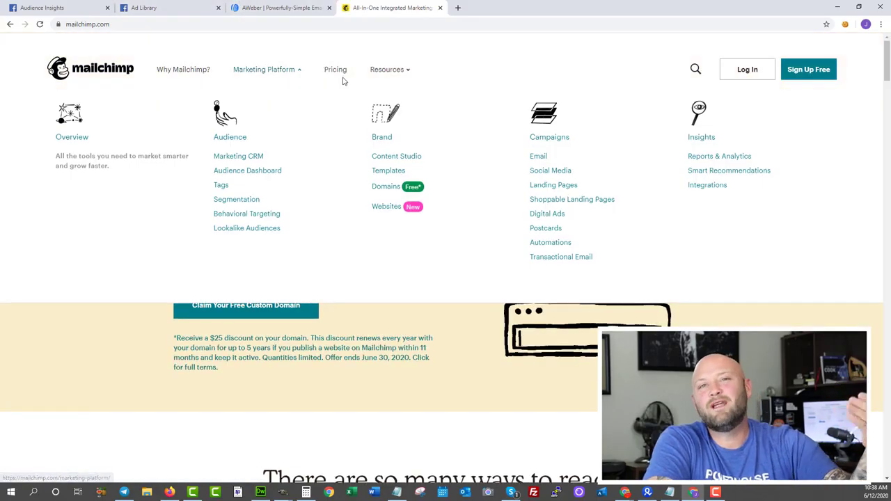
left_click(334, 70)
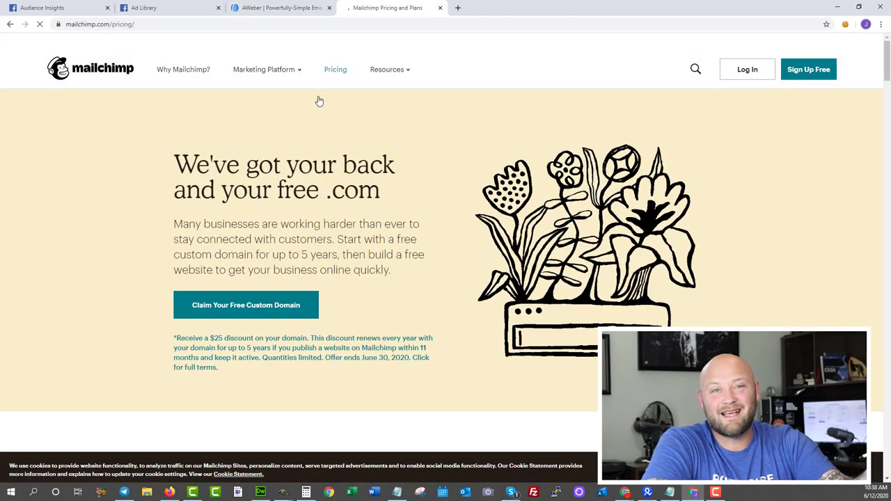
scroll("down", 3)
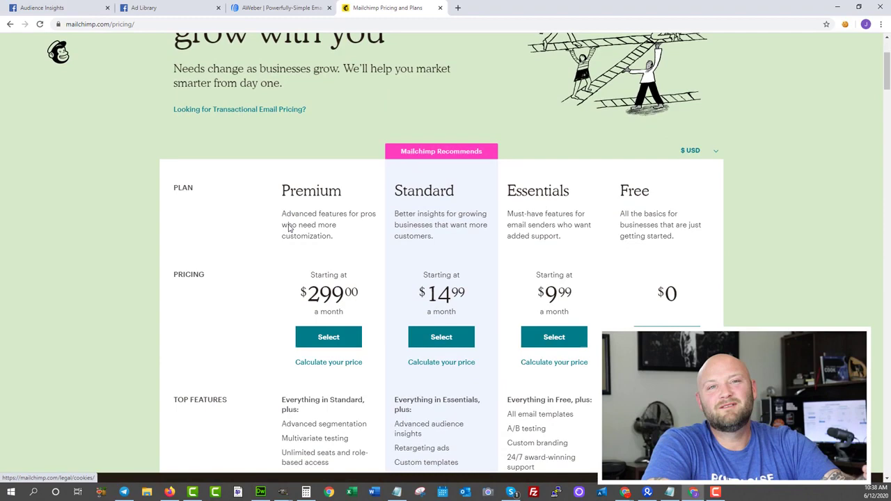
scroll("down", 3)
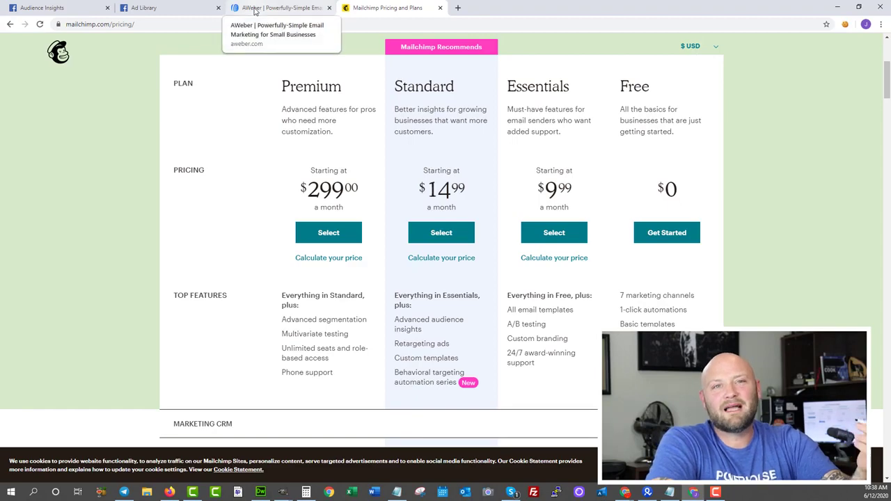
left_click(278, 9)
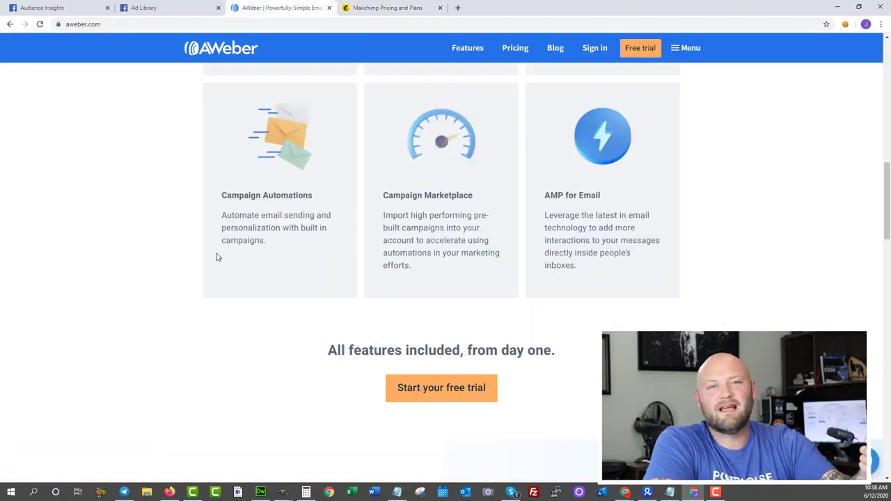
View AWeber's pricing, highlight the $19 entry-level monthly price and compare against the Mailchimp tab.
scroll("up", 3)
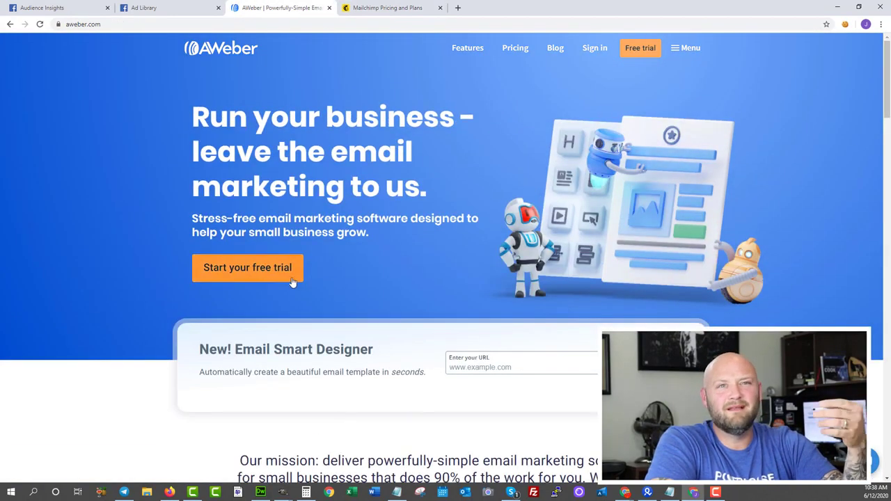
mouse_move(515, 47)
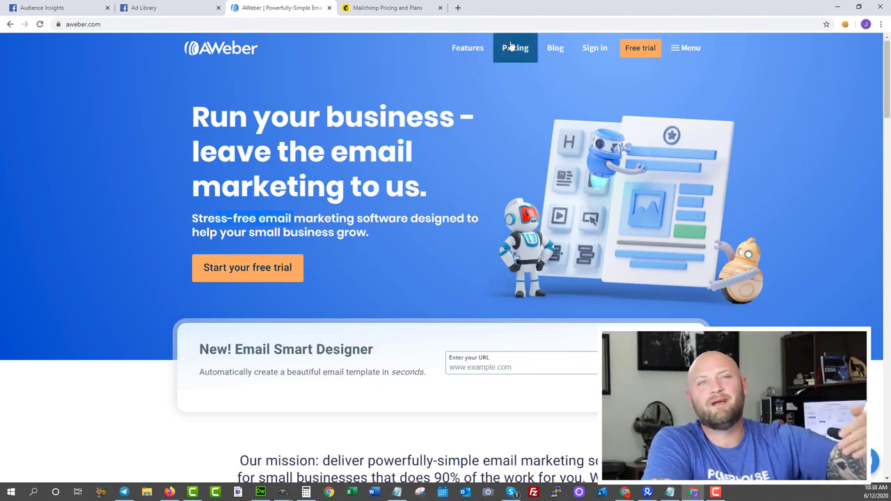
left_click(515, 48)
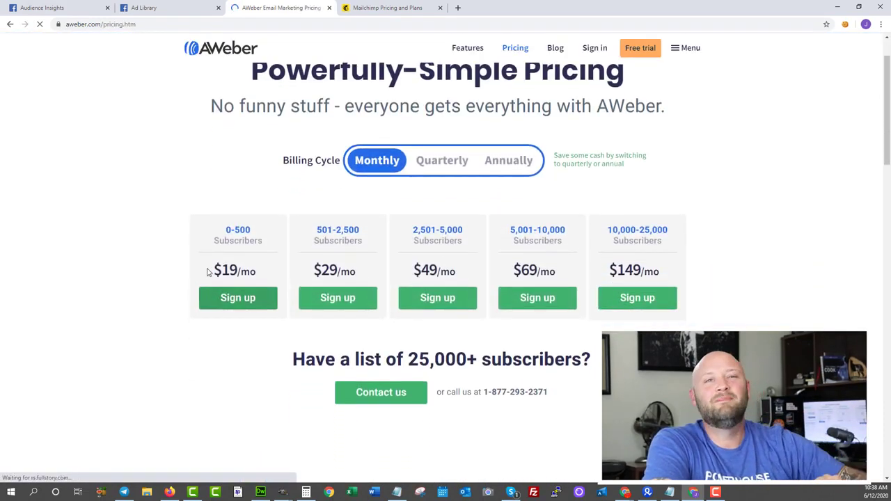
double_click(225, 270)
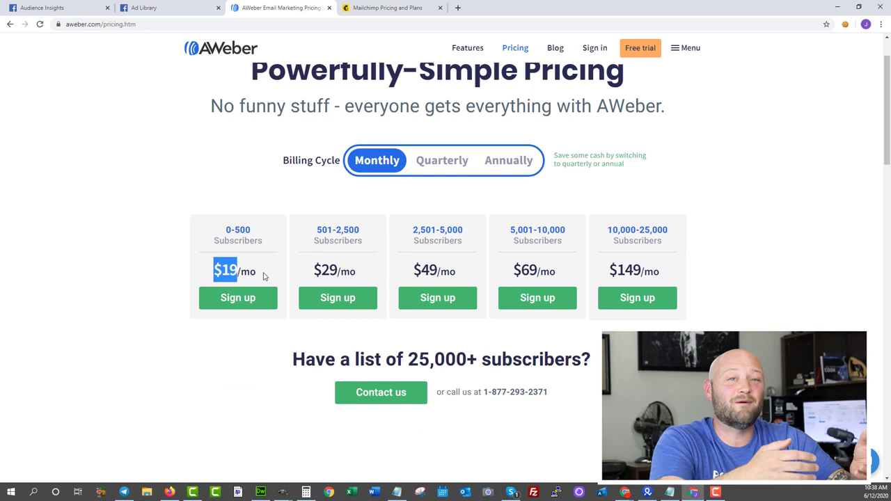
double_click(325, 270)
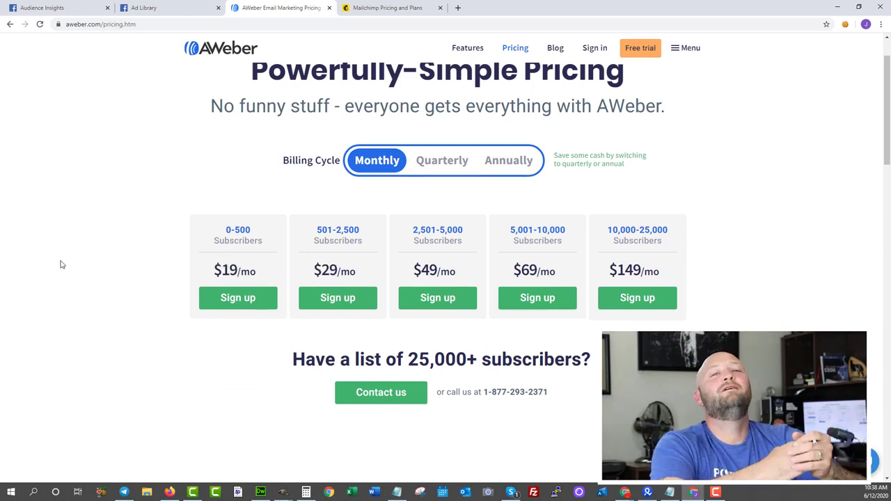
left_click(387, 8)
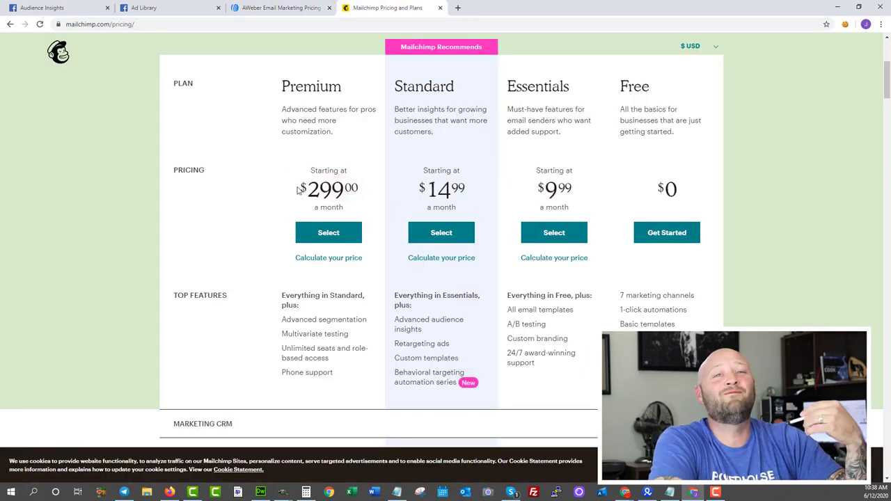
left_click(278, 8)
type("dayjobhacks.com/semrush")
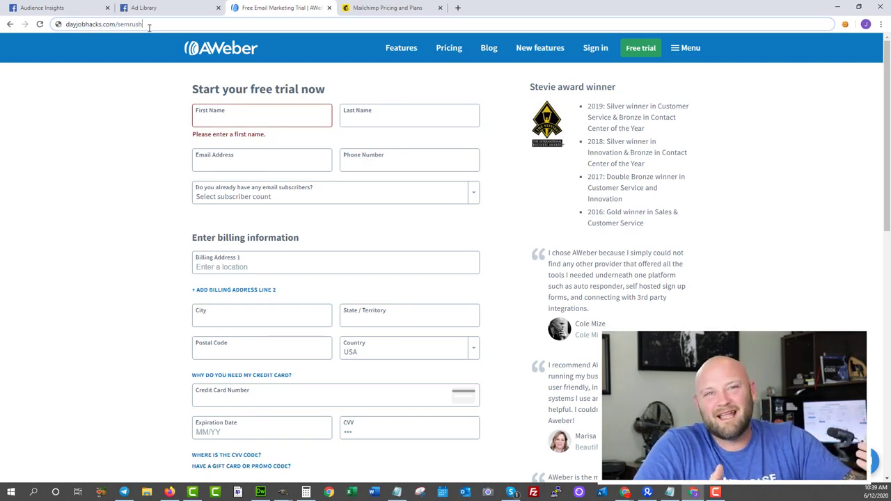
Load dayjobhacks.com/semrush, follow 'this link' to the SEMrush landing page and scroll it to the footer.
key("Return")
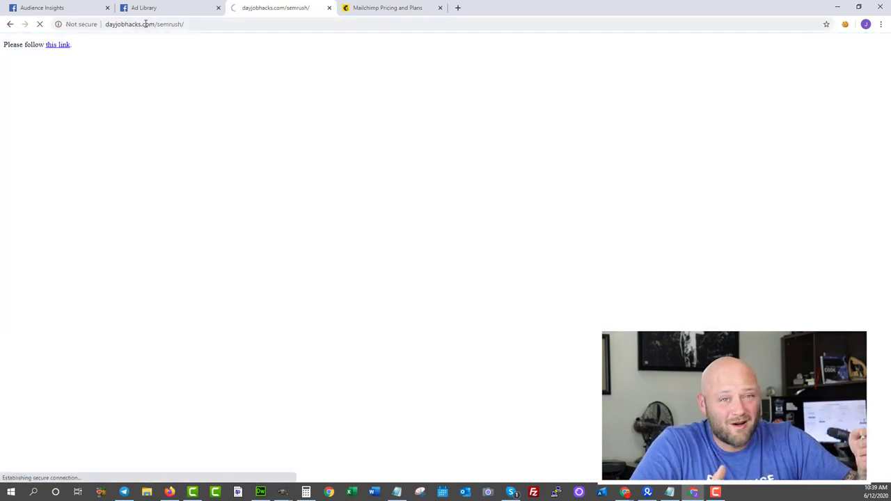
left_click(58, 45)
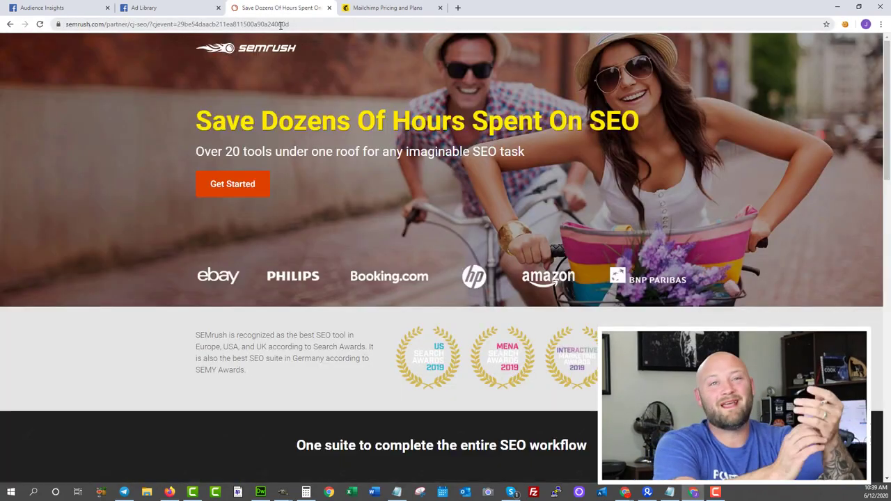
scroll("down", 3)
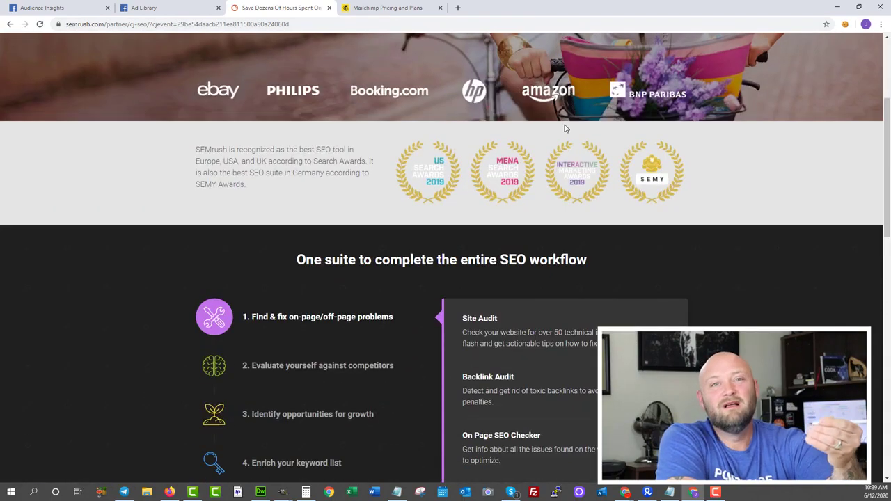
scroll("down", 3)
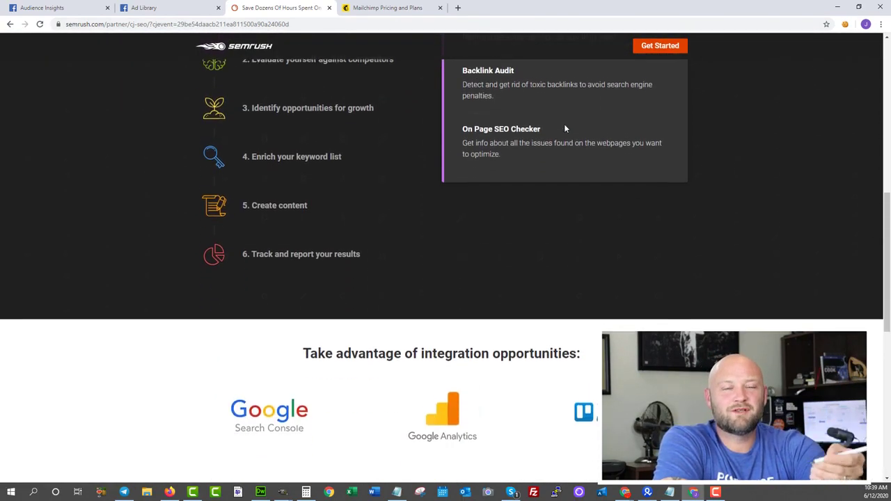
scroll("down", 3)
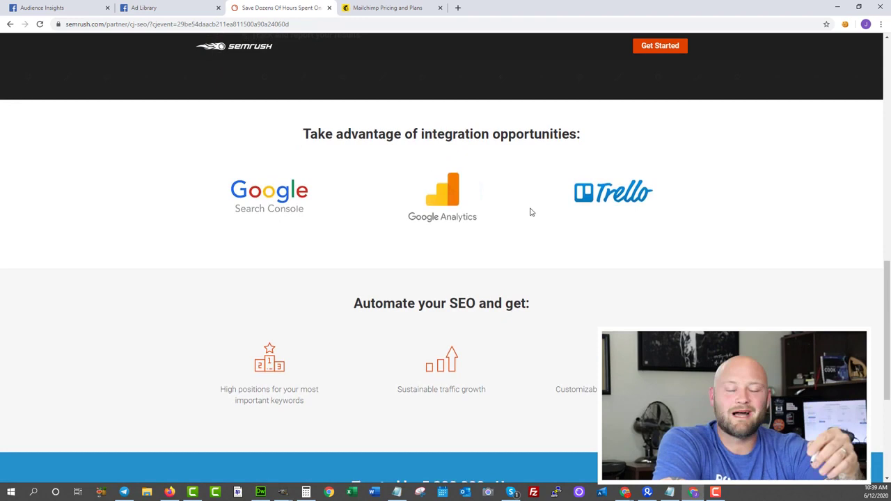
scroll("down", 3)
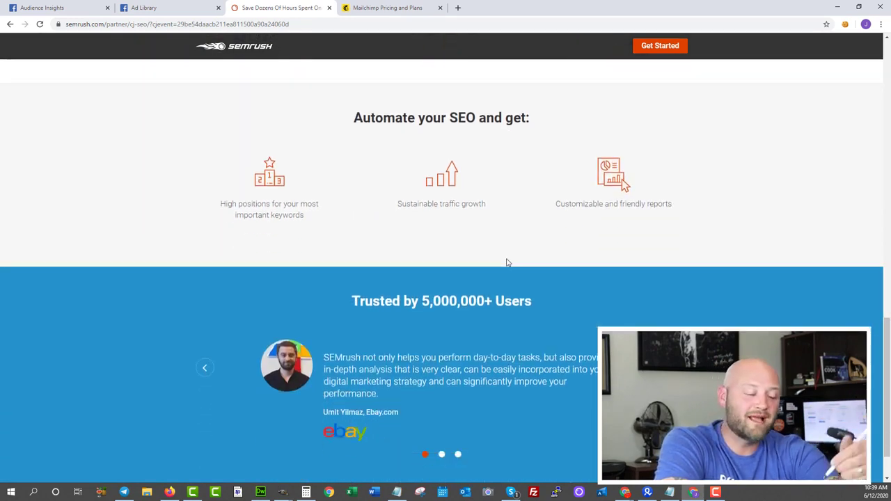
scroll("down", 3)
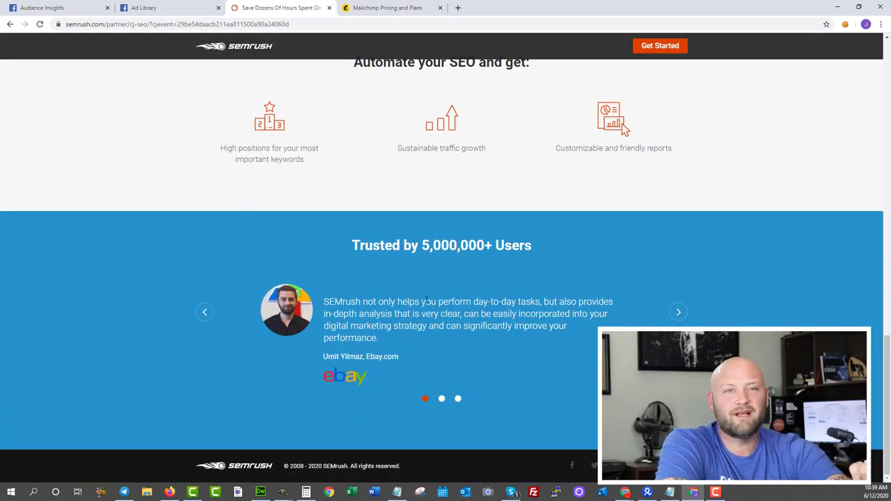
scroll("up", 3)
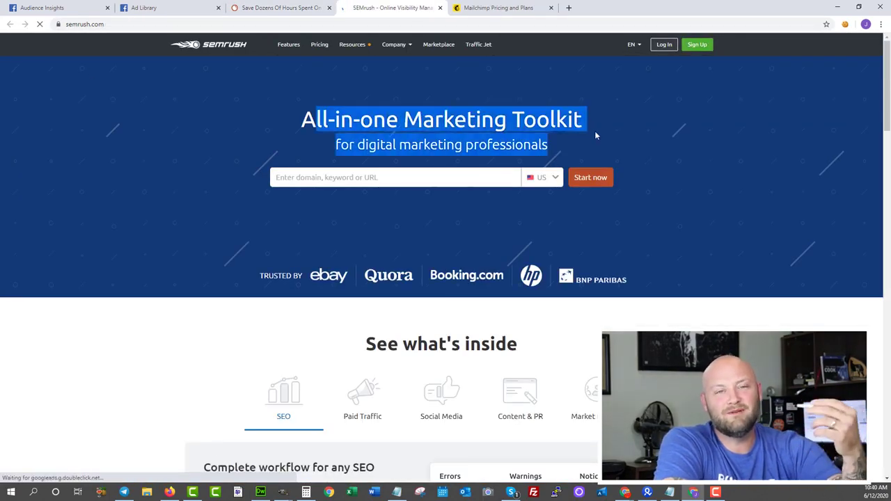
Reach the SEMrush footer and choose Analytics Reports under Our Products for the ebay.com Domain Overview.
scroll("down", 3)
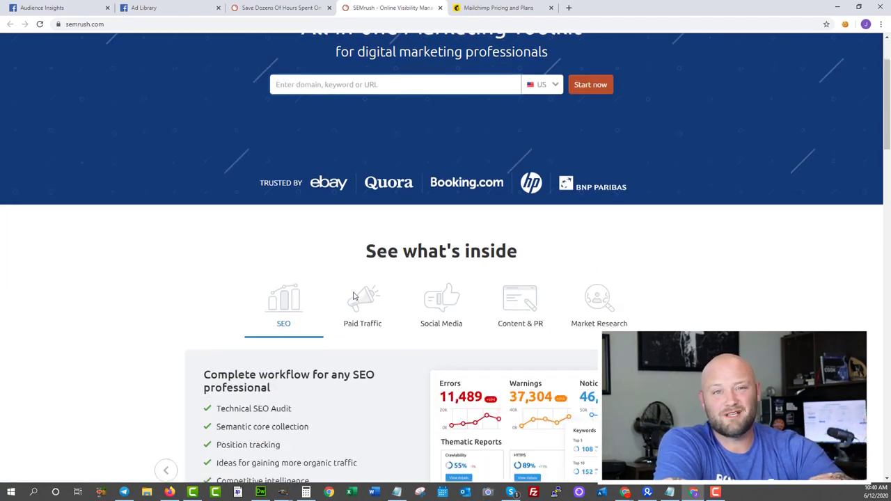
scroll("down", 3)
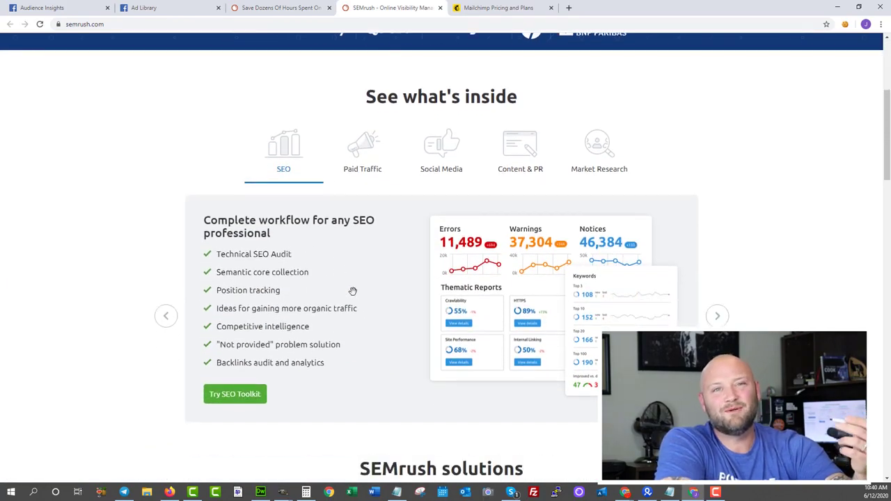
scroll("down", 3)
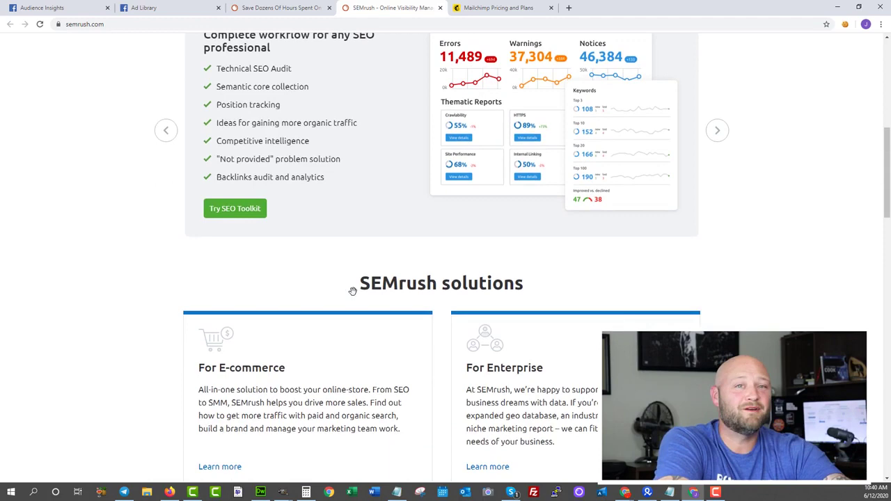
scroll("down", 3)
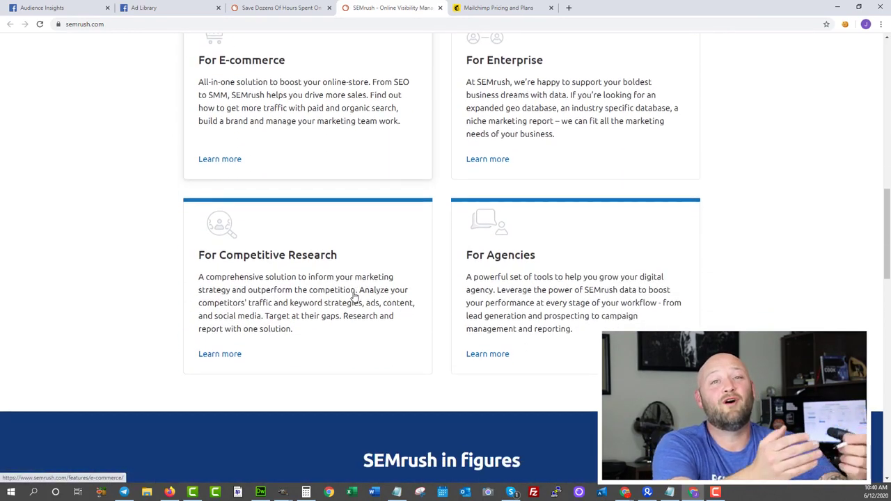
scroll("down", 3)
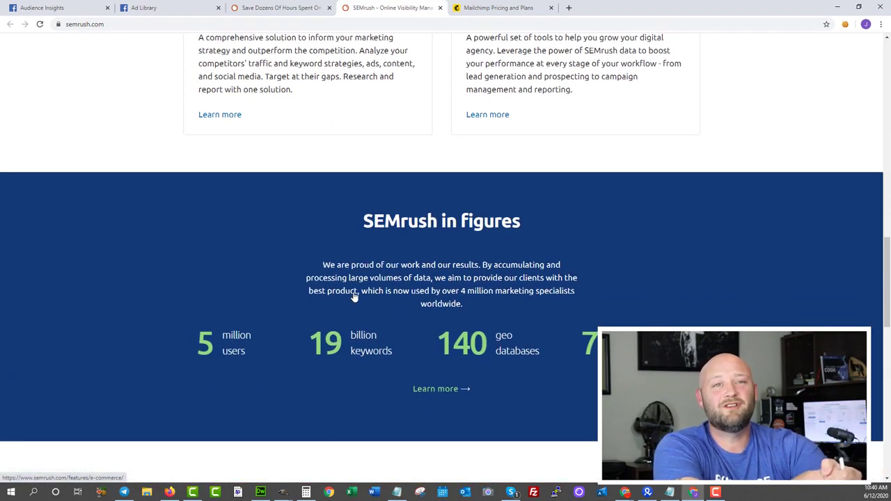
scroll("down", 3)
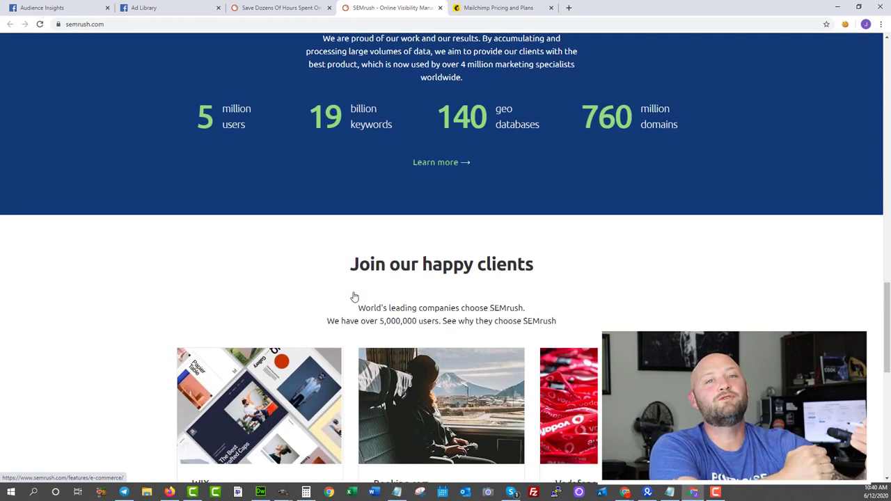
scroll("down", 3)
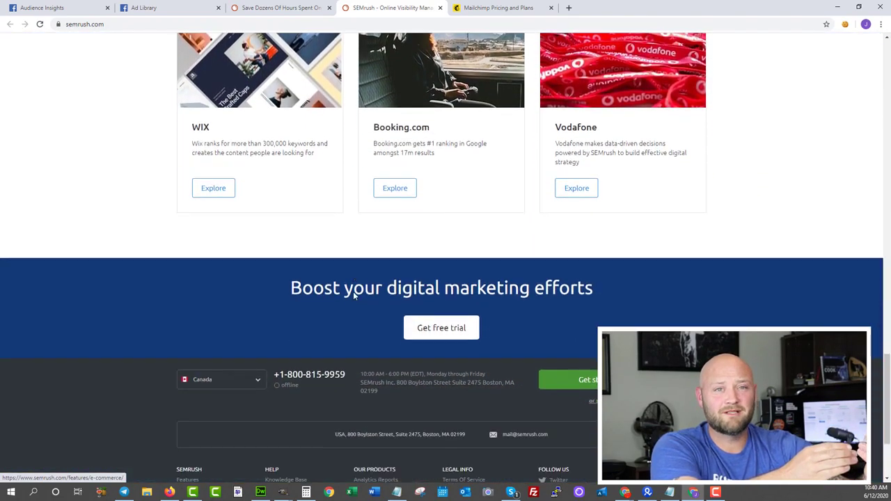
scroll("down", 3)
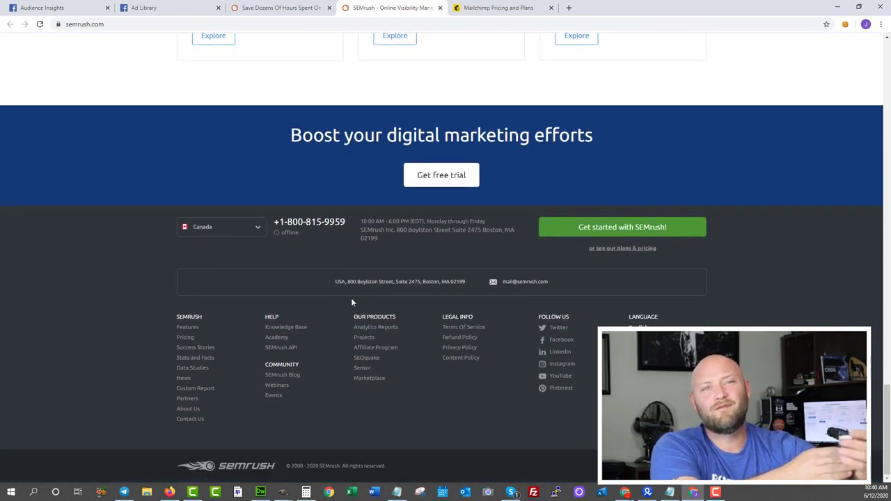
left_click(376, 325)
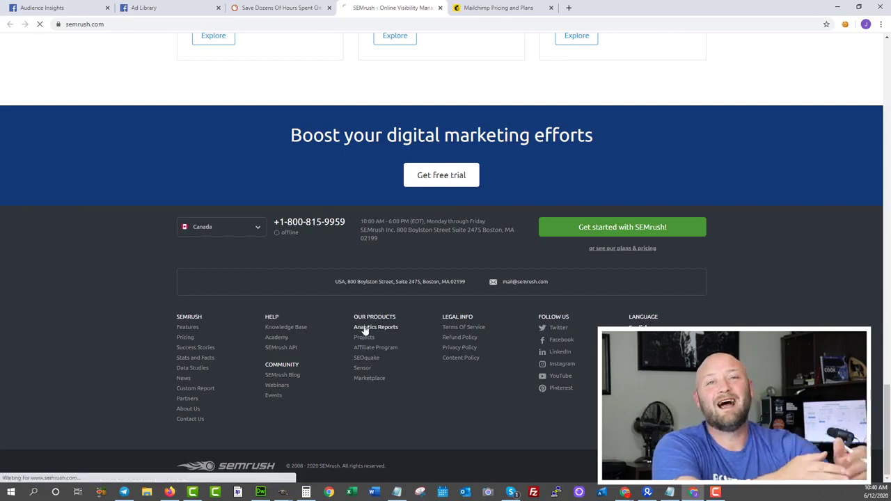
left_click(376, 326)
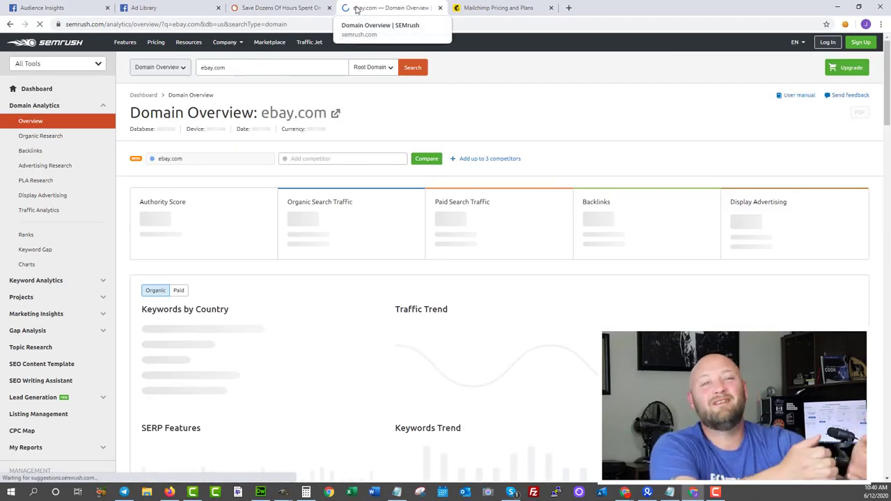
View the ebay.com Domain Overview behind the Register for 10 free requests prompt, then select the address bar.
left_click(412, 67)
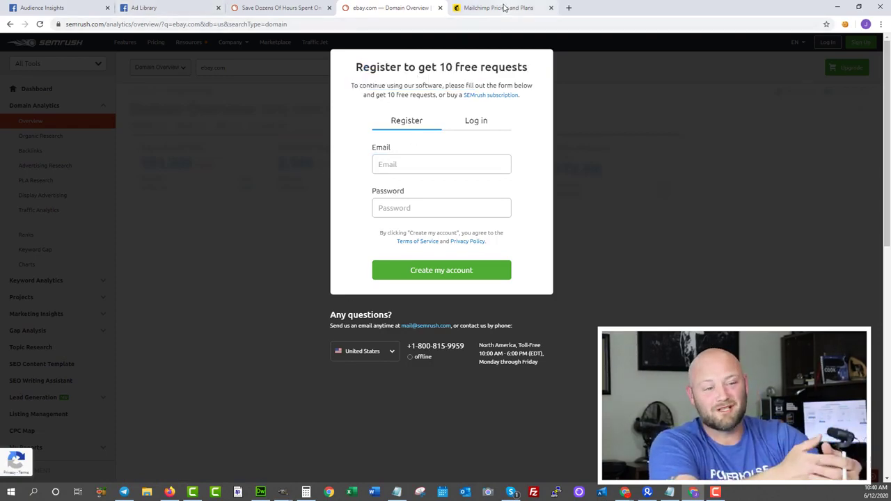
scroll("down", 3)
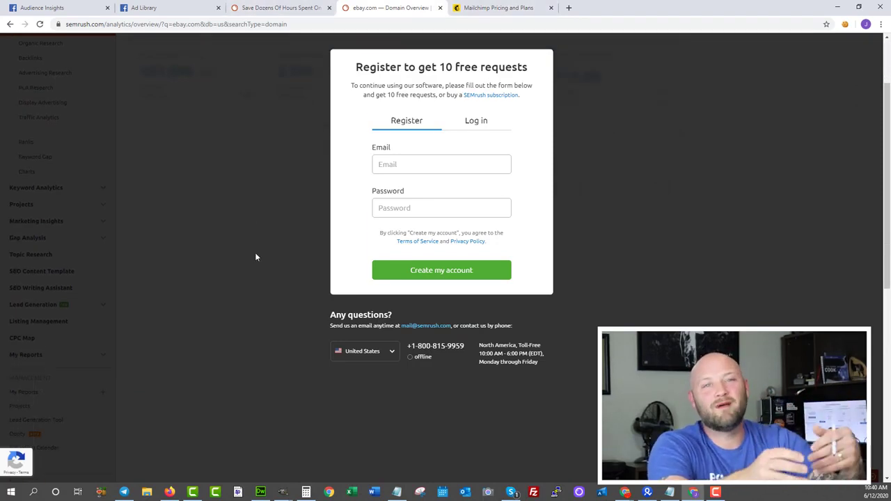
scroll("up", 3)
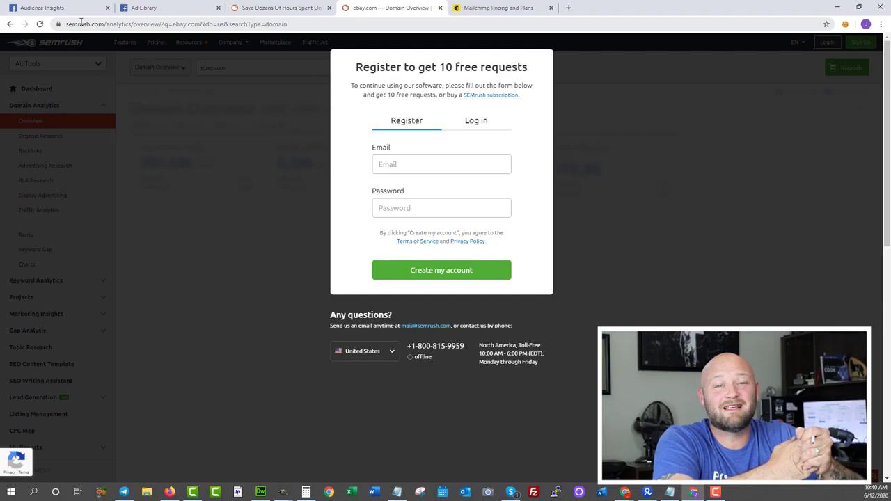
left_click(175, 24)
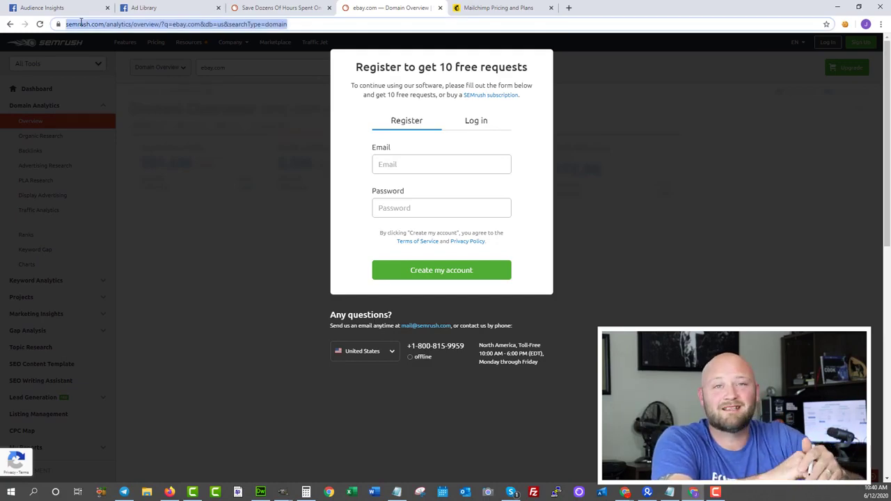
Search Google for 'google ads keyword planner' and look through the results.
type("google ads")
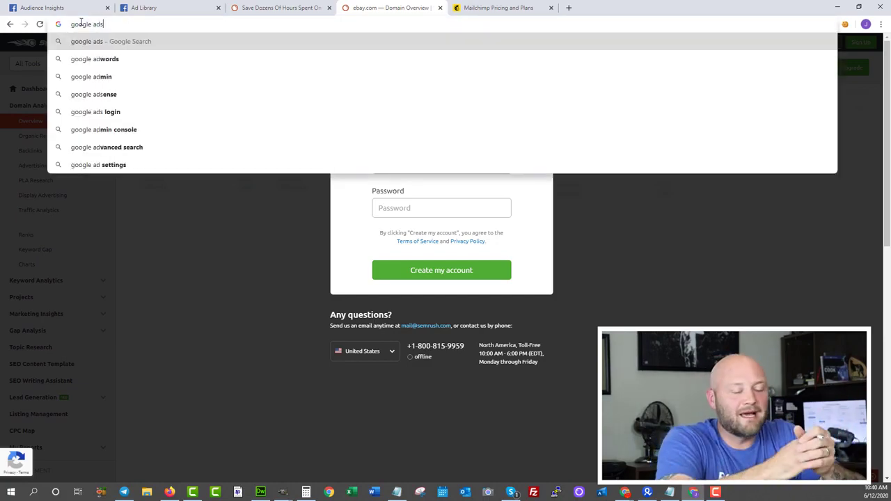
type("keyword planner")
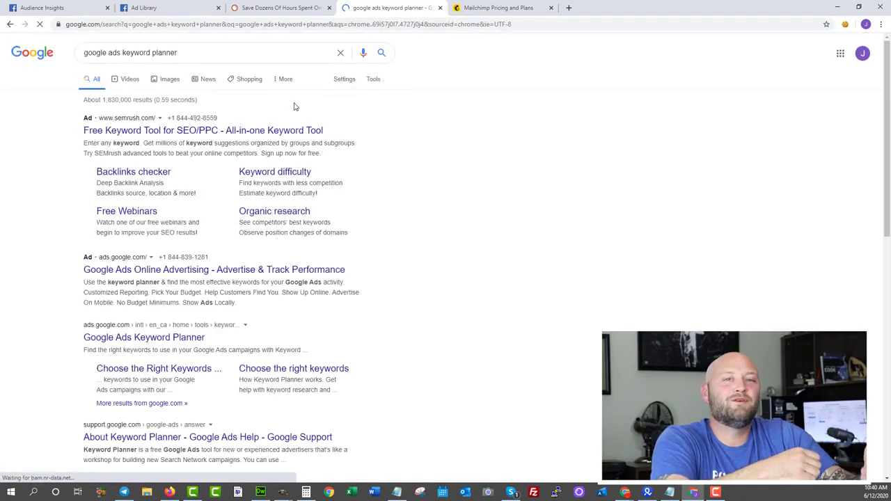
scroll("down", 3)
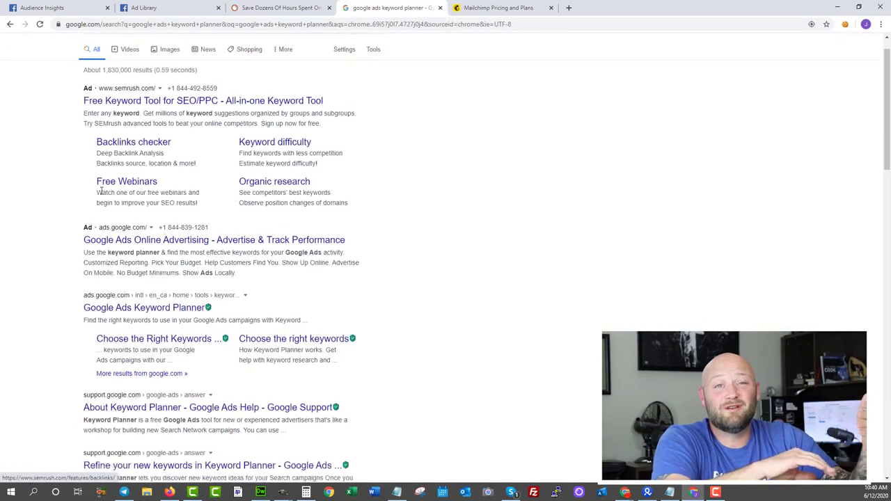
scroll("down", 3)
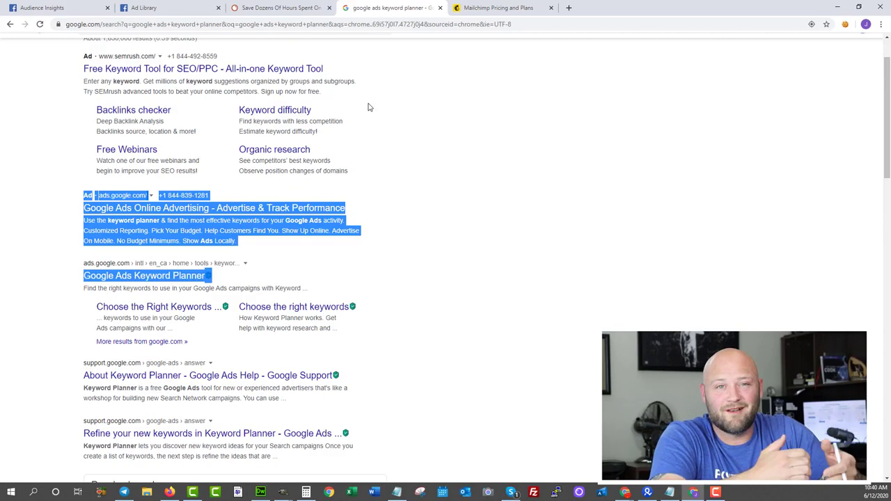
left_click(505, 273)
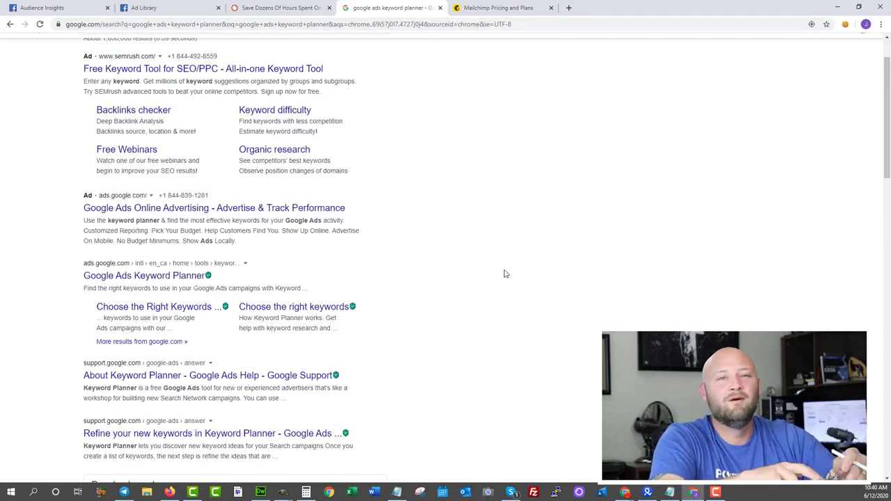
Highlight the Keyword Planner result description and open Google's 'Use Keyword Planner' help article.
scroll("down", 3)
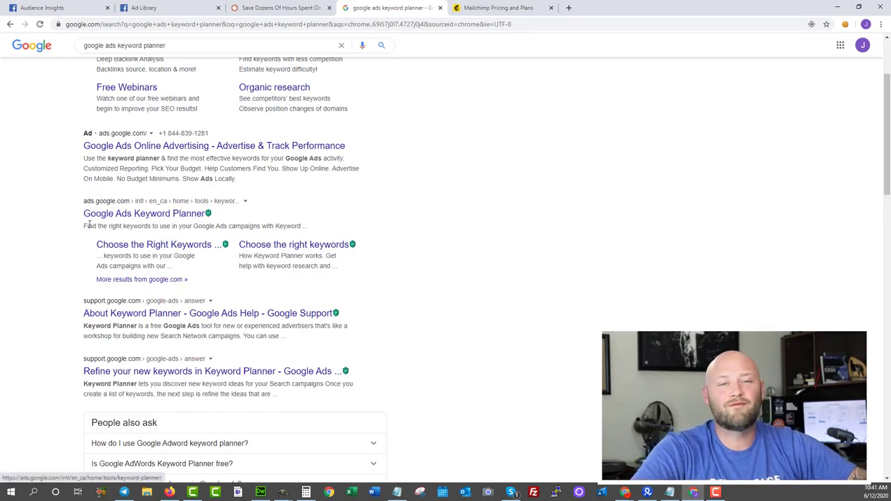
left_click_drag(83, 226, 300, 226)
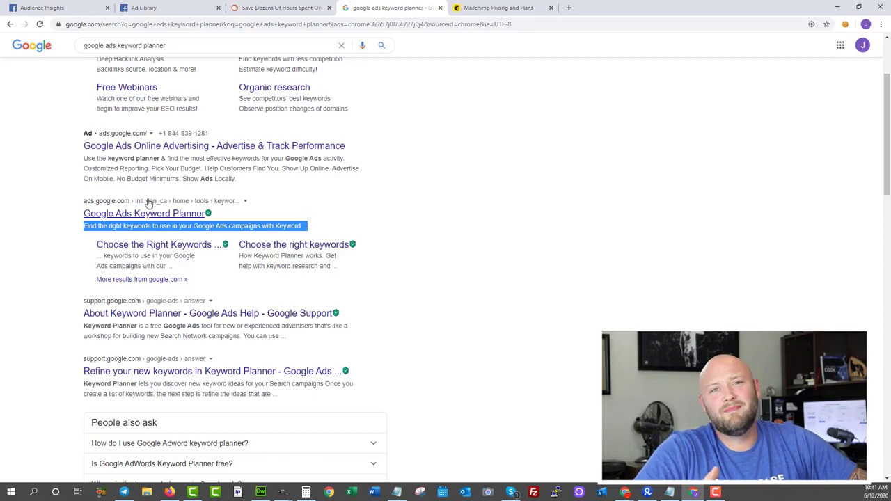
scroll("down", 3)
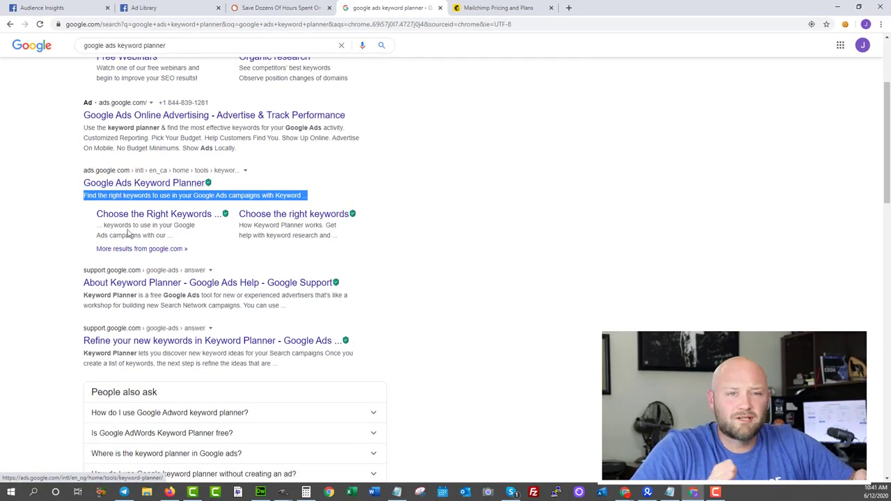
left_click(208, 283)
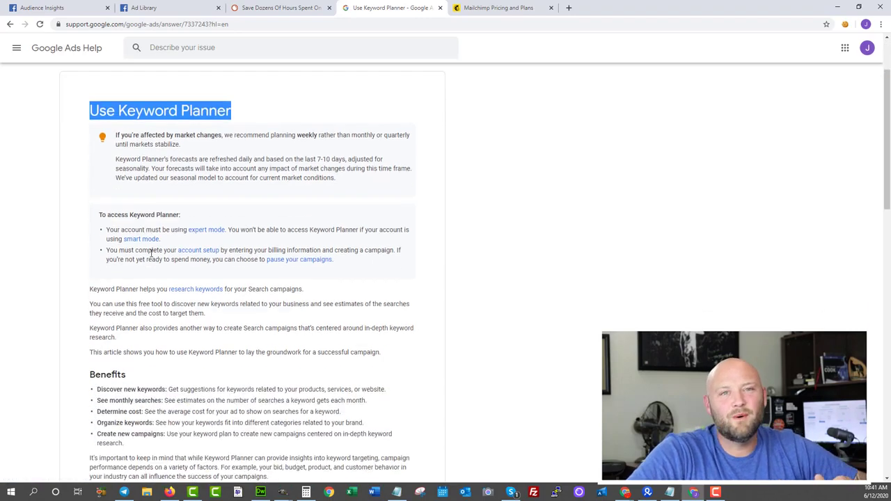
scroll("down", 3)
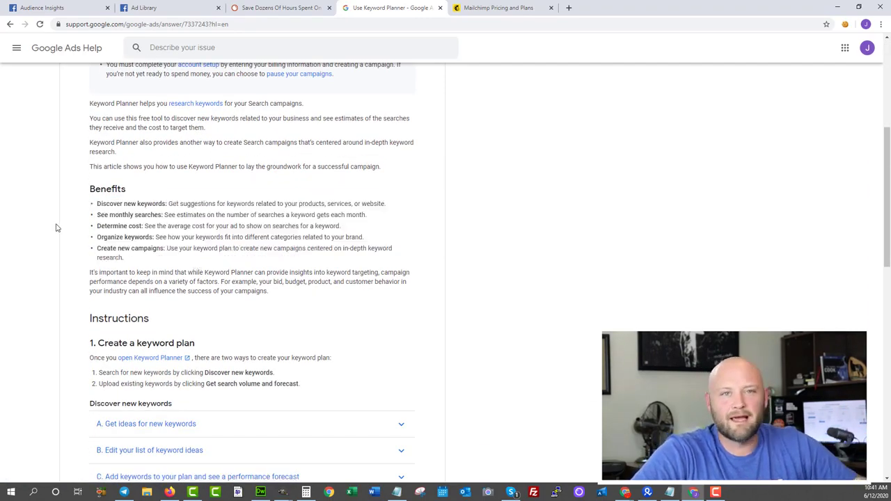
scroll("down", 3)
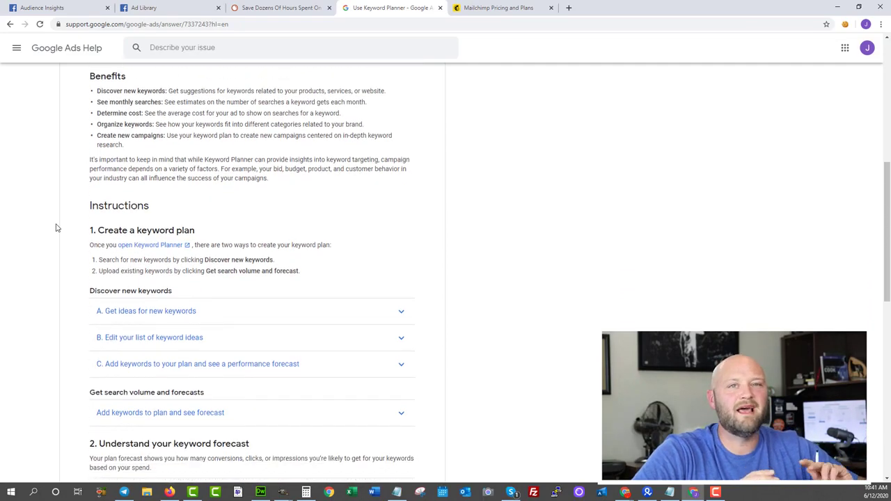
scroll("down", 3)
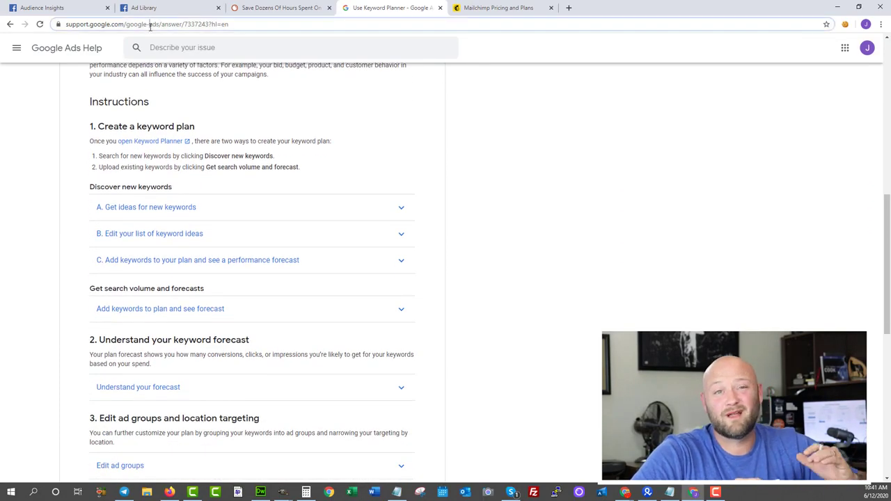
type("ubersuggest")
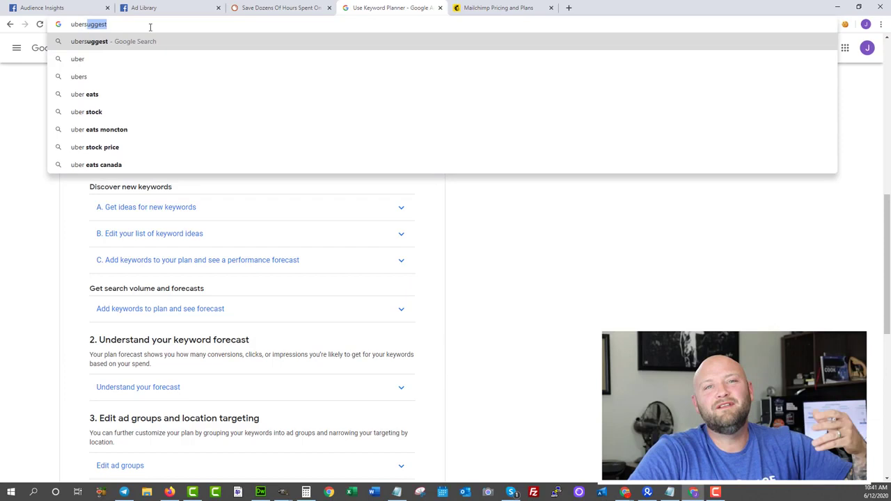
Search 'ubersuggest', open the neilpatel.com tool page, block notifications and close the traffic quiz pop-up.
key("Backspace")
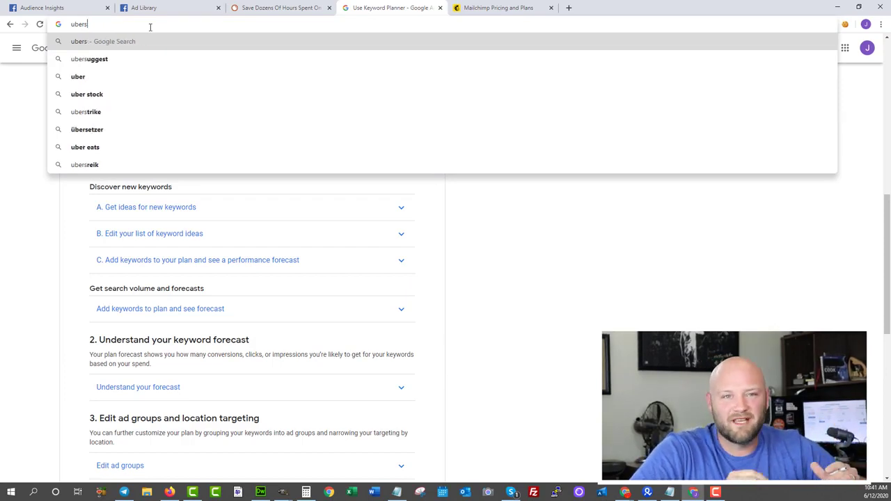
left_click(89, 58)
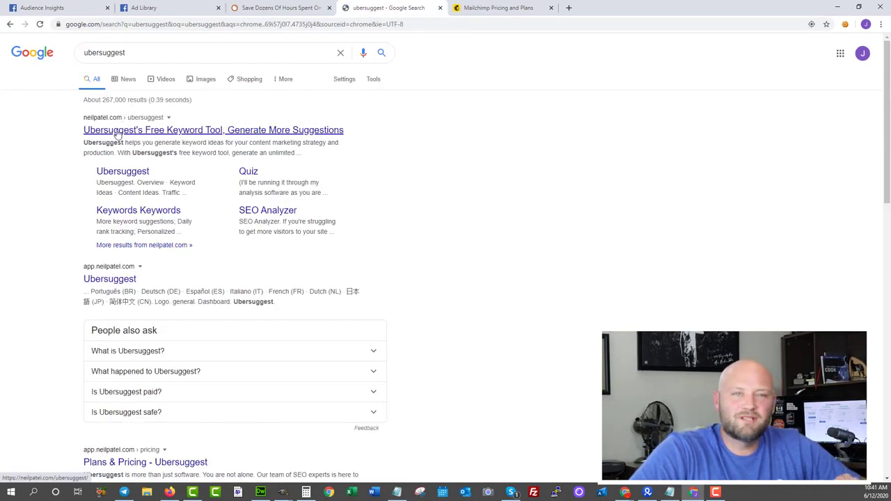
left_click(213, 131)
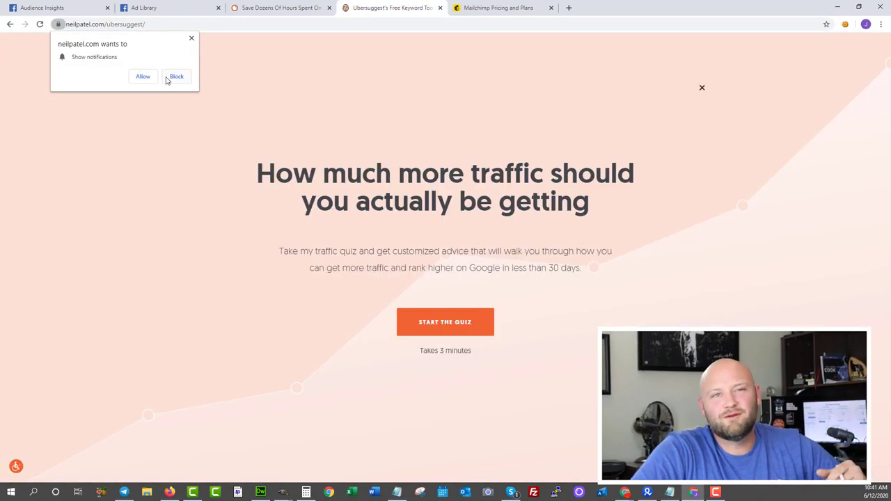
left_click(176, 75)
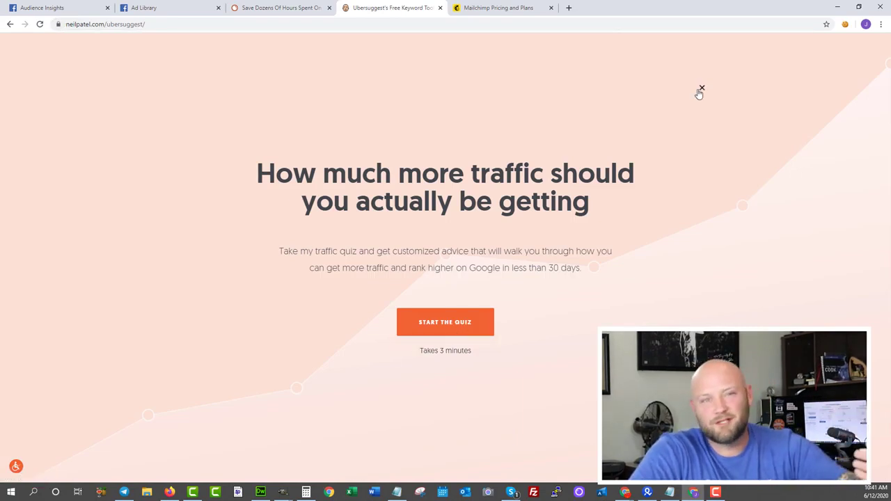
left_click(701, 89)
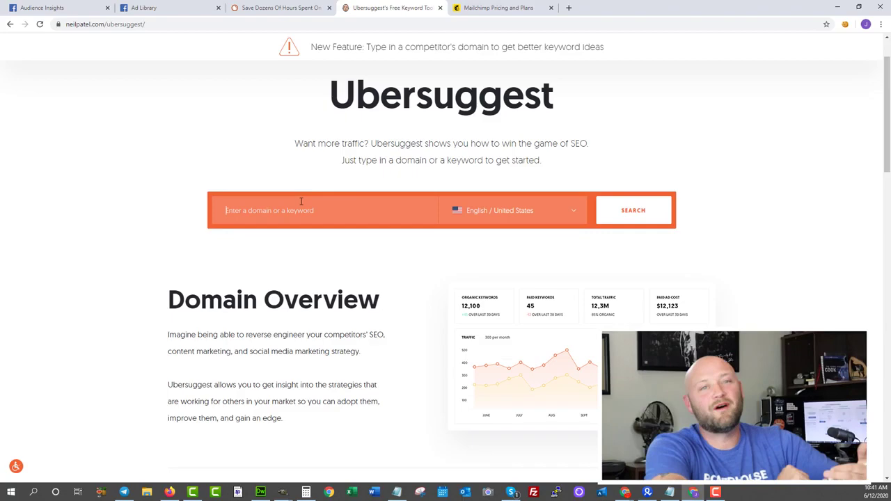